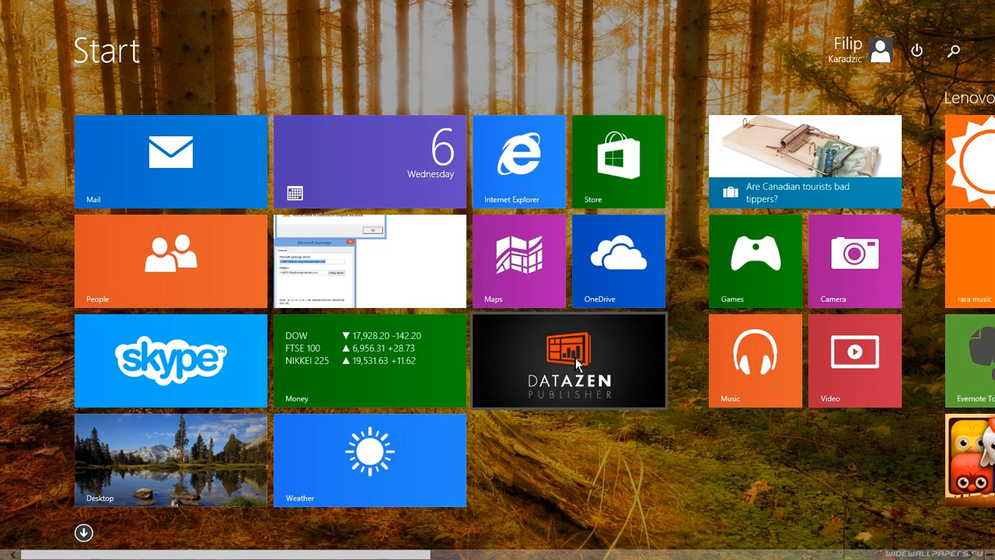
# Launch Datazen Publisher from its Start screen tile.
pyautogui.click(568, 360)
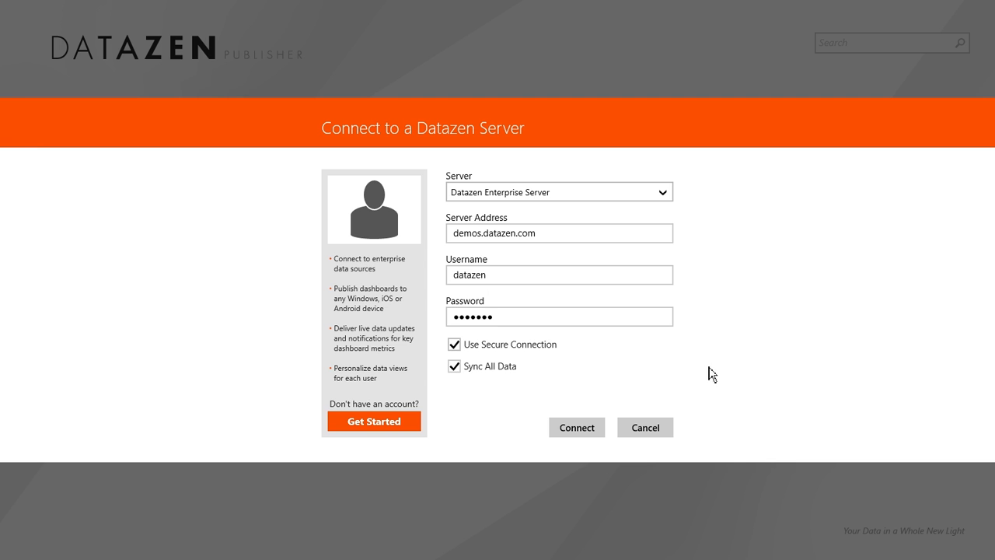
pyautogui.moveTo(4, 331)
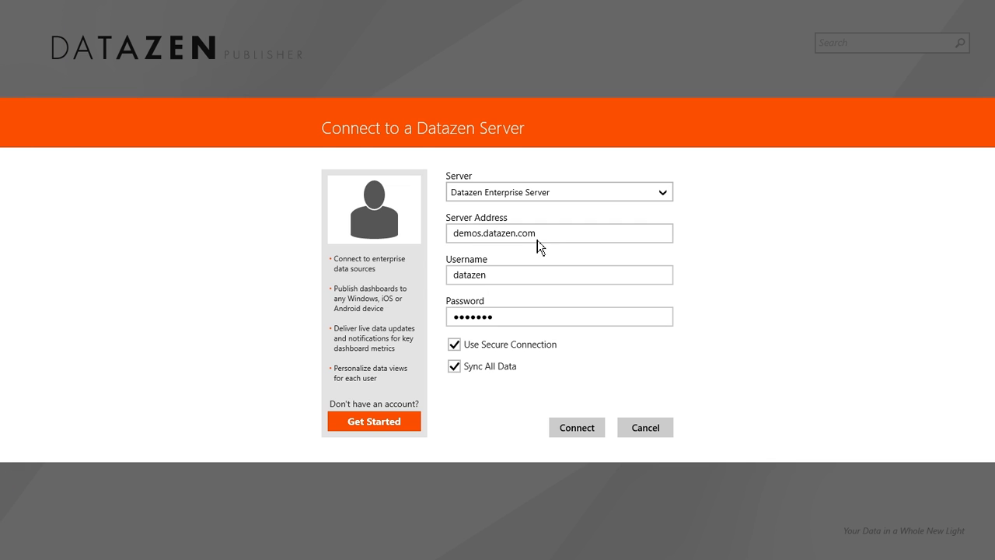
pyautogui.moveTo(543, 270)
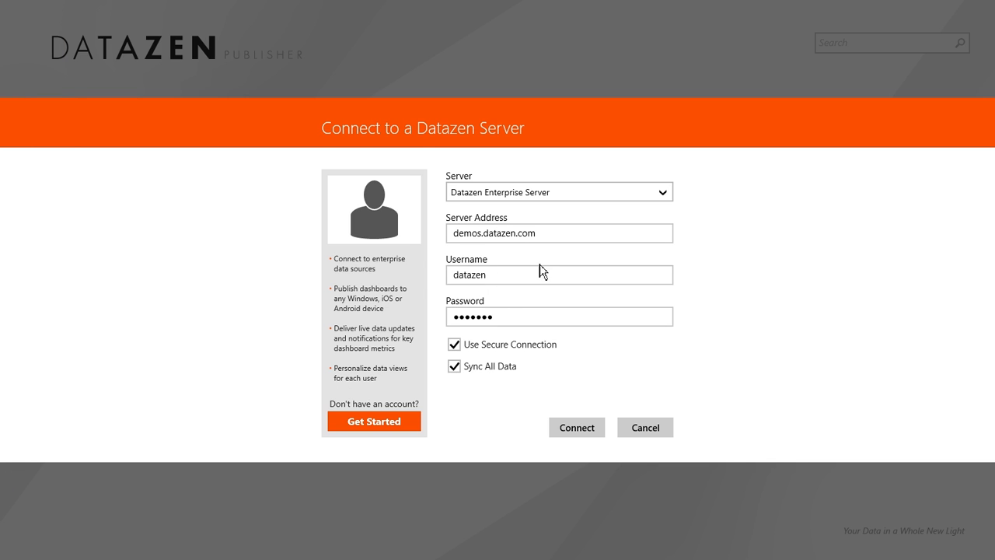
pyautogui.moveTo(591, 371)
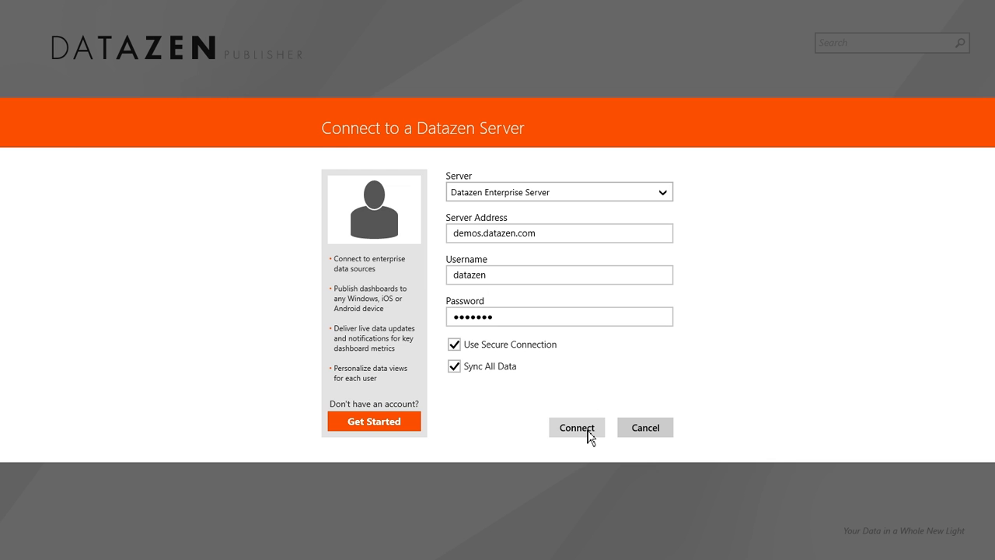
# Submit the demos.datazen.com connection and allow the app to run in the background.
pyautogui.click(576, 427)
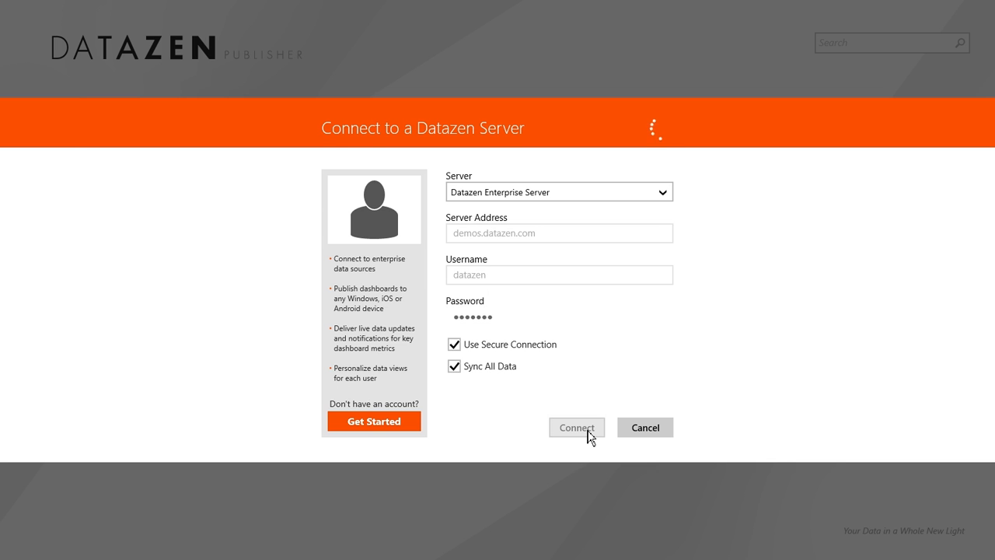
pyautogui.click(576, 427)
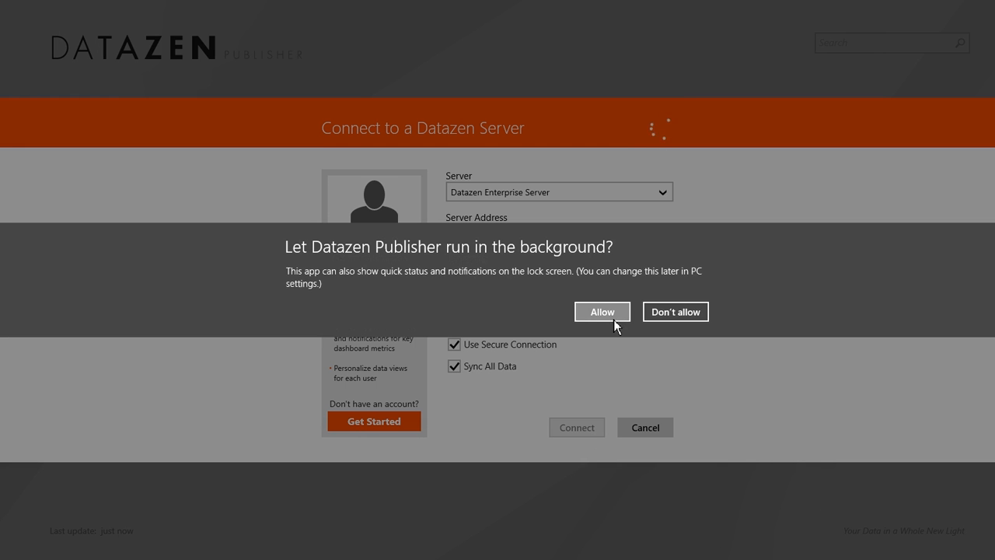
pyautogui.click(602, 311)
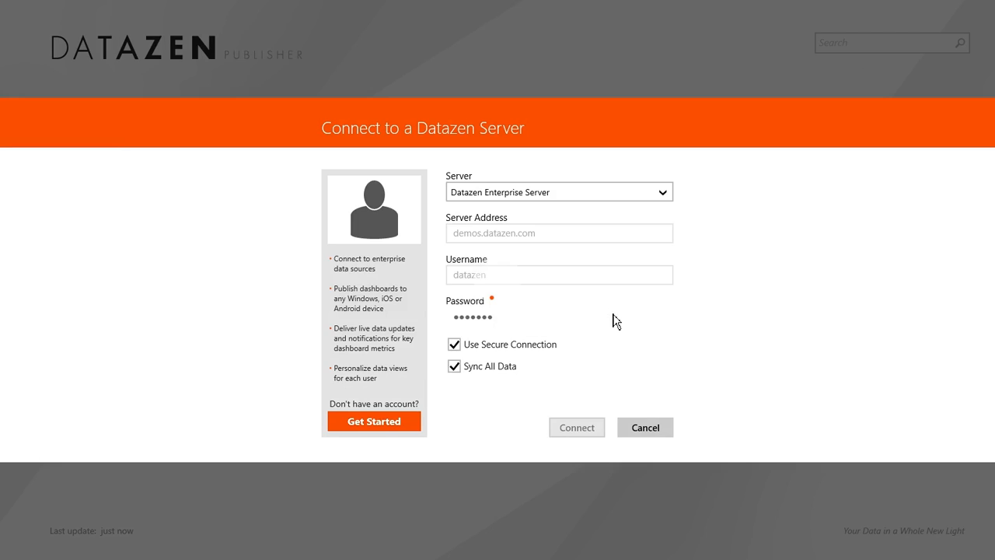
# Scroll through the Top, Retail, Claims, Speed Dashboards and metric groups as they sync.
pyautogui.click(577, 427)
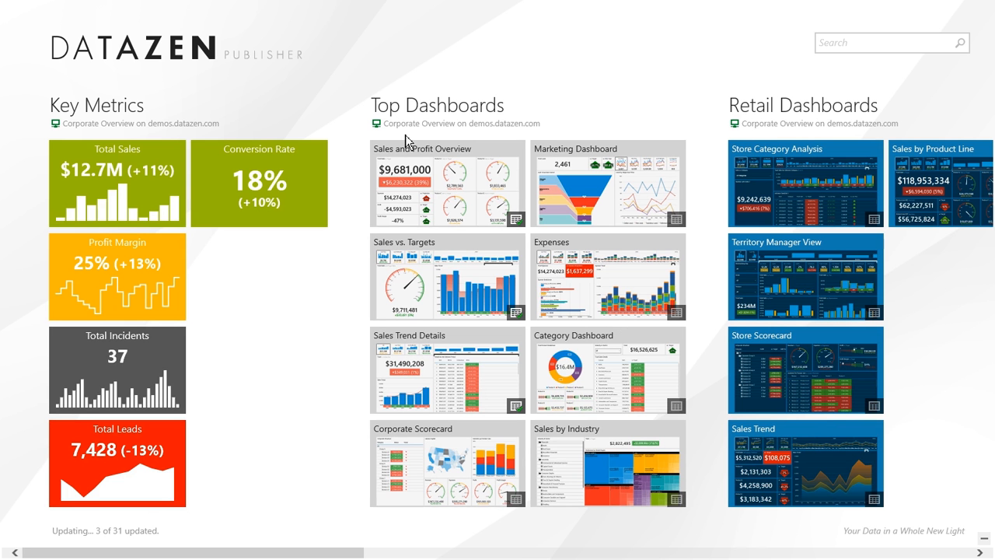
pyautogui.moveTo(250, 8)
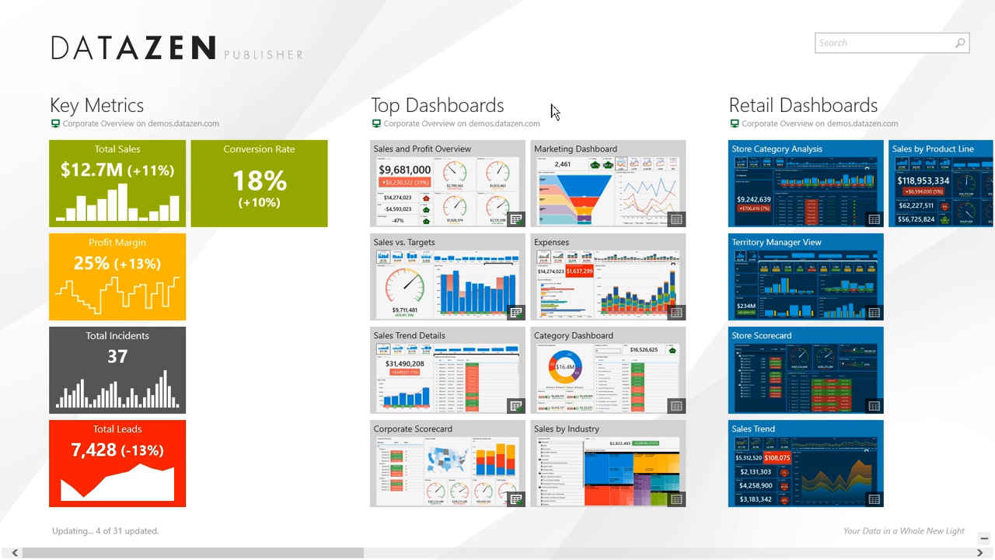
pyautogui.moveTo(148, 192)
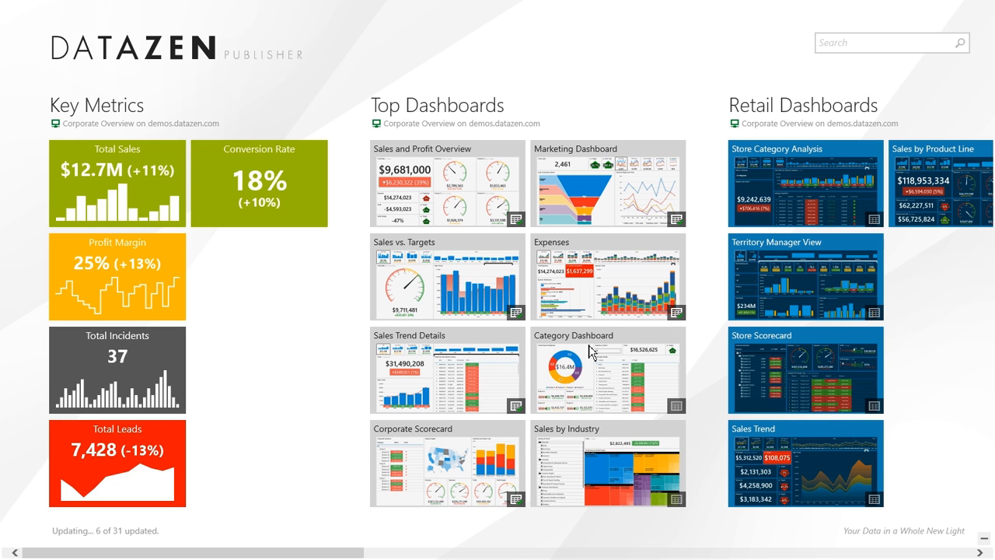
pyautogui.moveTo(579, 525)
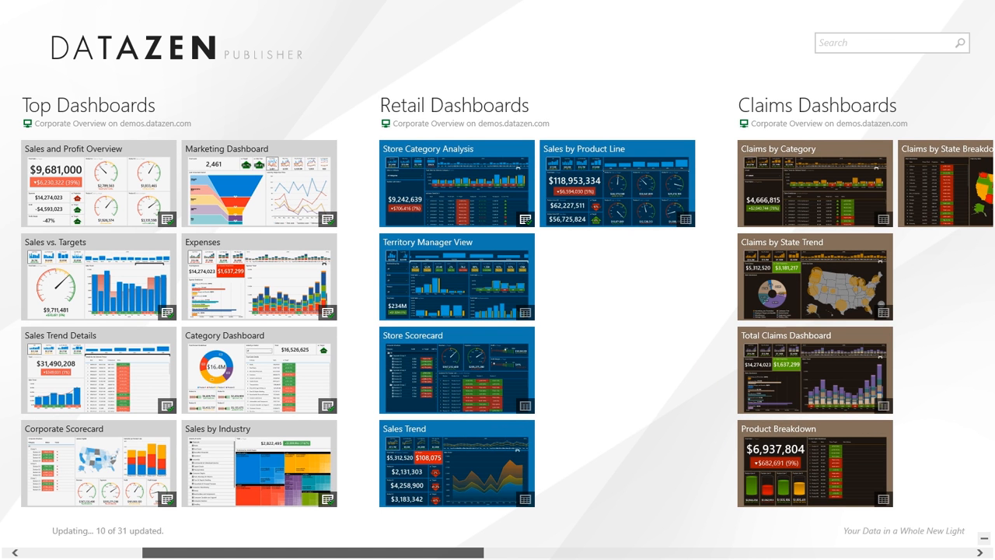
pyautogui.hscroll(3)
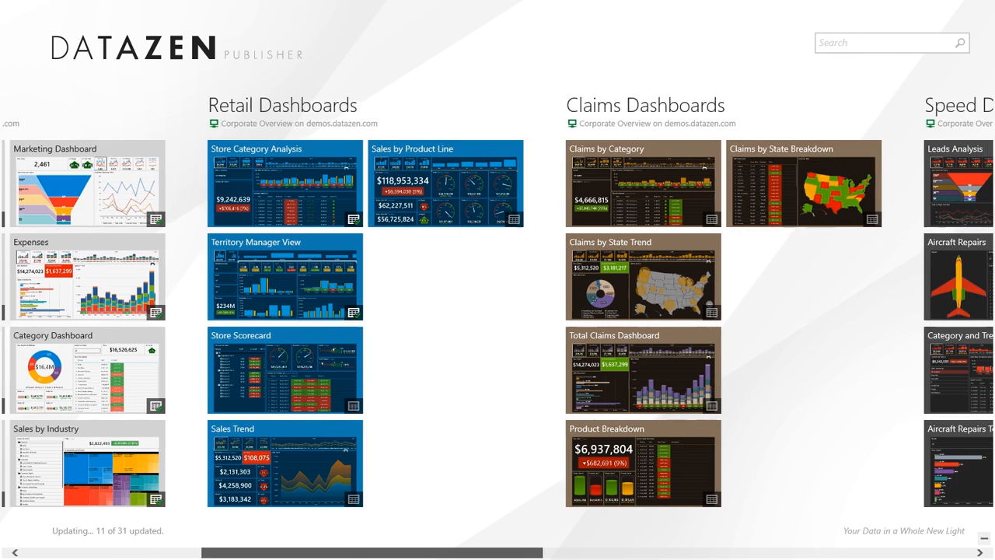
pyautogui.hscroll(3)
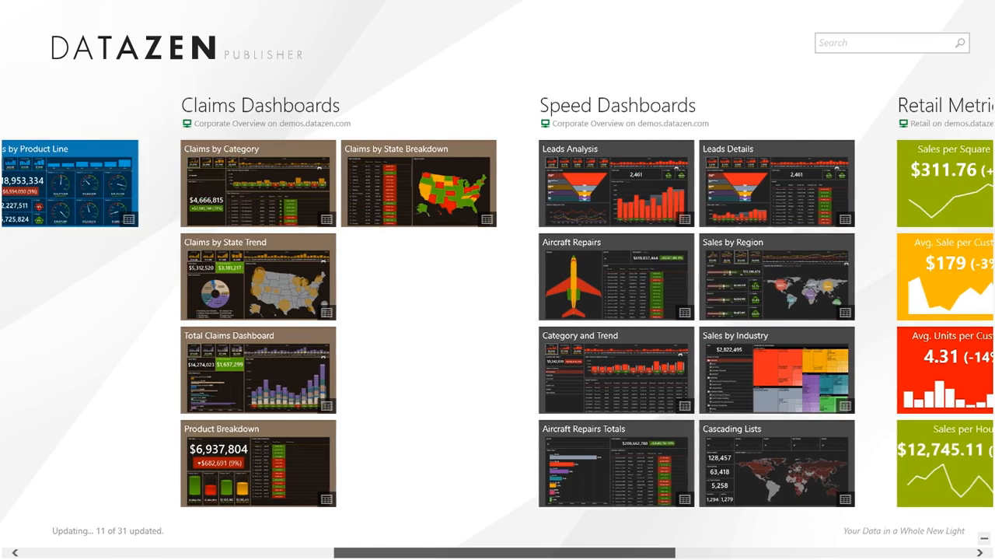
pyautogui.hscroll(3)
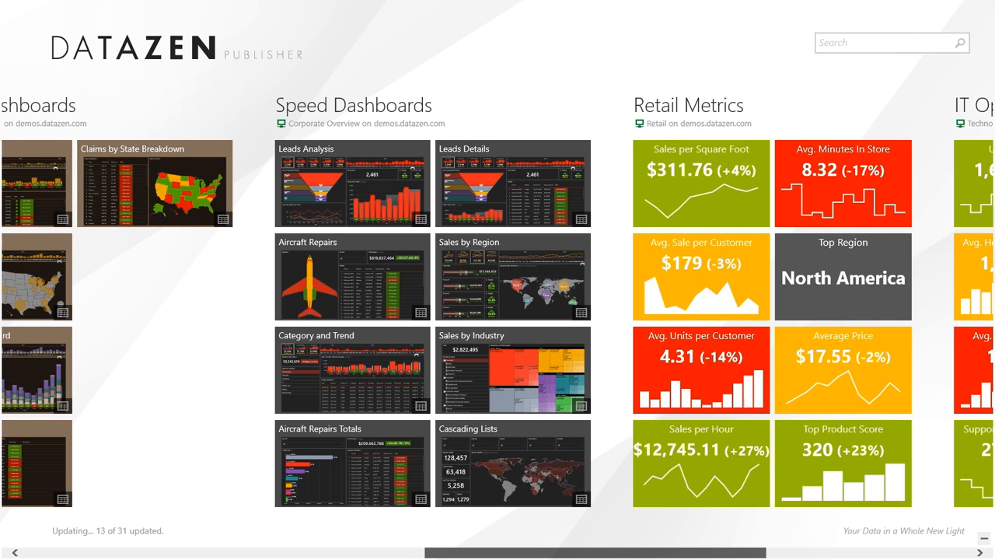
pyautogui.hscroll(3)
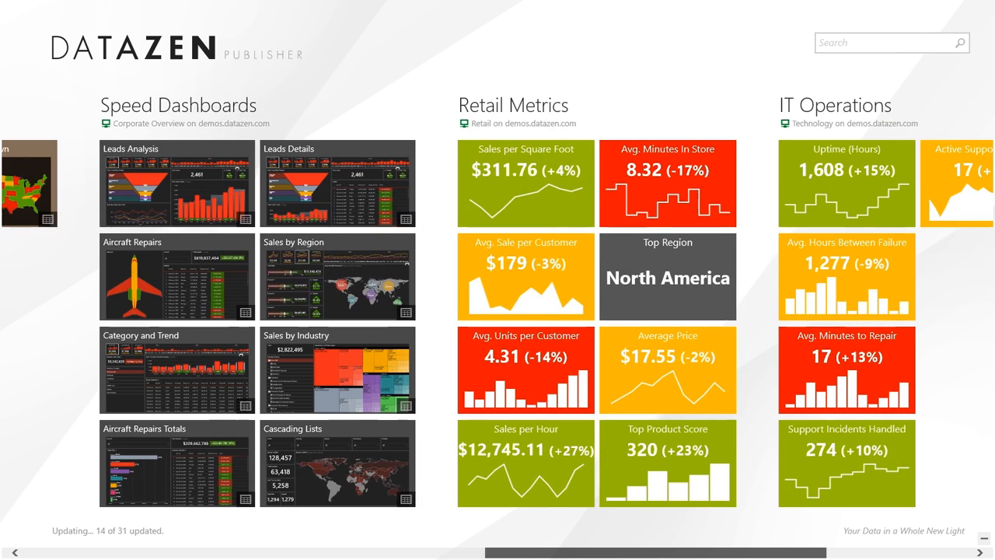
pyautogui.hscroll(3)
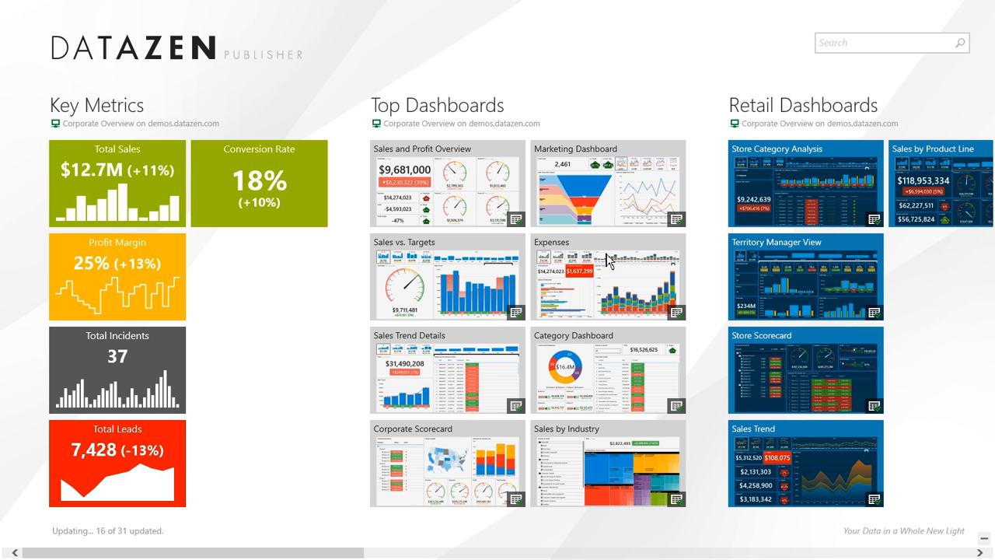
pyautogui.moveTo(531, 240)
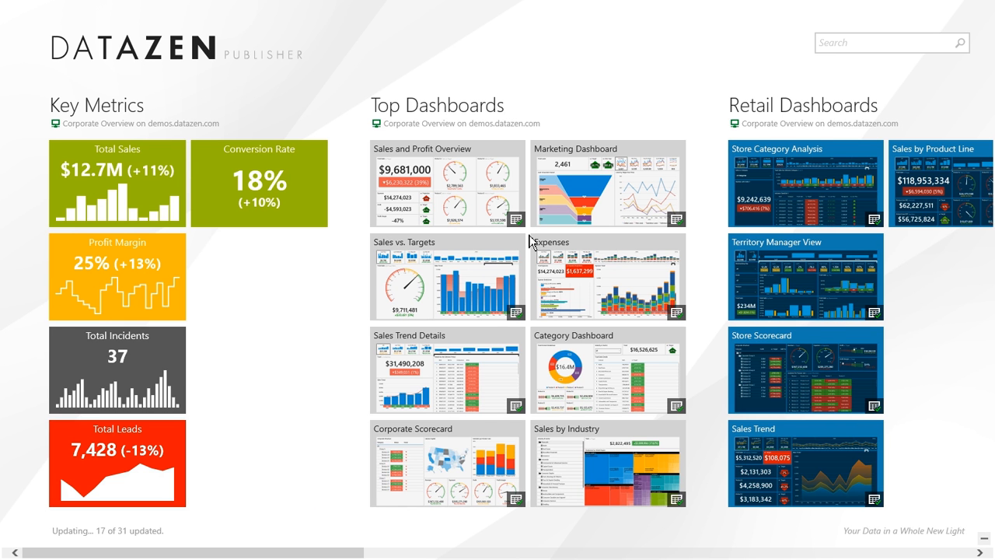
pyautogui.moveTo(512, 276)
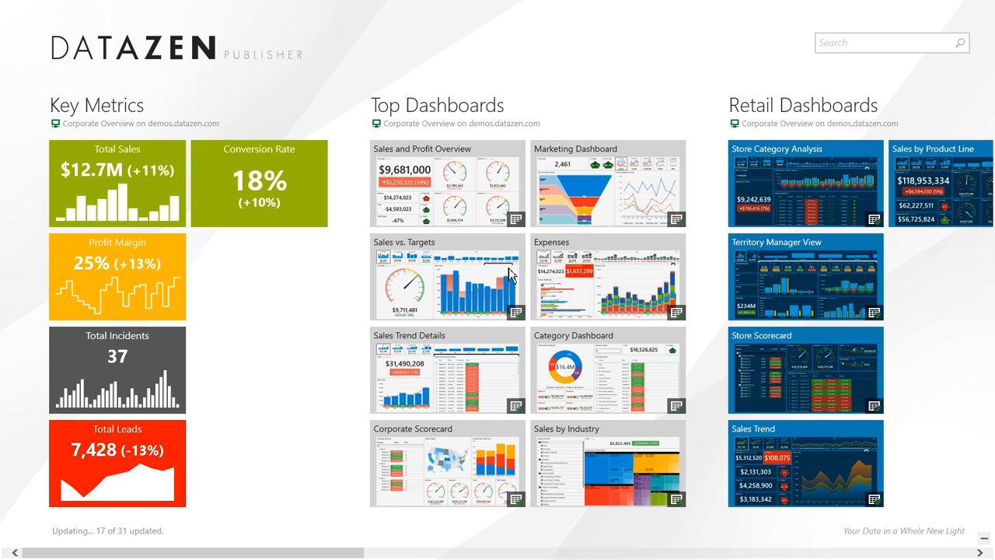
pyautogui.moveTo(128, 234)
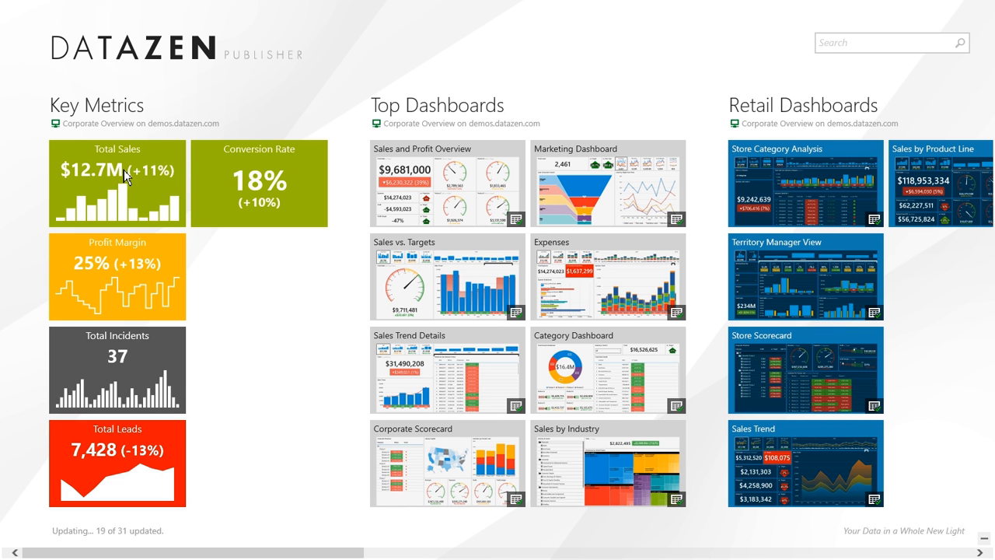
pyautogui.moveTo(120, 212)
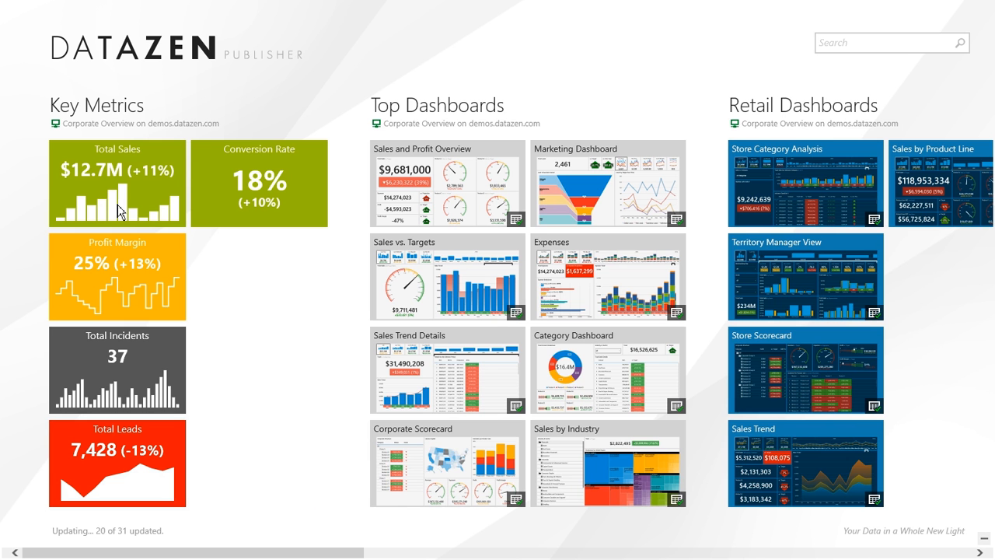
pyautogui.moveTo(120, 206)
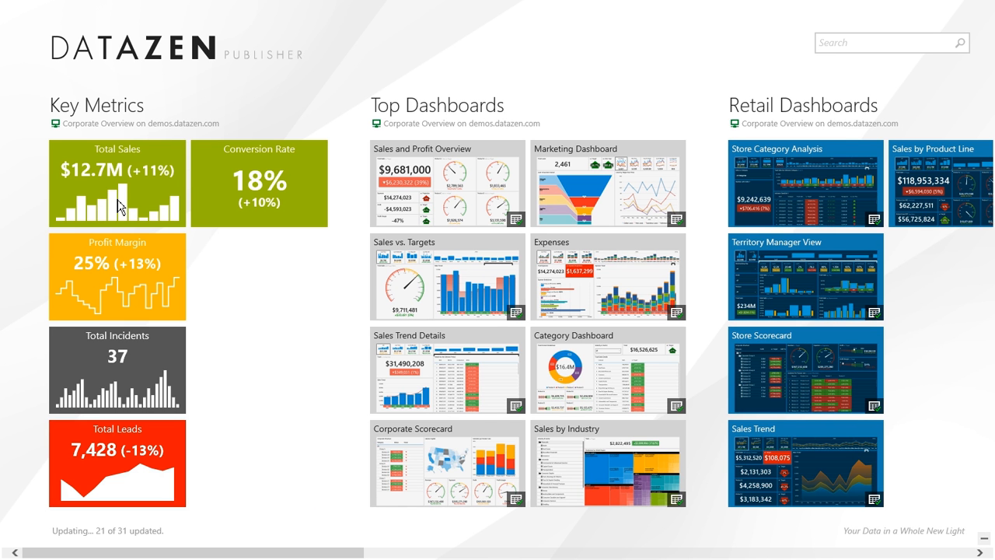
pyautogui.moveTo(139, 193)
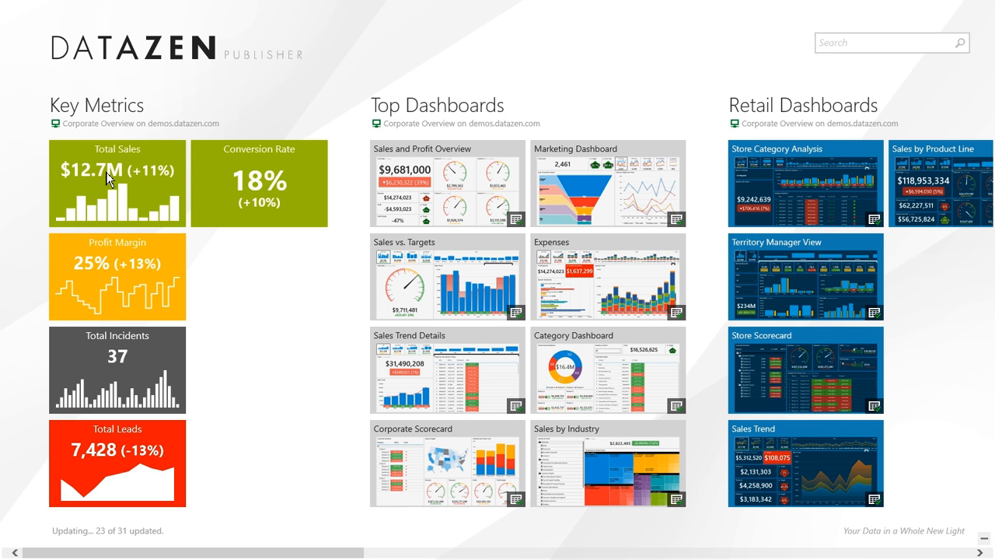
pyautogui.moveTo(82, 189)
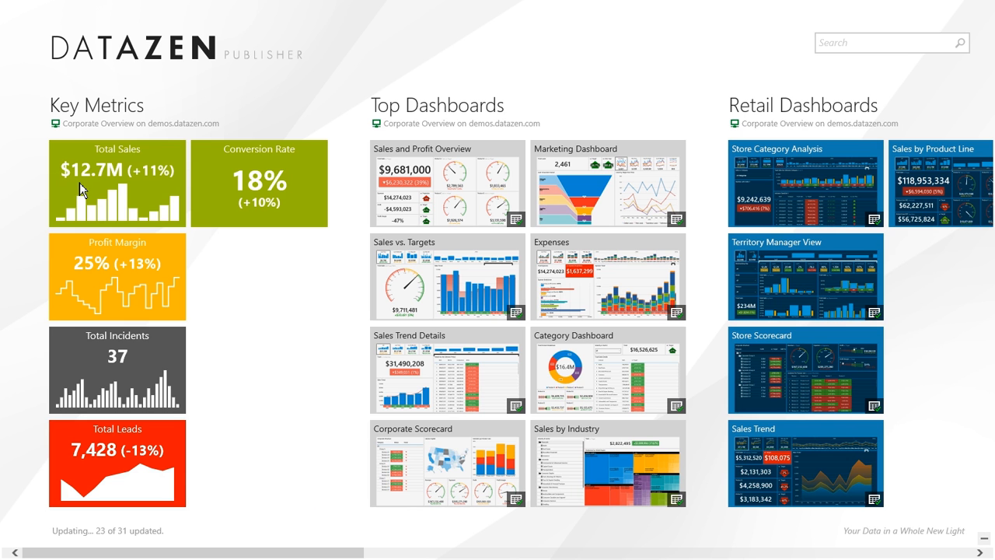
pyautogui.moveTo(66, 174)
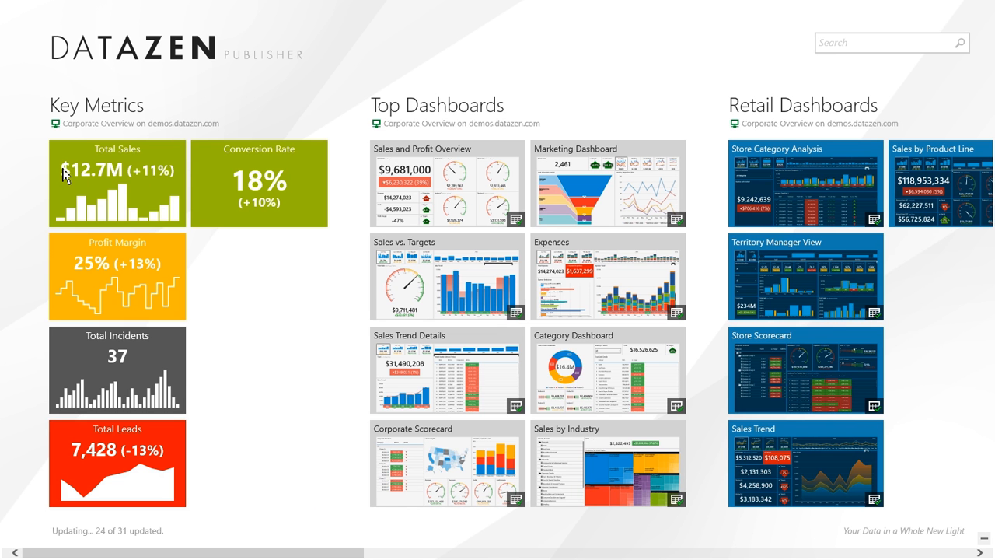
pyautogui.moveTo(160, 185)
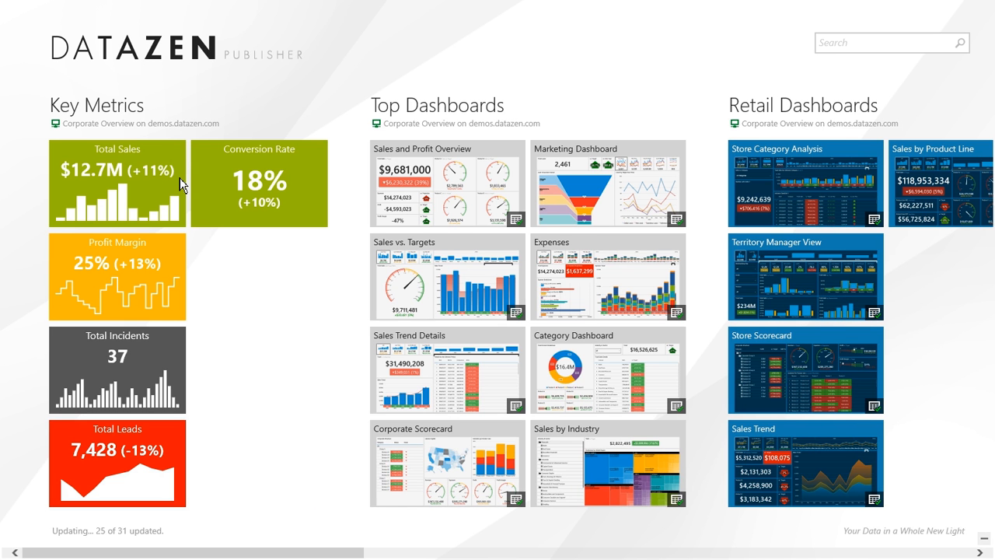
pyautogui.moveTo(74, 221)
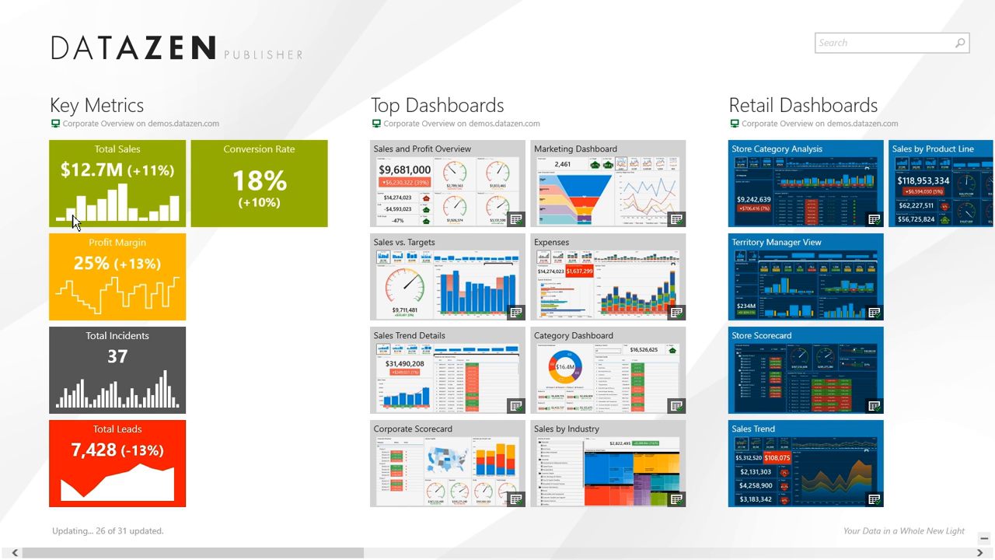
pyautogui.moveTo(113, 216)
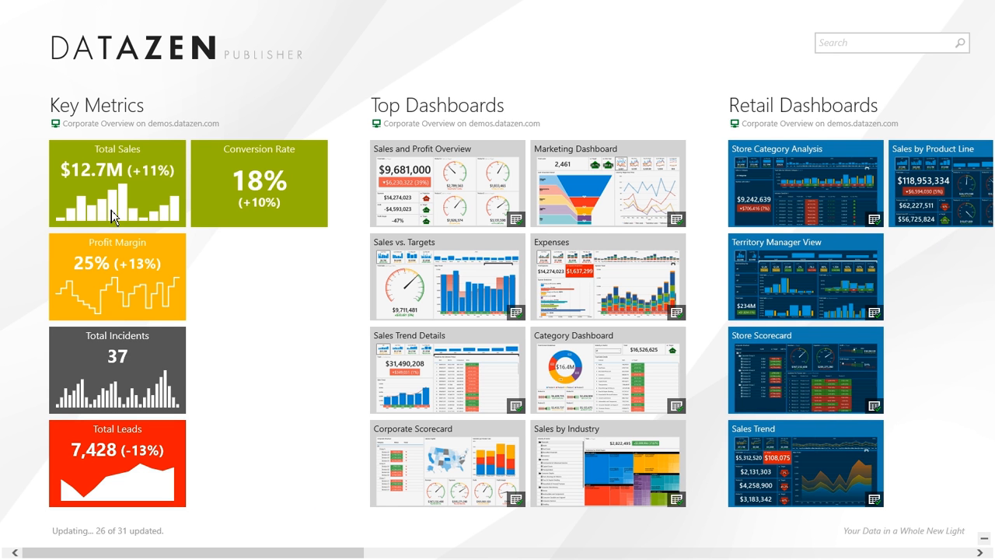
pyautogui.moveTo(145, 199)
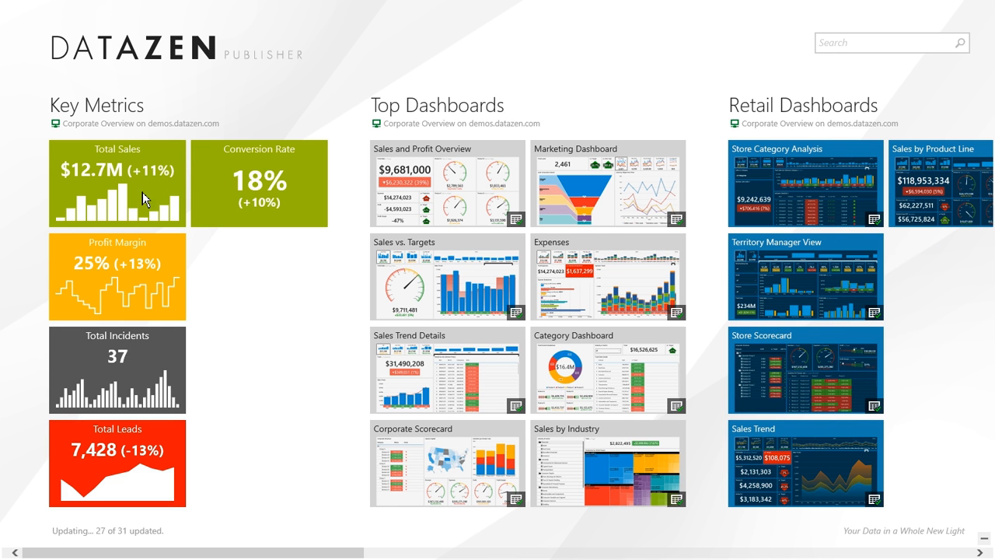
pyautogui.moveTo(118, 175)
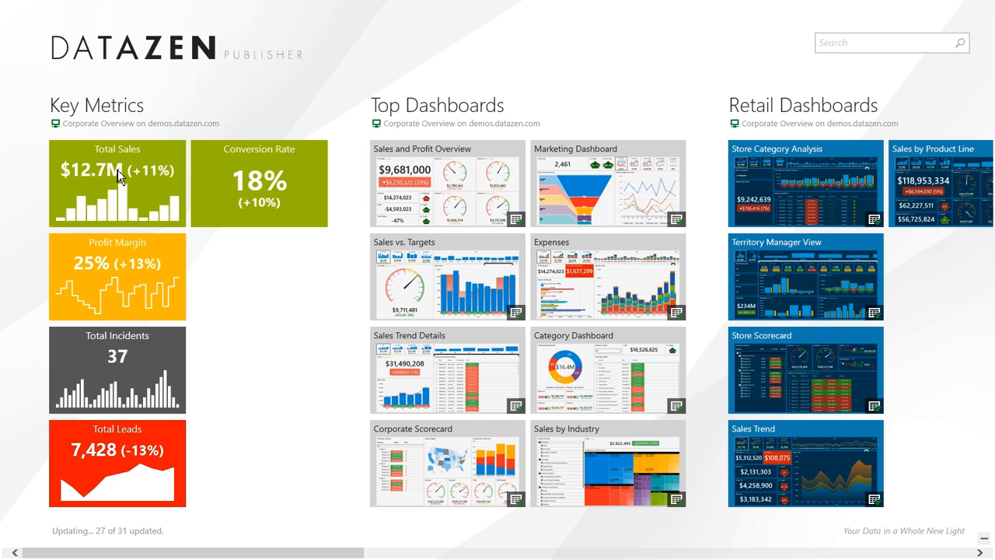
pyautogui.moveTo(94, 187)
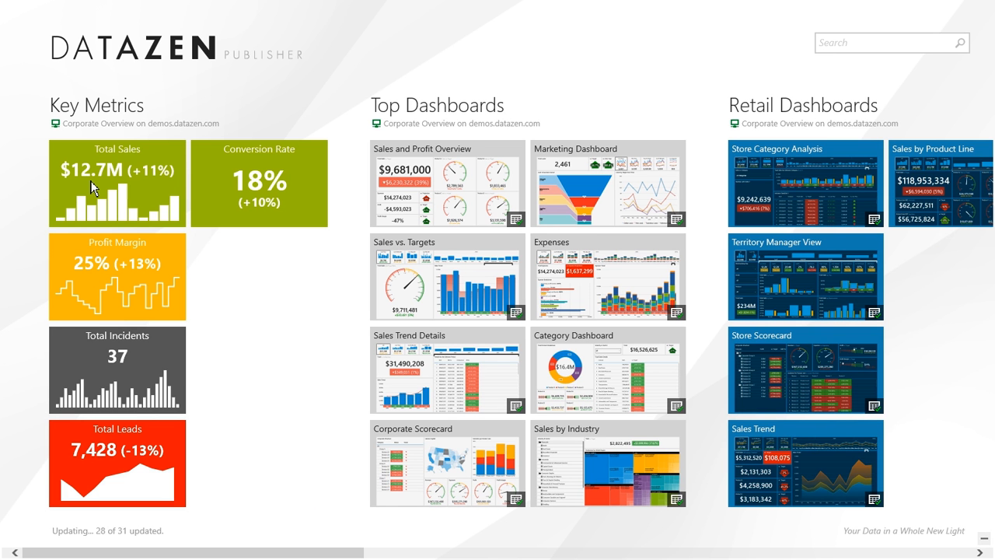
pyautogui.moveTo(96, 194)
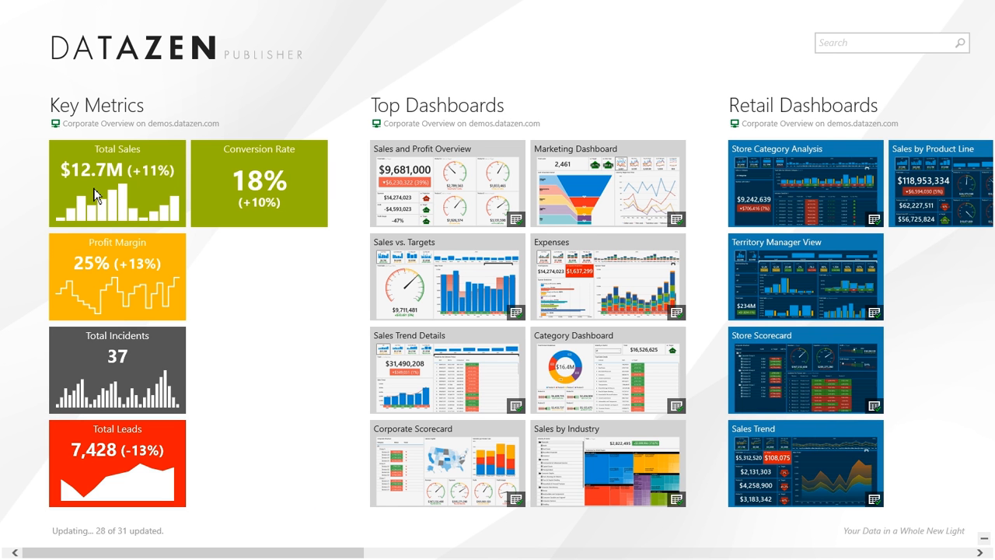
pyautogui.moveTo(156, 281)
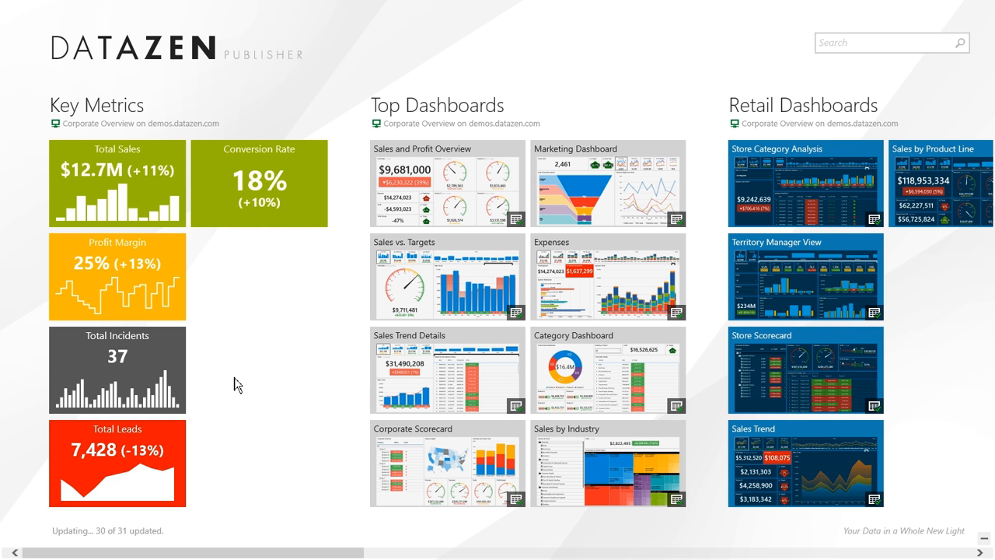
pyautogui.moveTo(257, 356)
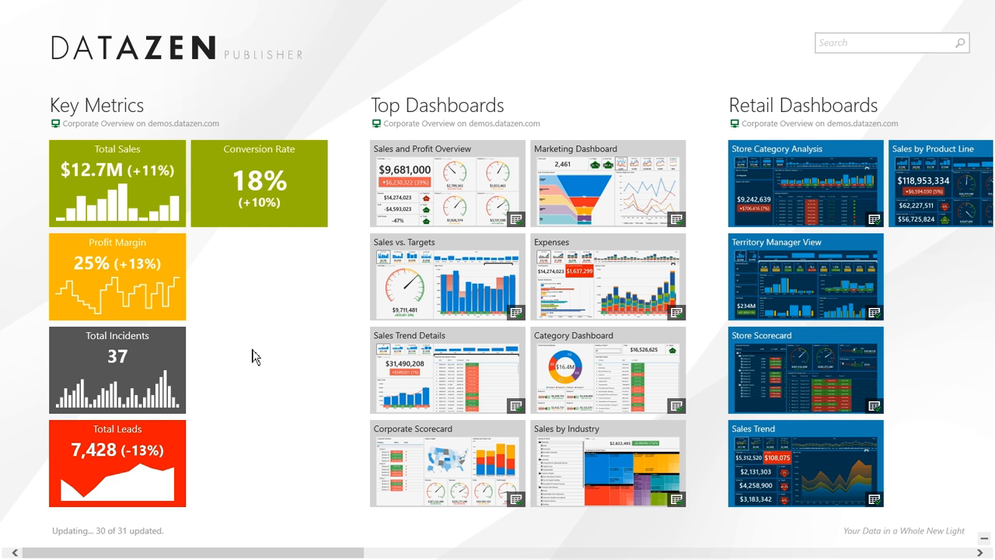
pyautogui.moveTo(68, 204)
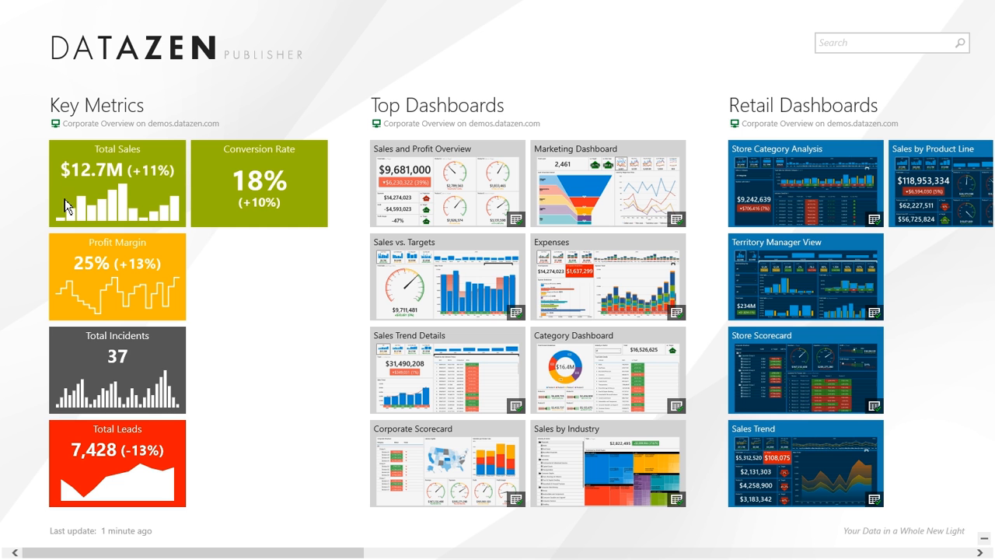
pyautogui.moveTo(193, 219)
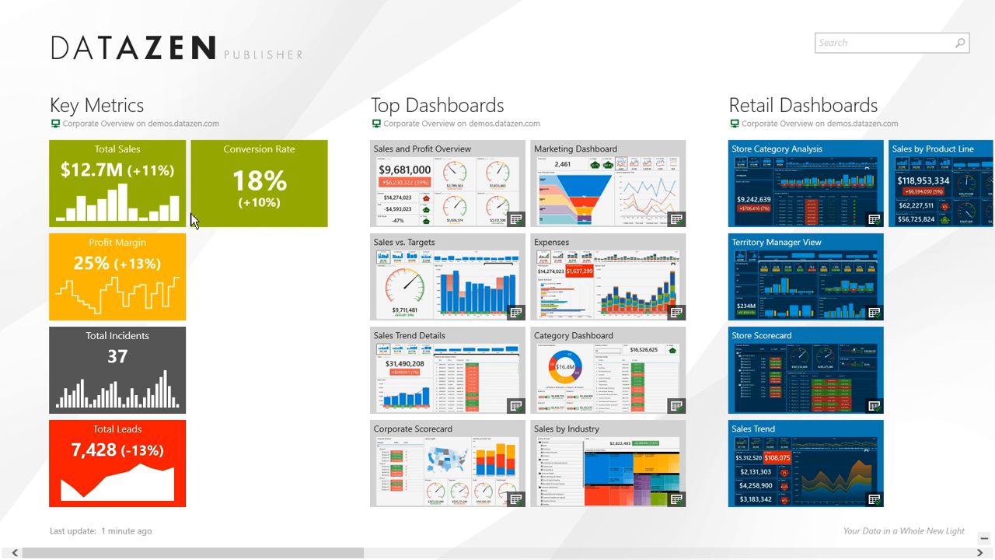
pyautogui.moveTo(223, 332)
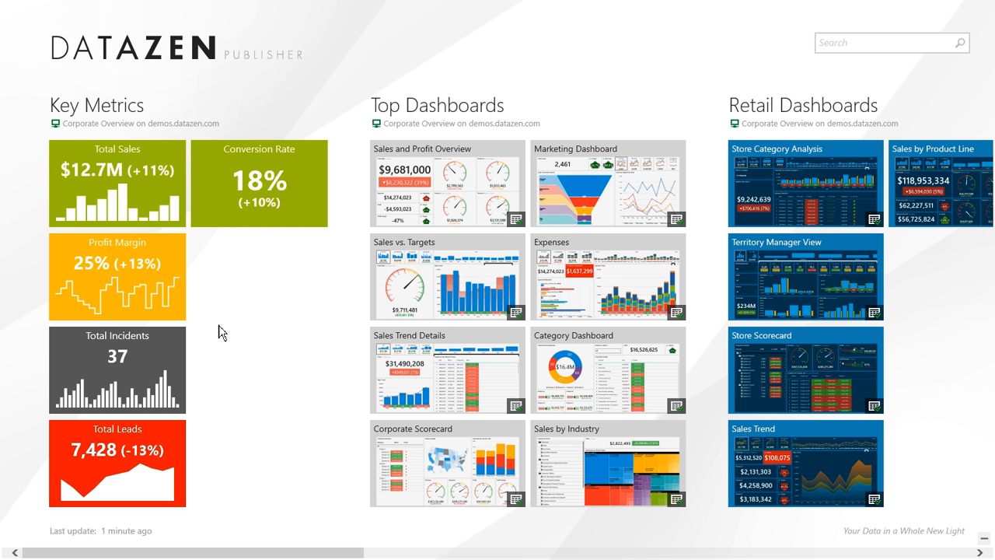
pyautogui.moveTo(142, 323)
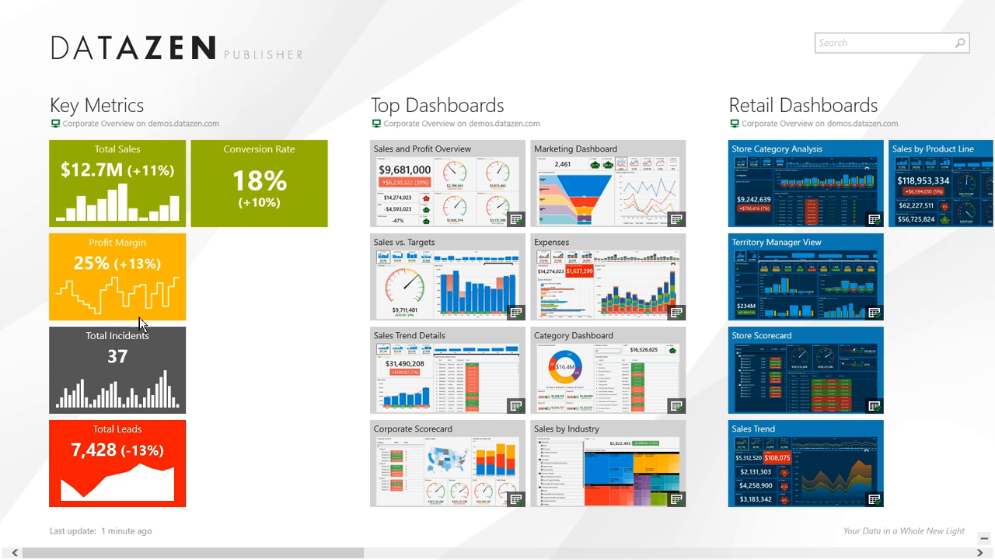
pyautogui.moveTo(64, 450)
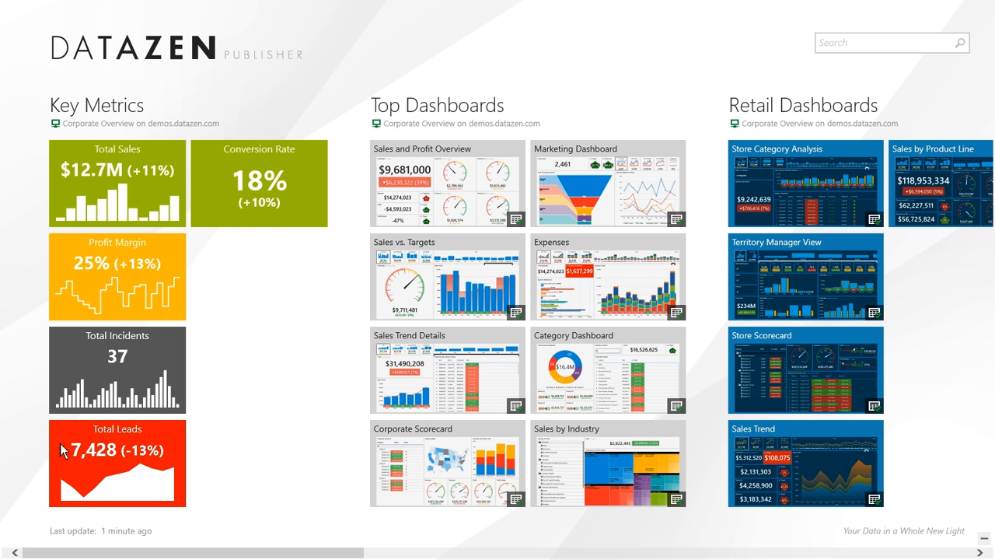
pyautogui.moveTo(129, 466)
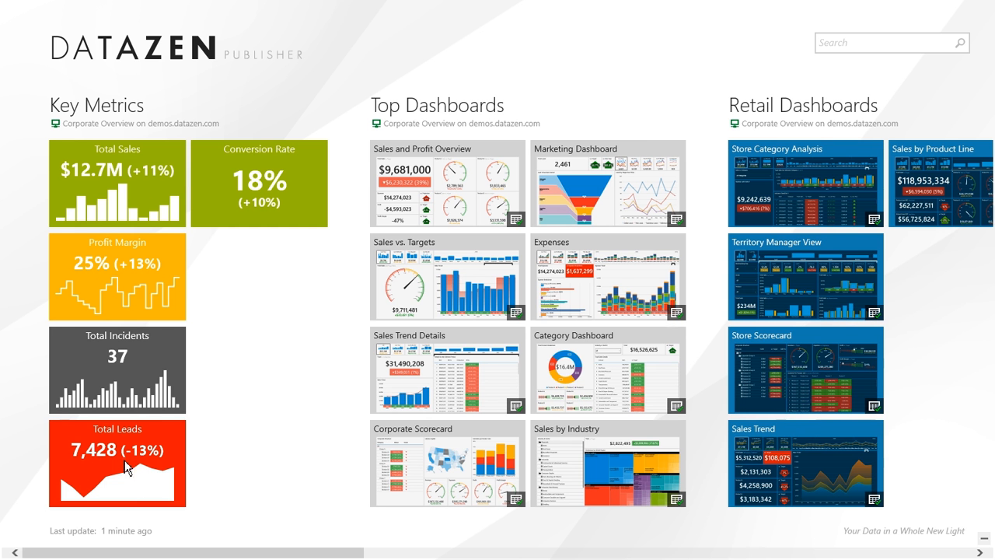
pyautogui.click(116, 463)
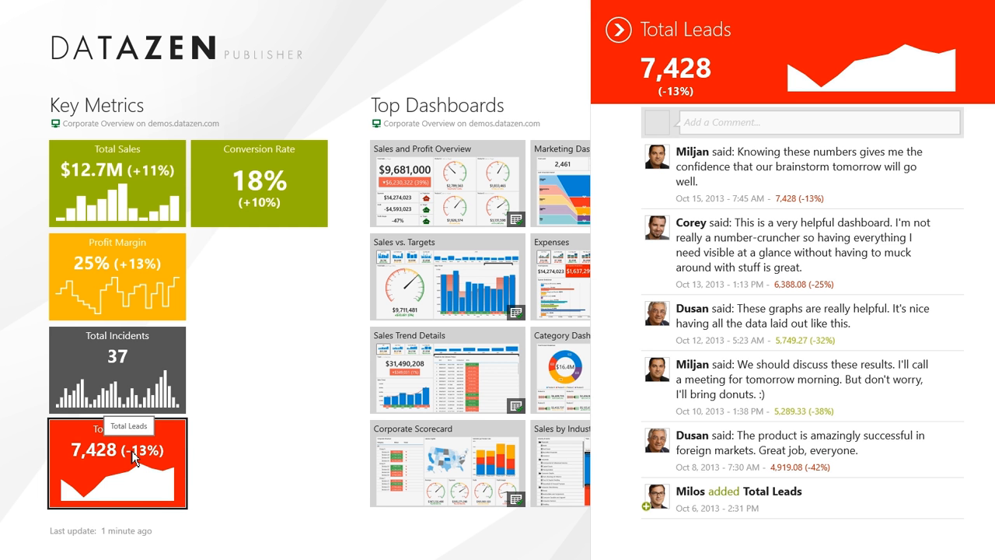
pyautogui.moveTo(871, 294)
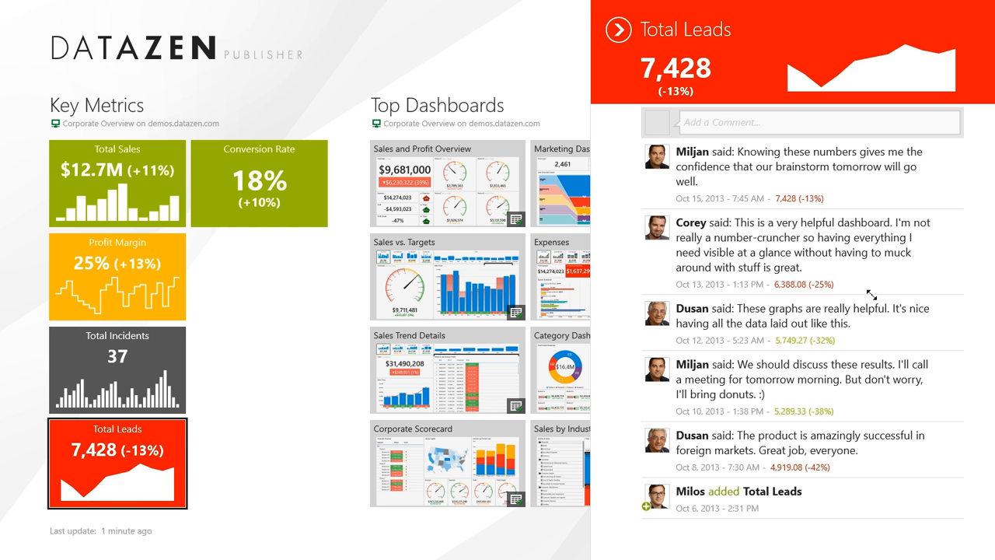
pyautogui.click(116, 178)
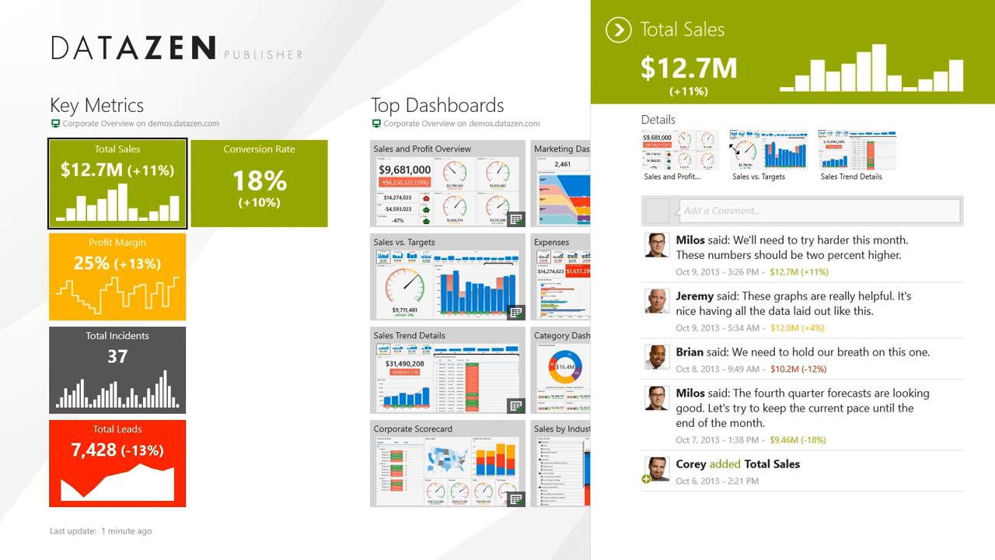
pyautogui.moveTo(758, 163)
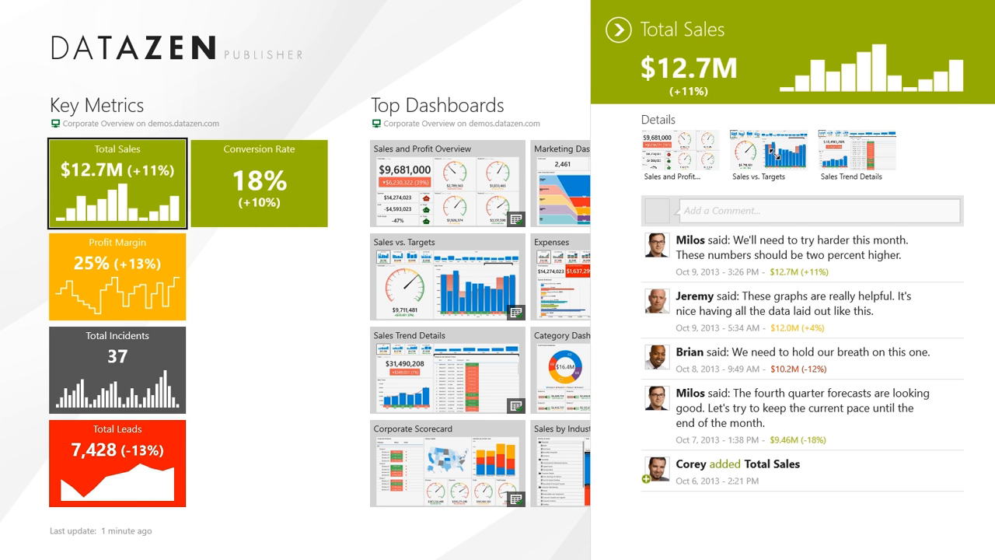
pyautogui.moveTo(835, 163)
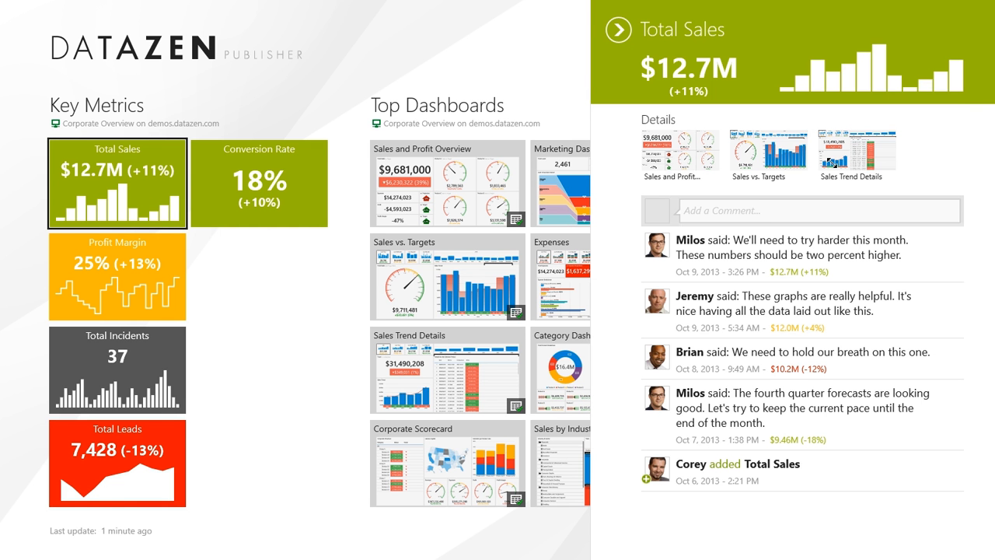
pyautogui.moveTo(770, 92)
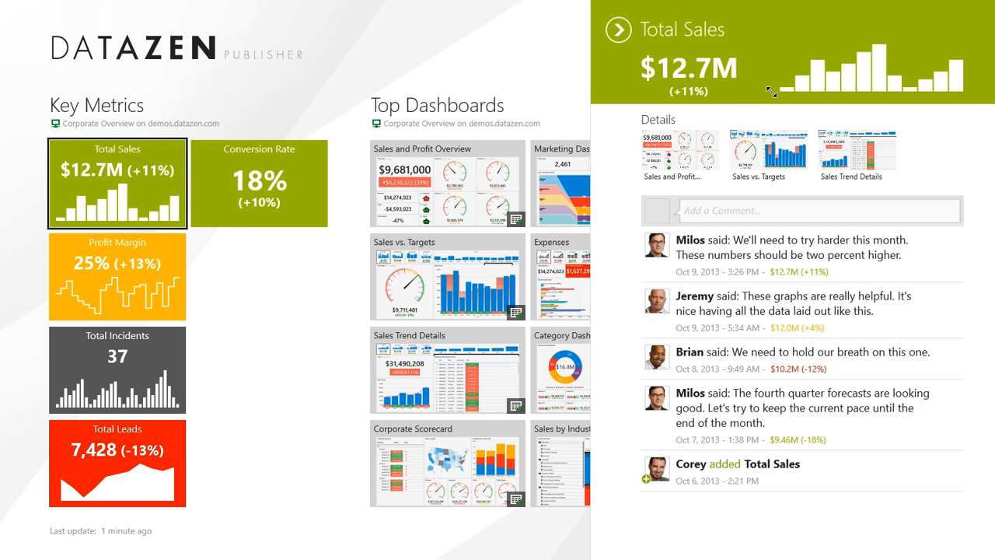
pyautogui.moveTo(294, 290)
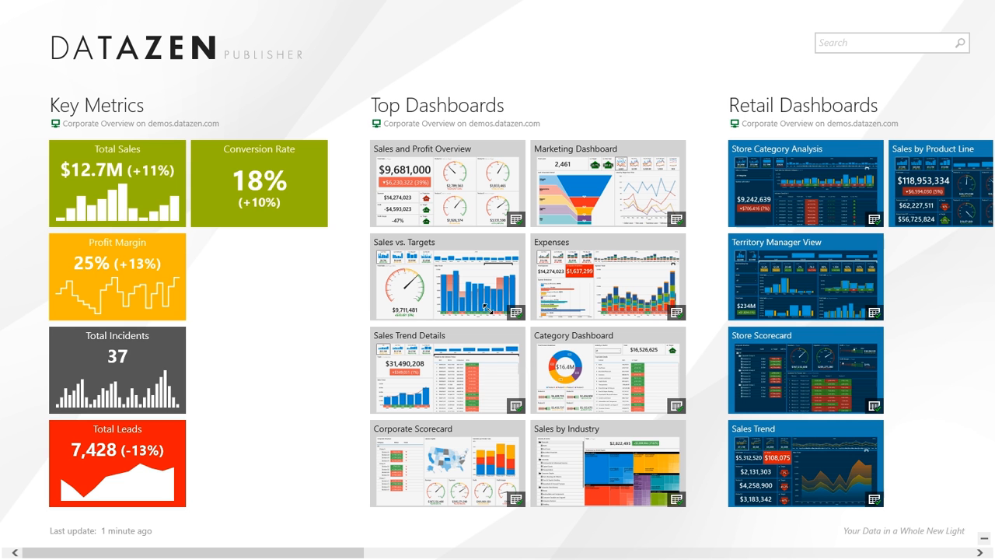
pyautogui.moveTo(429, 320)
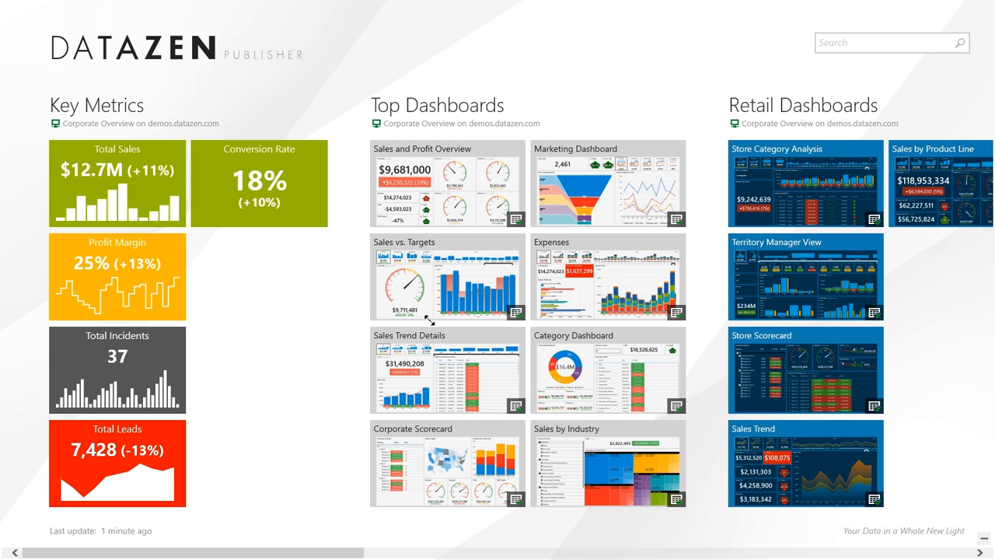
pyautogui.moveTo(591, 255)
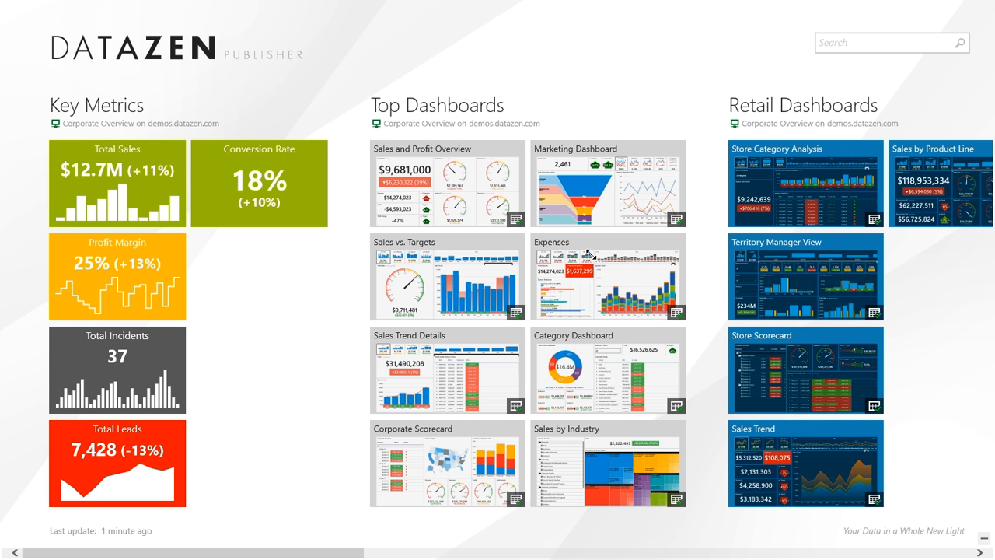
pyautogui.moveTo(629, 295)
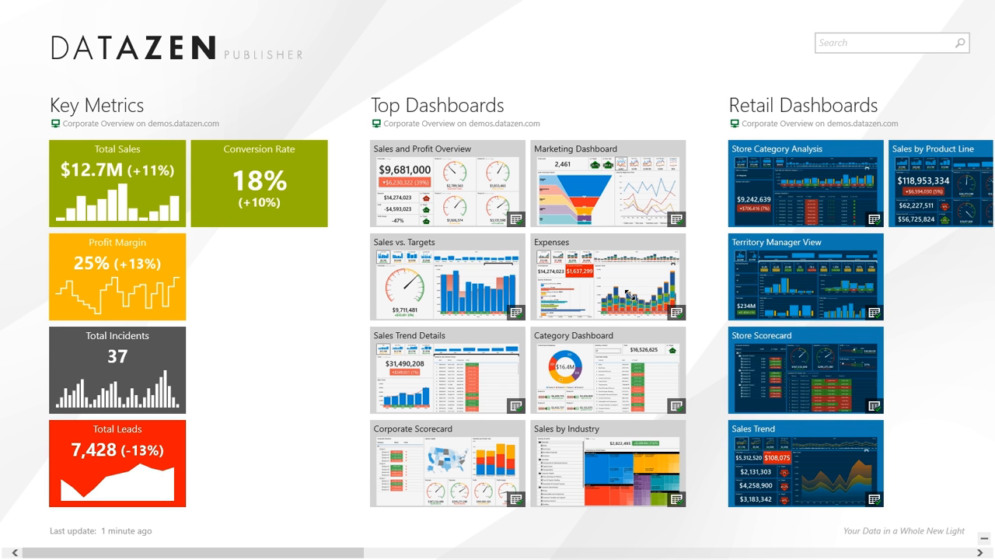
pyautogui.moveTo(627, 304)
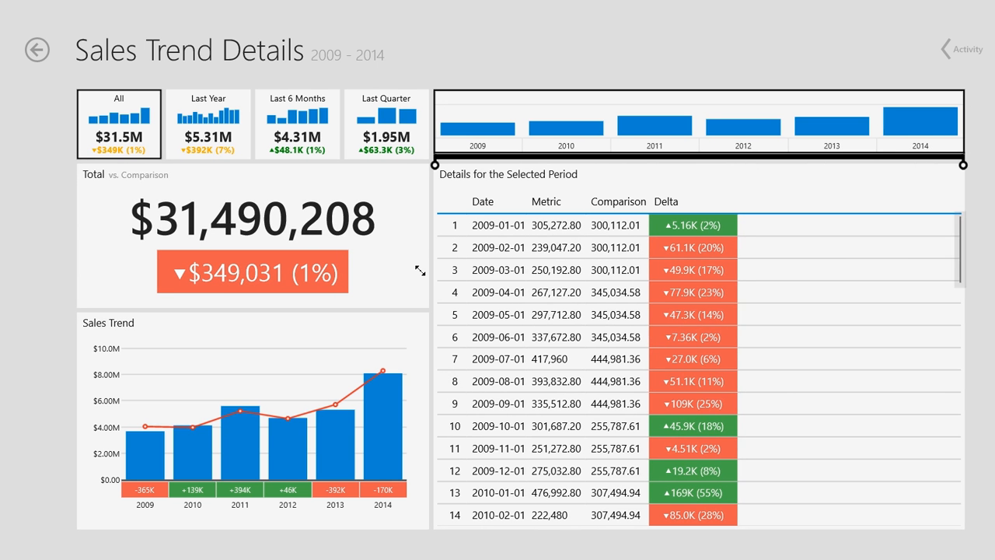
pyautogui.moveTo(120, 148)
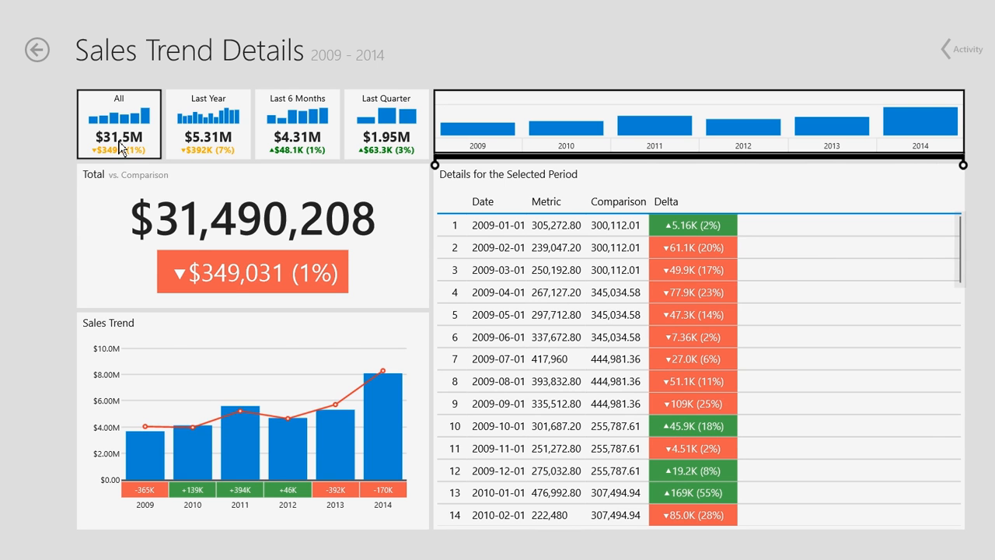
pyautogui.moveTo(192, 413)
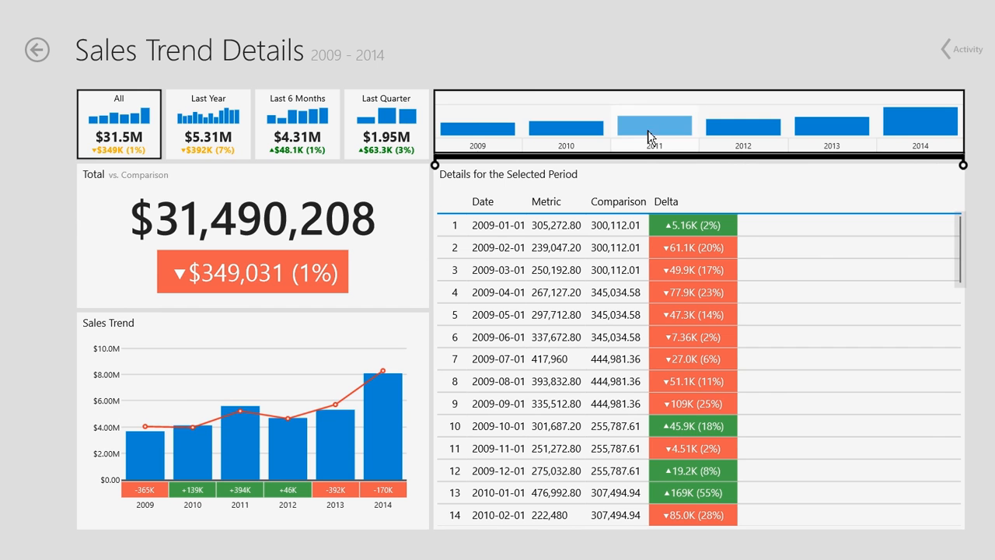
pyautogui.moveTo(595, 134)
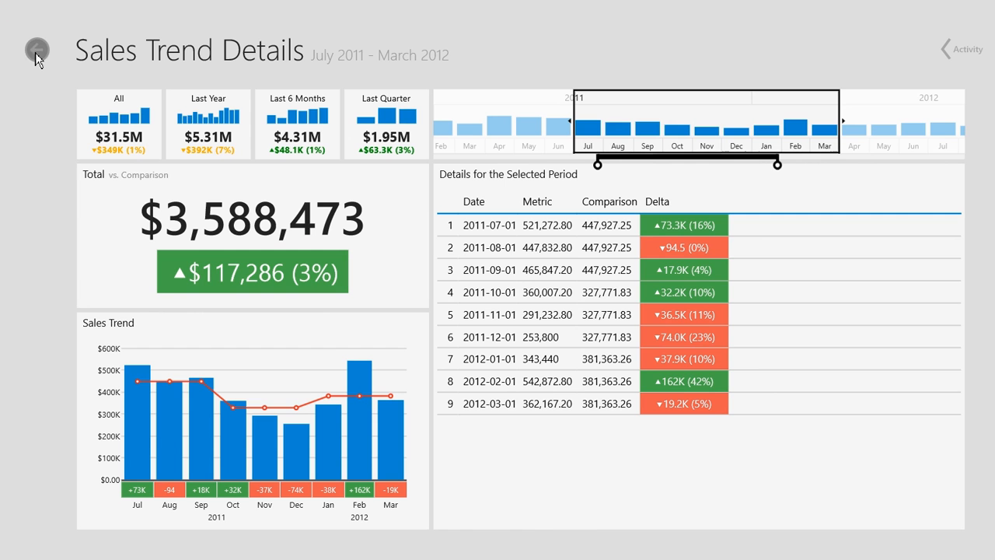
# Show and then hide the Sales Trend Details activity comments.
pyautogui.click(962, 48)
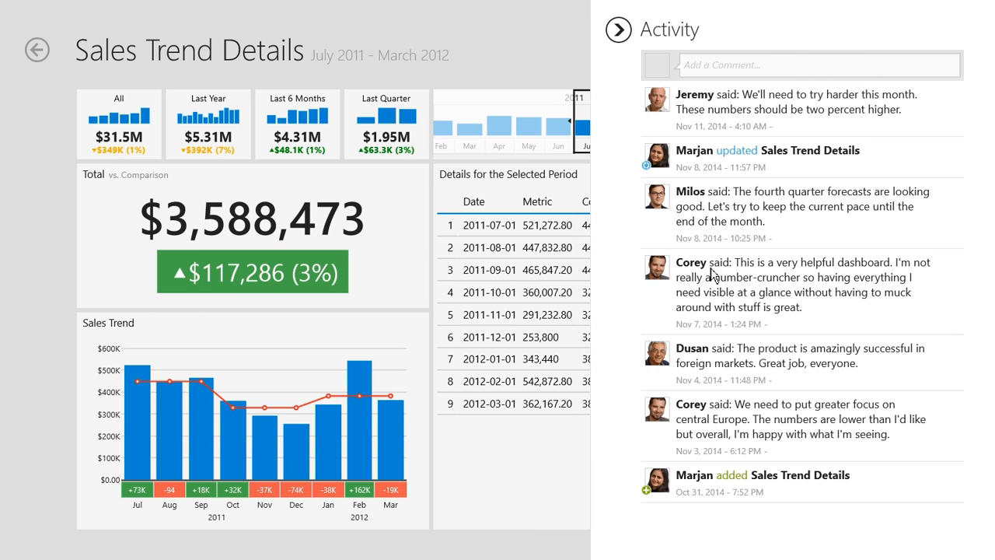
pyautogui.click(619, 30)
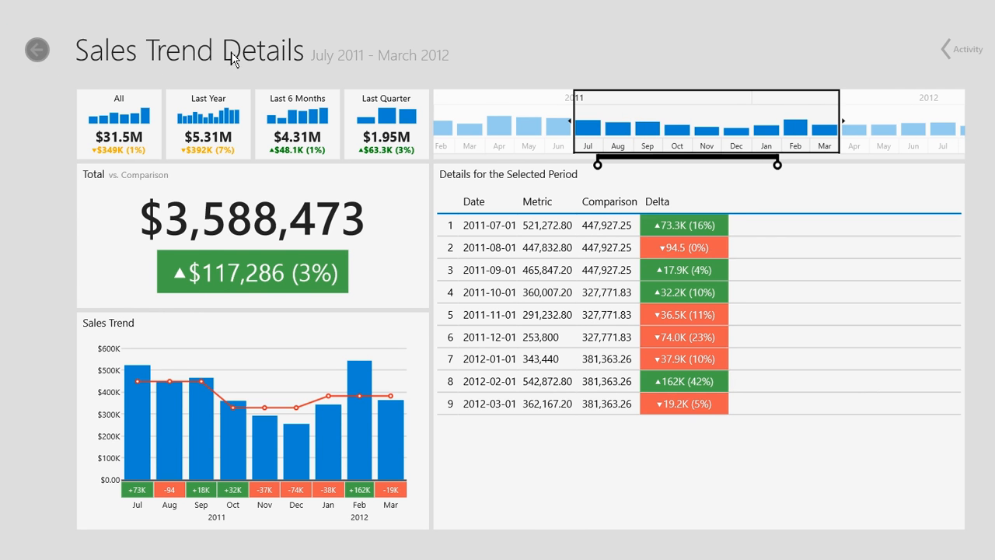
# Return to the hub and open the Corporate Scorecard dashboard.
pyautogui.click(36, 50)
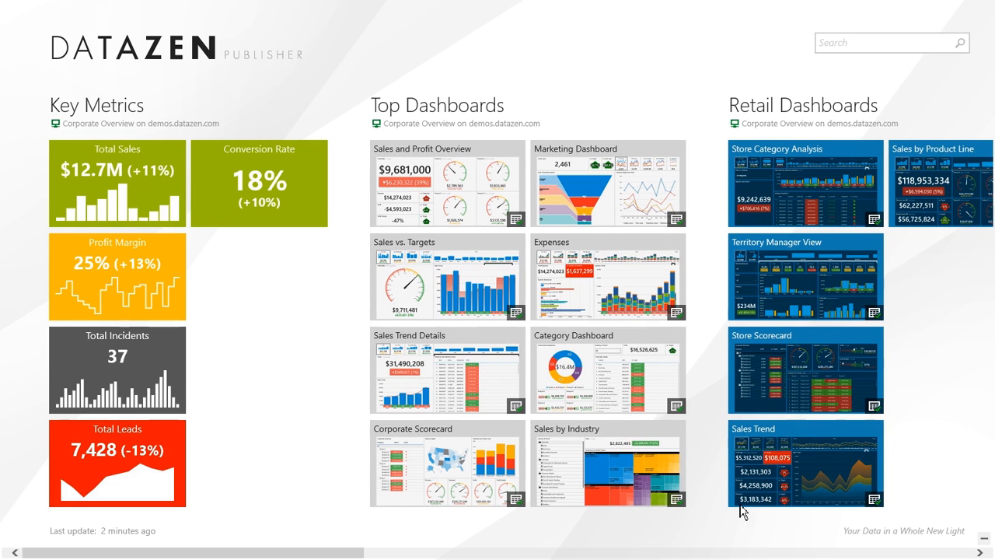
pyautogui.click(447, 462)
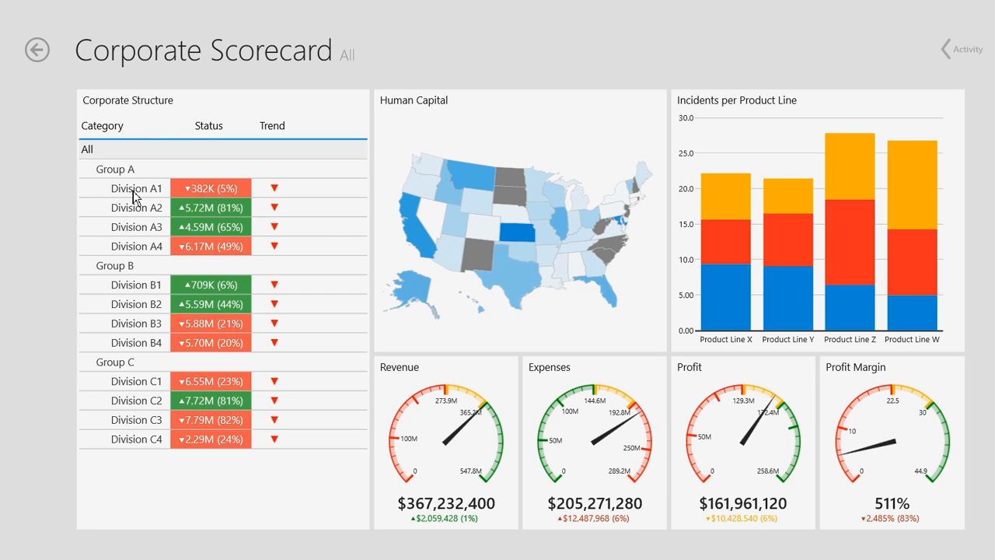
pyautogui.moveTo(148, 193)
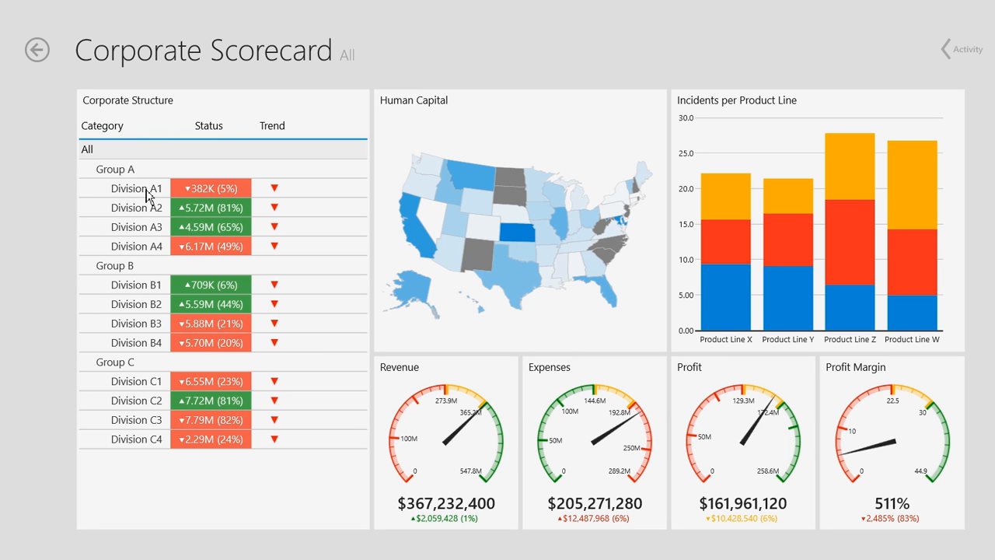
# Filter the scorecard through Group A and Division A1, ending on Division A3.
pyautogui.click(115, 169)
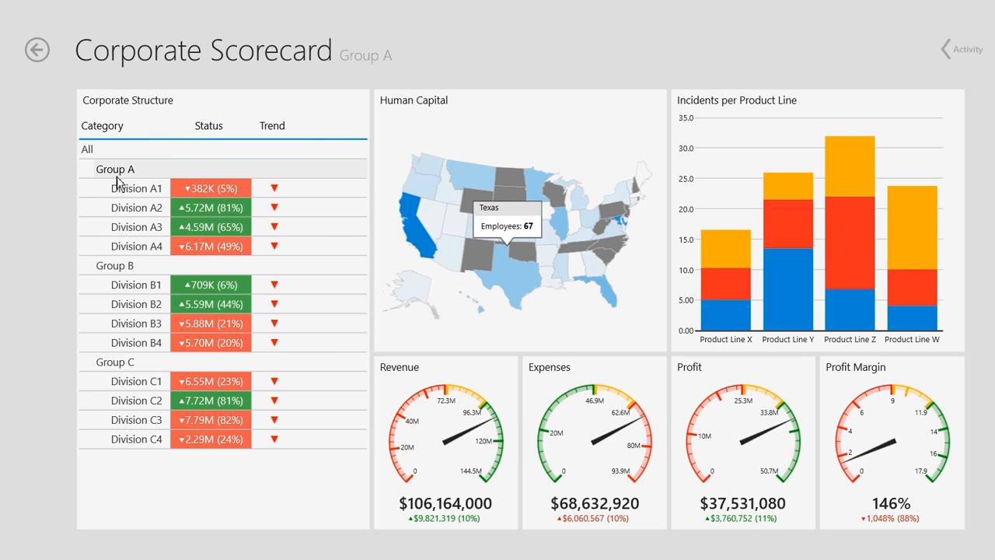
pyautogui.click(136, 187)
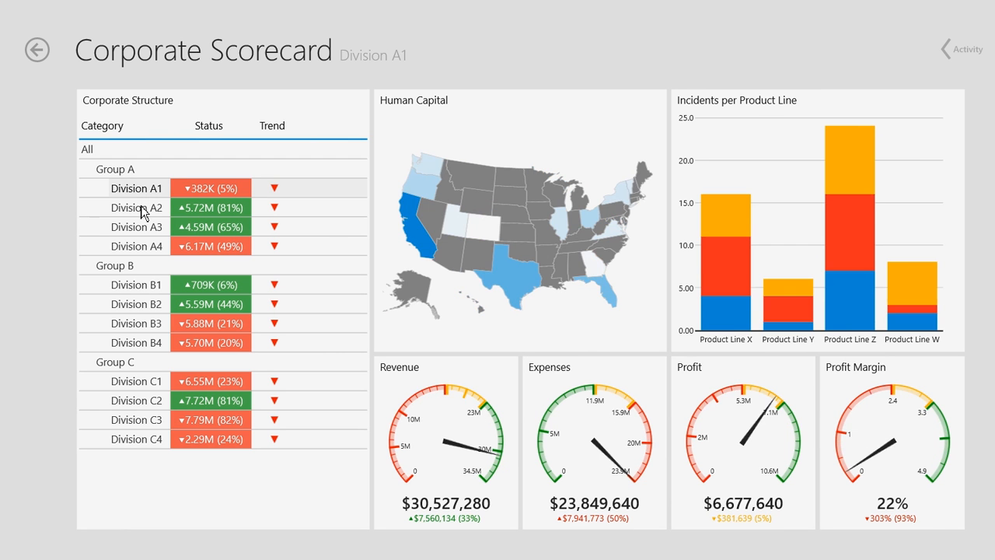
pyautogui.click(133, 226)
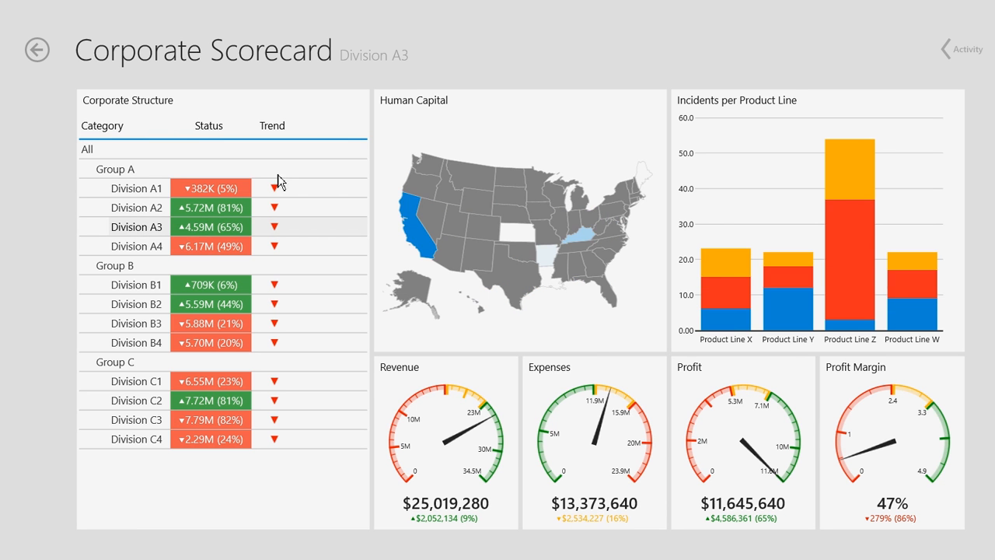
pyautogui.moveTo(368, 203)
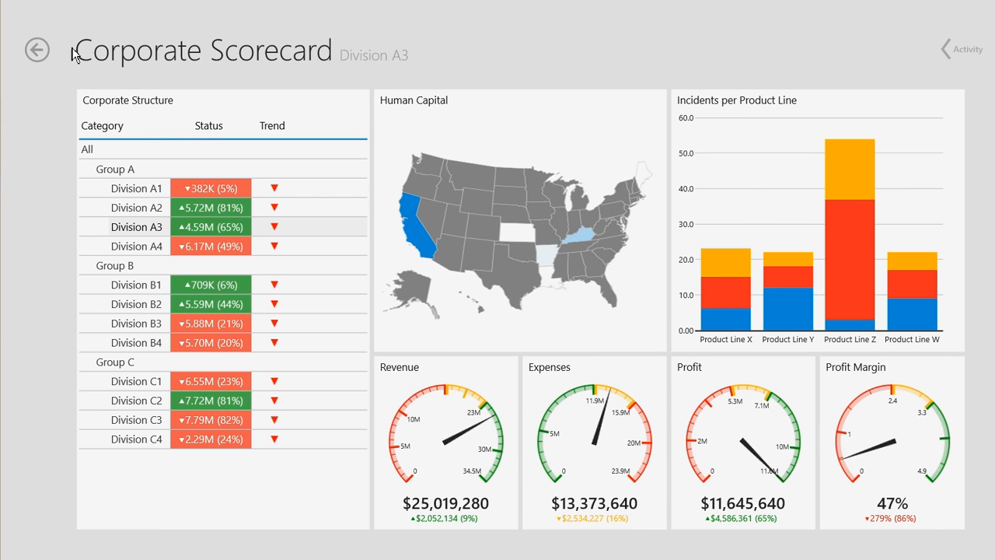
# Leave the Division A3-filtered Corporate Scorecard for the dashboard hub.
pyautogui.click(37, 50)
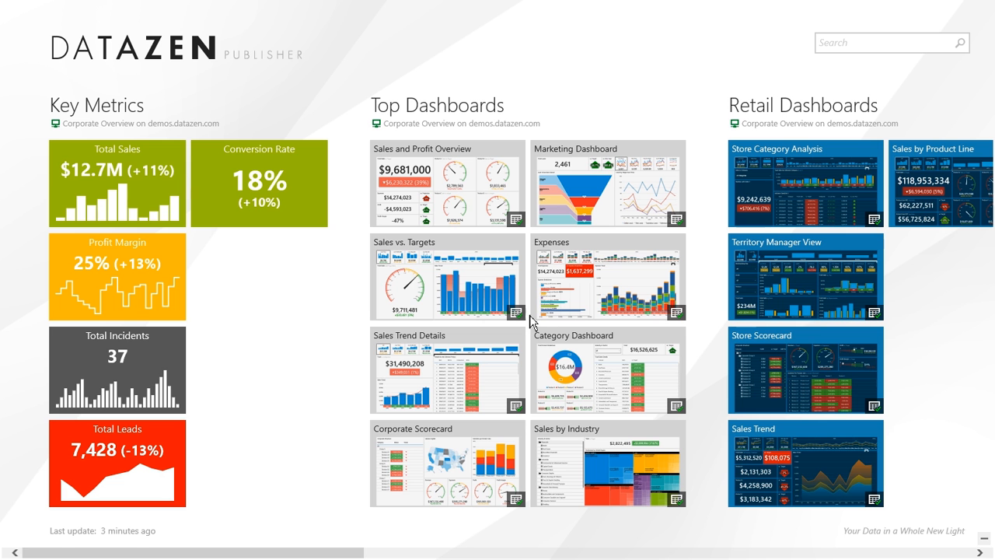
pyautogui.moveTo(832, 344)
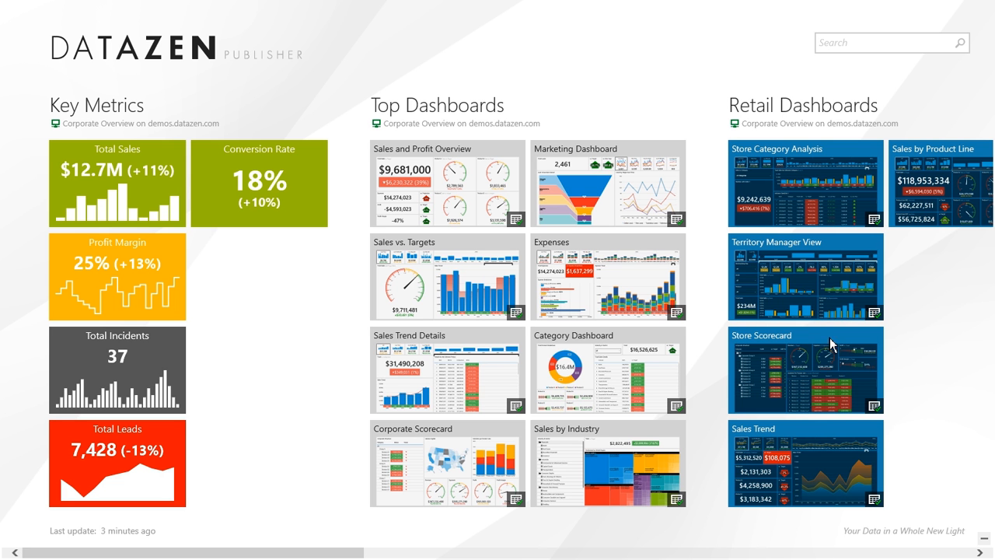
pyautogui.moveTo(942, 401)
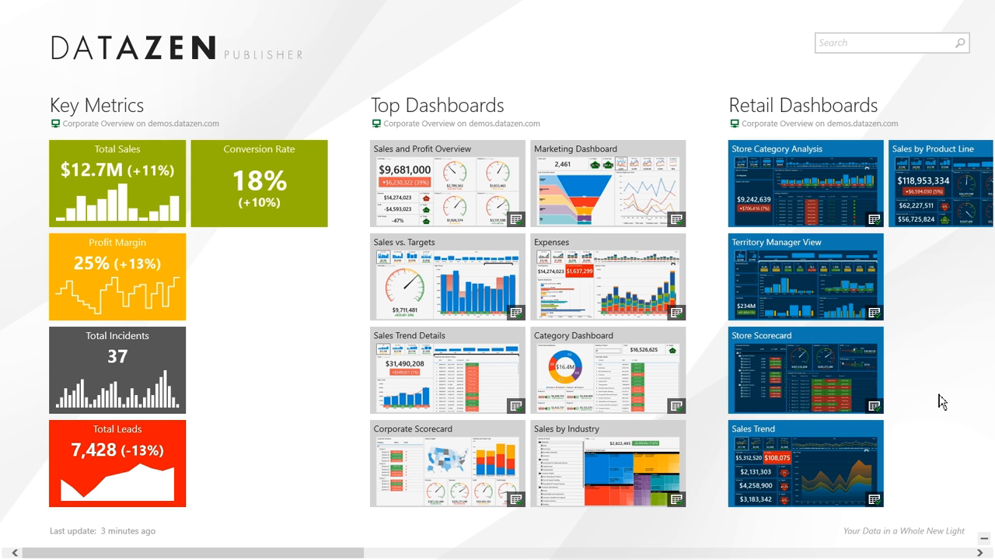
pyautogui.moveTo(768, 474)
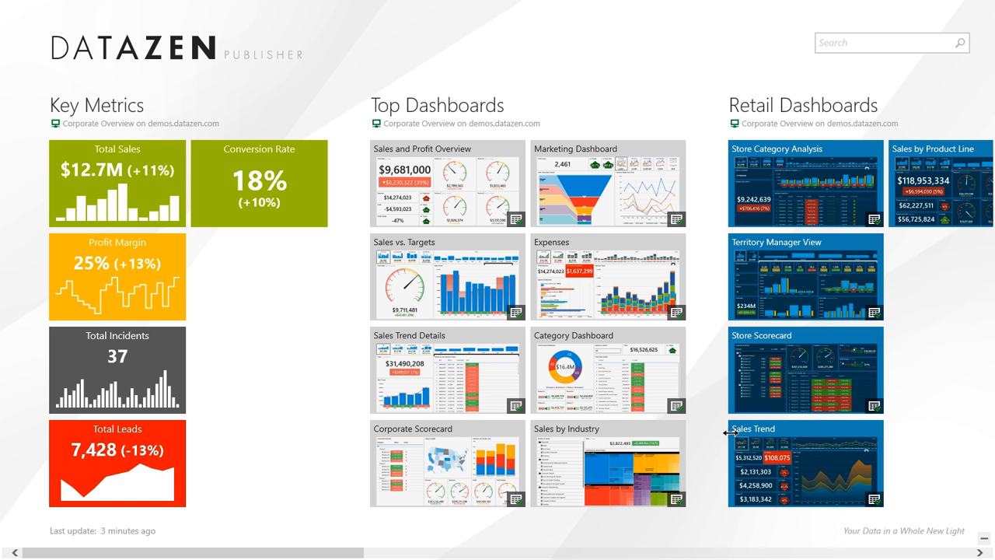
pyautogui.moveTo(830, 413)
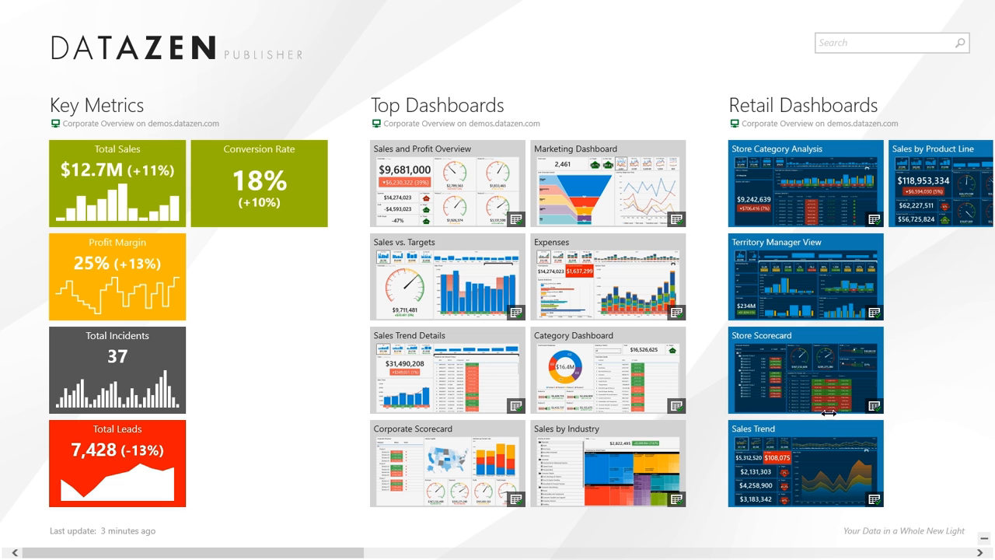
pyautogui.moveTo(585, 211)
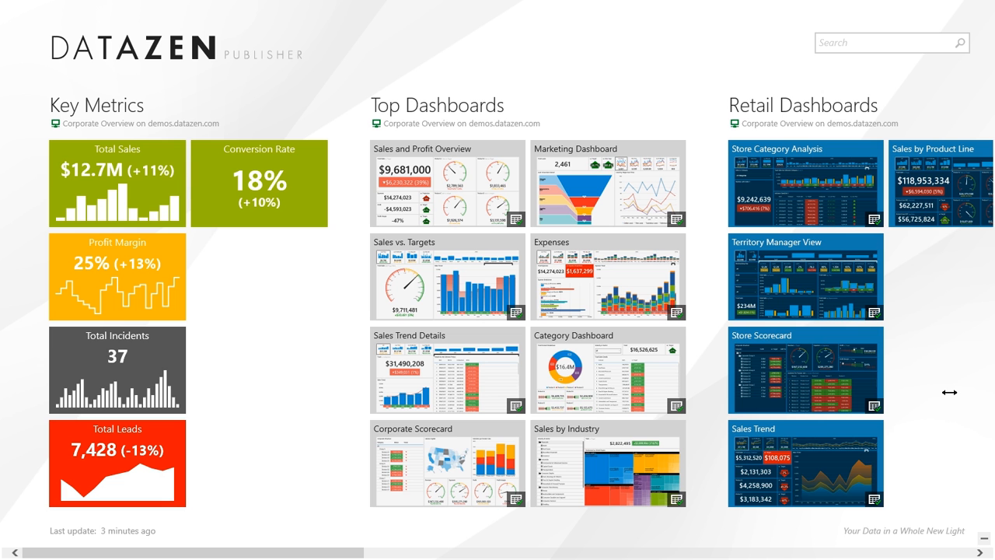
pyautogui.moveTo(962, 389)
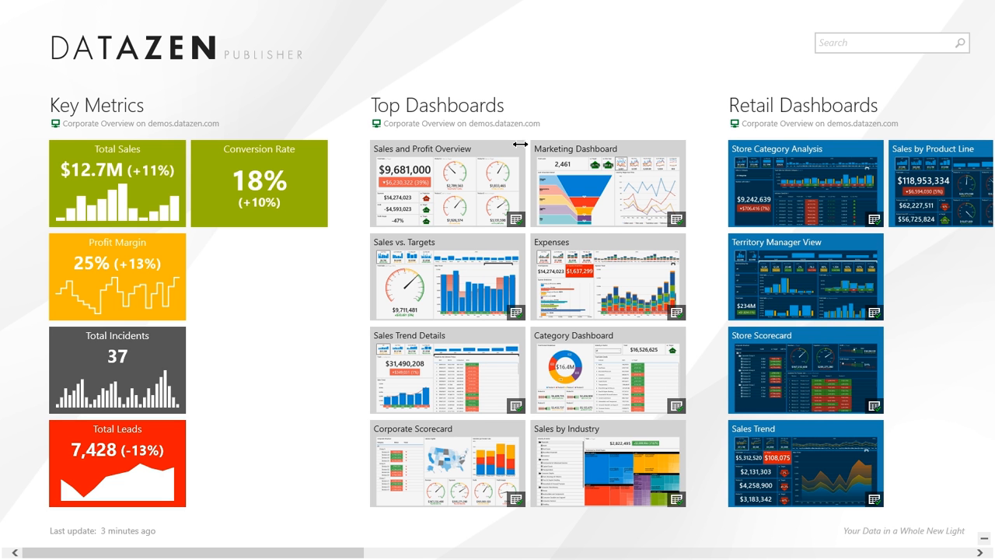
pyautogui.moveTo(306, 70)
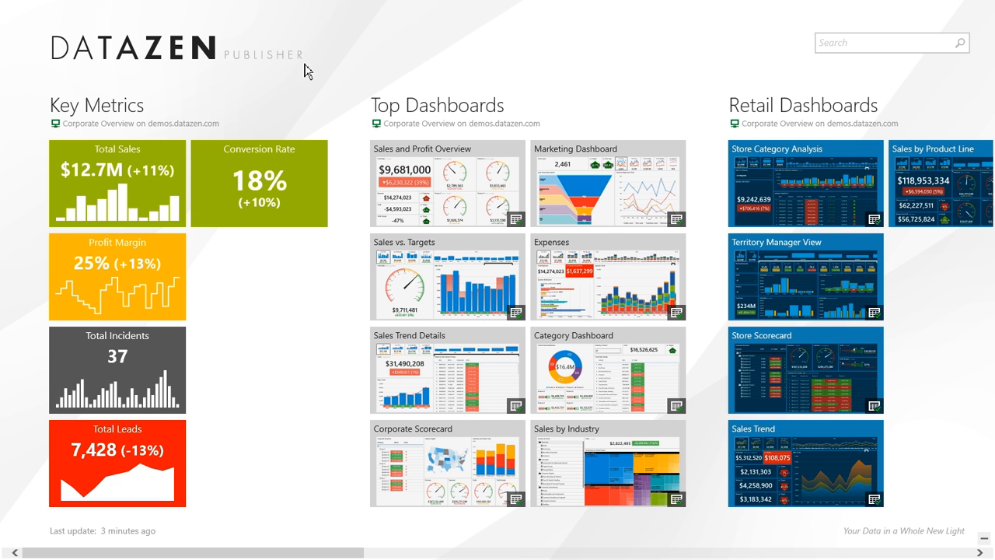
pyautogui.moveTo(177, 68)
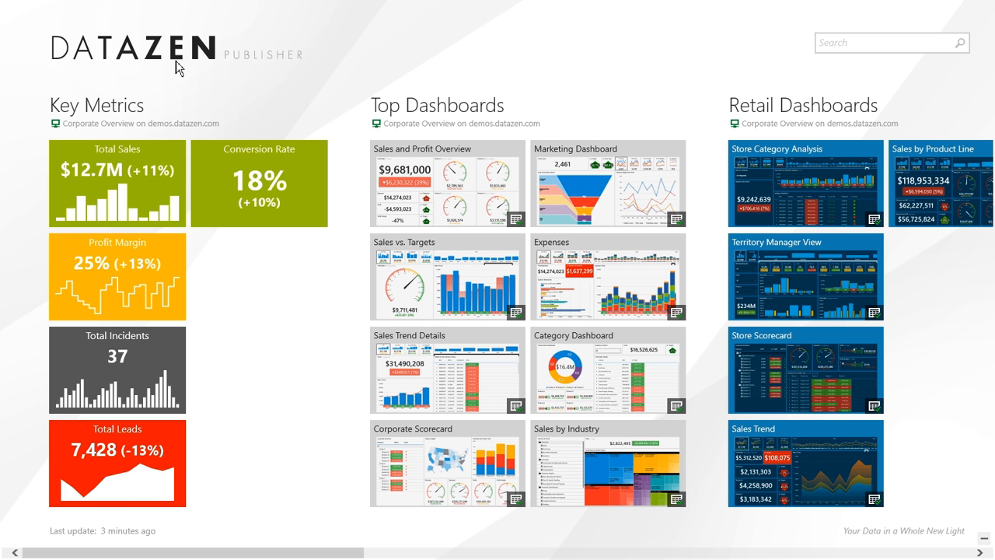
pyautogui.moveTo(144, 70)
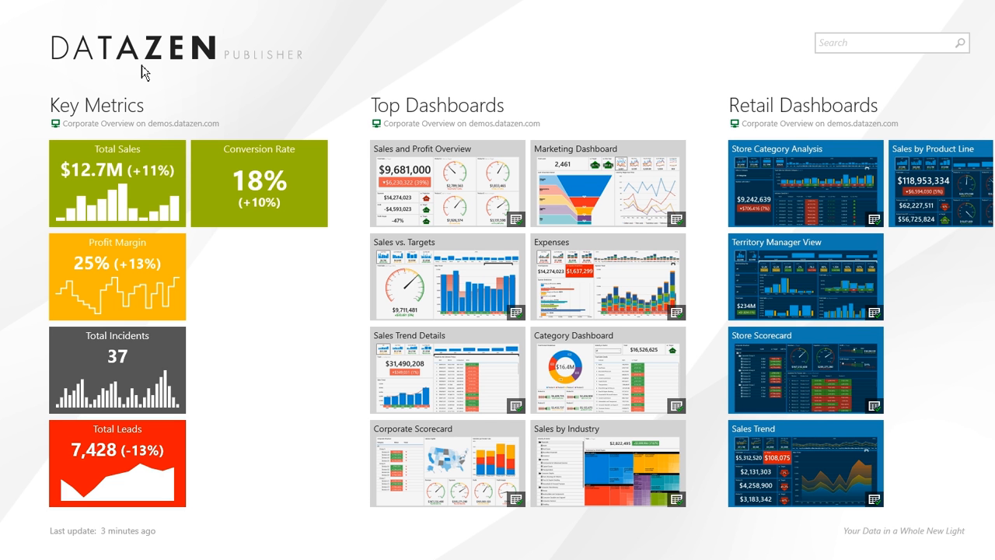
pyautogui.moveTo(279, 53)
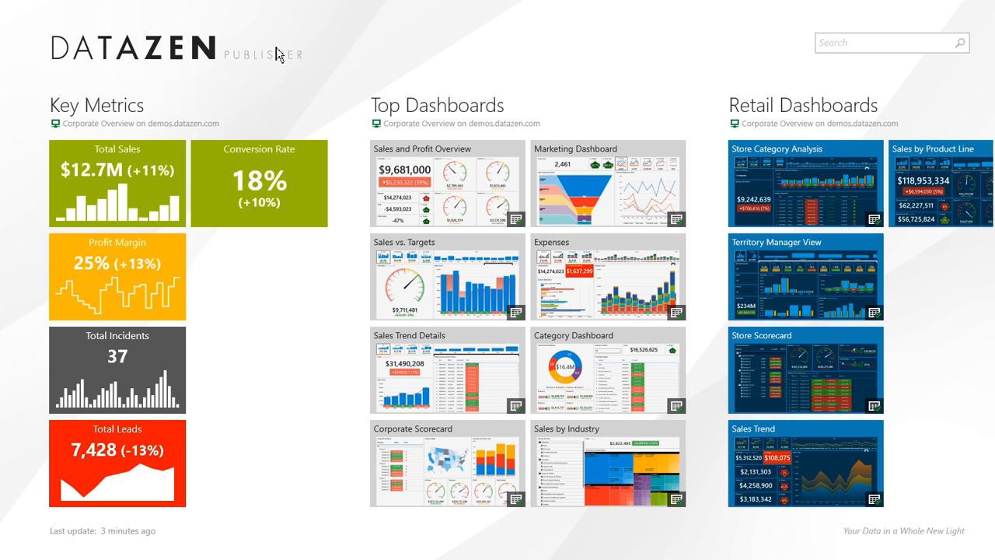
pyautogui.moveTo(627, 71)
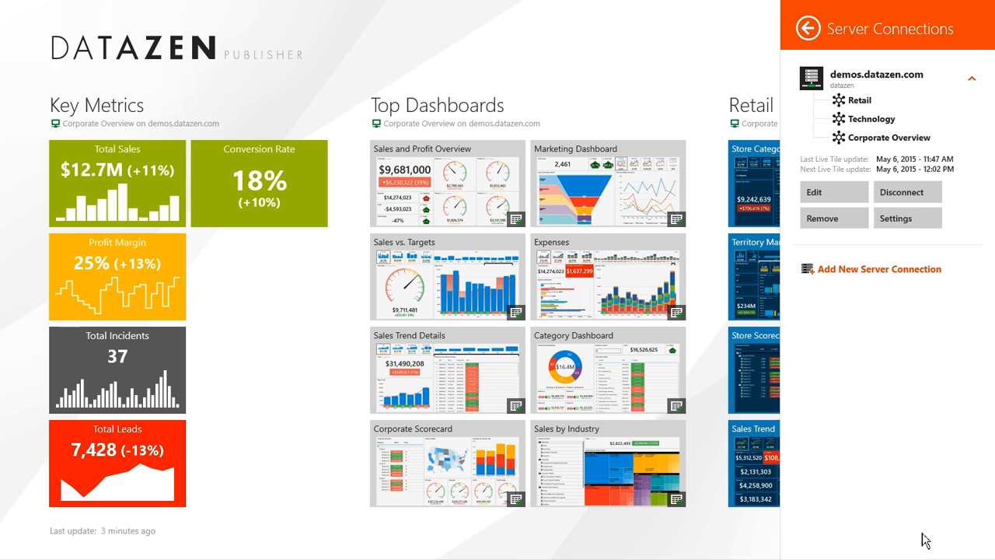
# Add a server connection to demos.datazen.com as fabrikam with its password and connect.
pyautogui.click(879, 268)
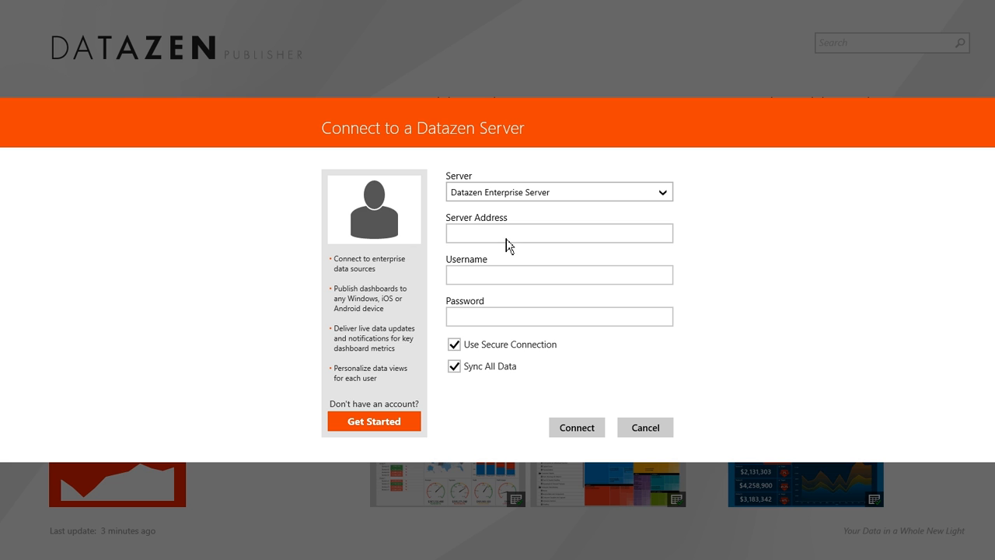
pyautogui.write('d')
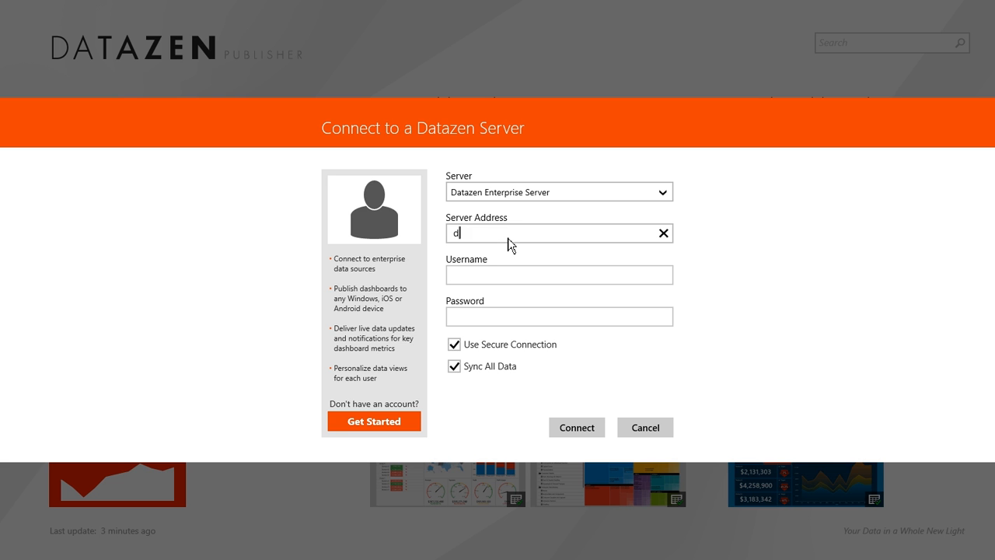
pyautogui.write('emos.datazen.co')
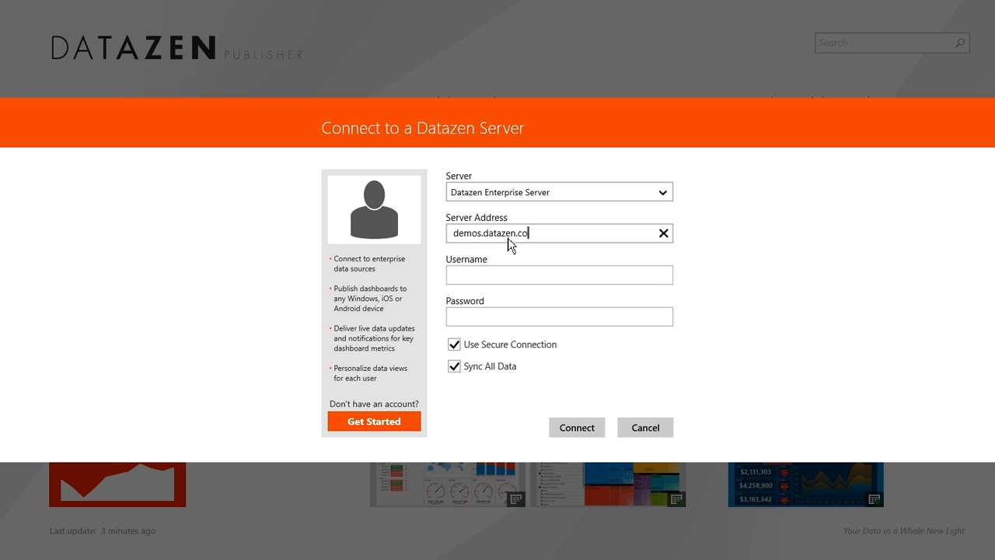
pyautogui.write('fabrikam')
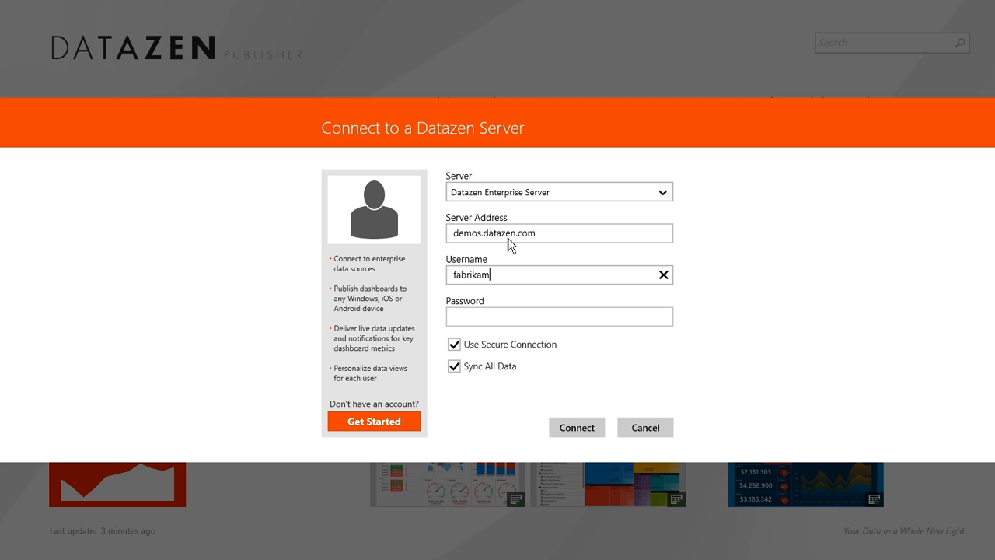
pyautogui.write('•••••')
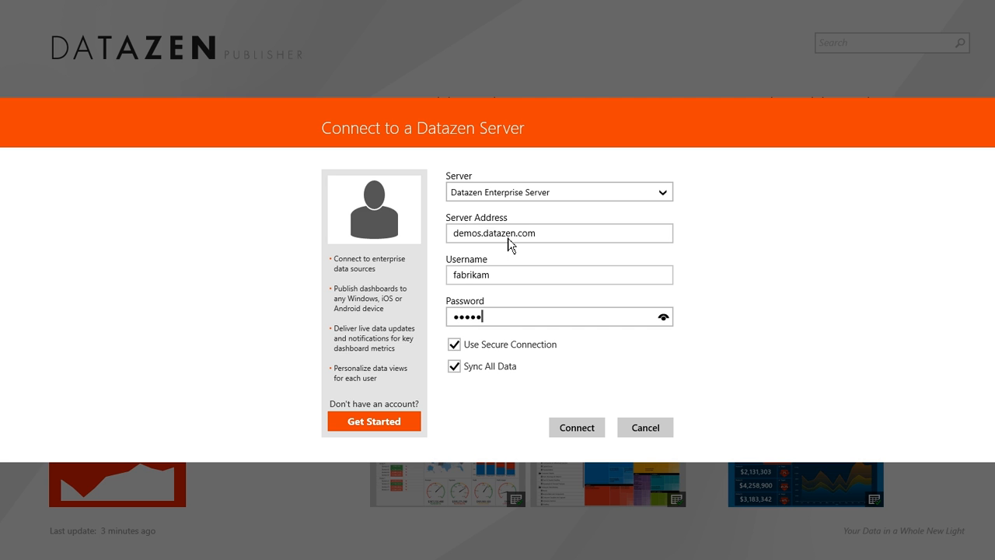
pyautogui.write('•••')
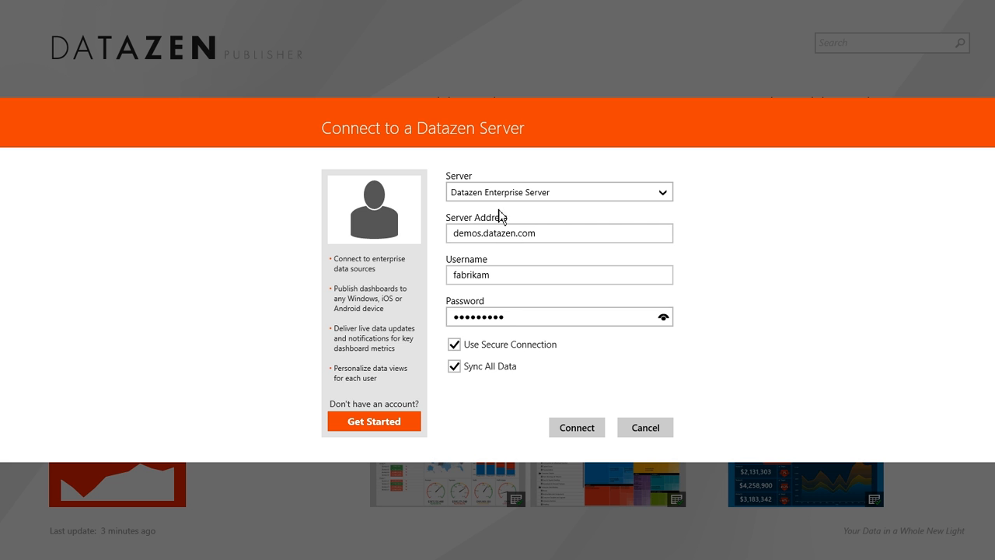
pyautogui.click(576, 427)
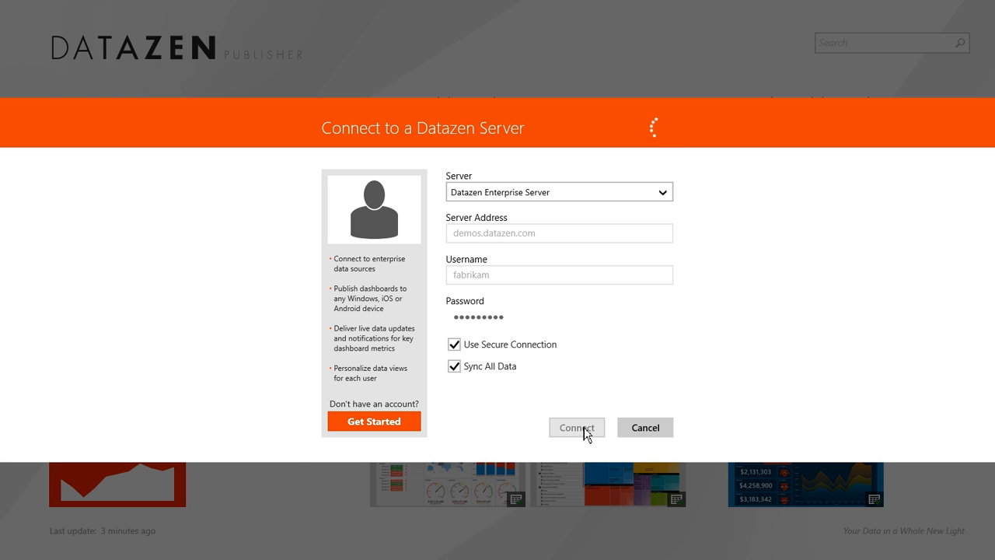
pyautogui.click(577, 427)
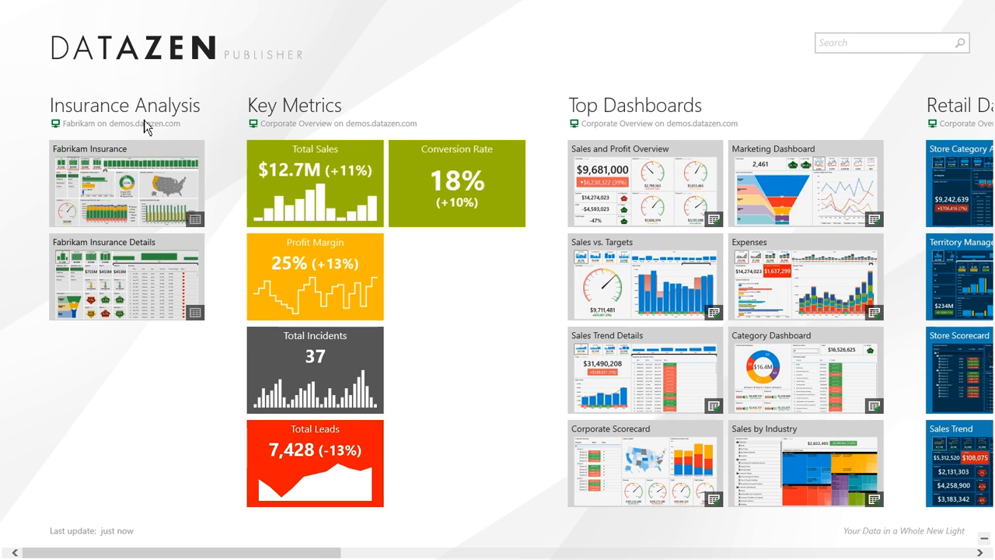
pyautogui.moveTo(151, 160)
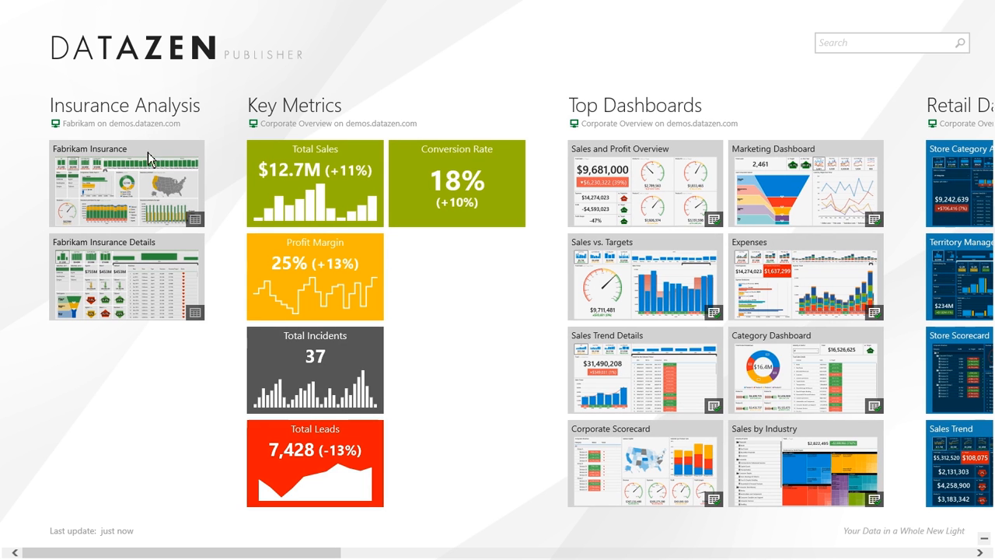
pyautogui.moveTo(138, 157)
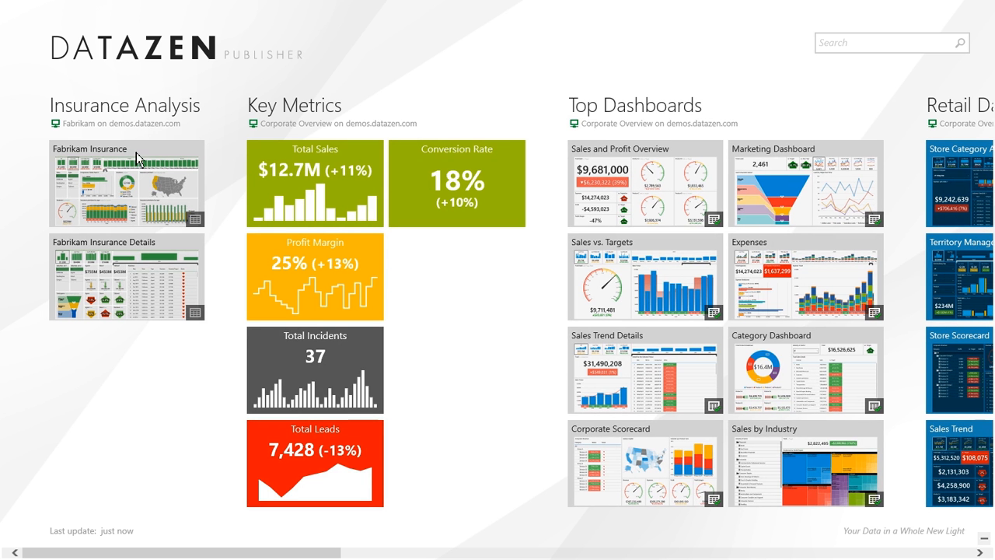
pyautogui.moveTo(171, 177)
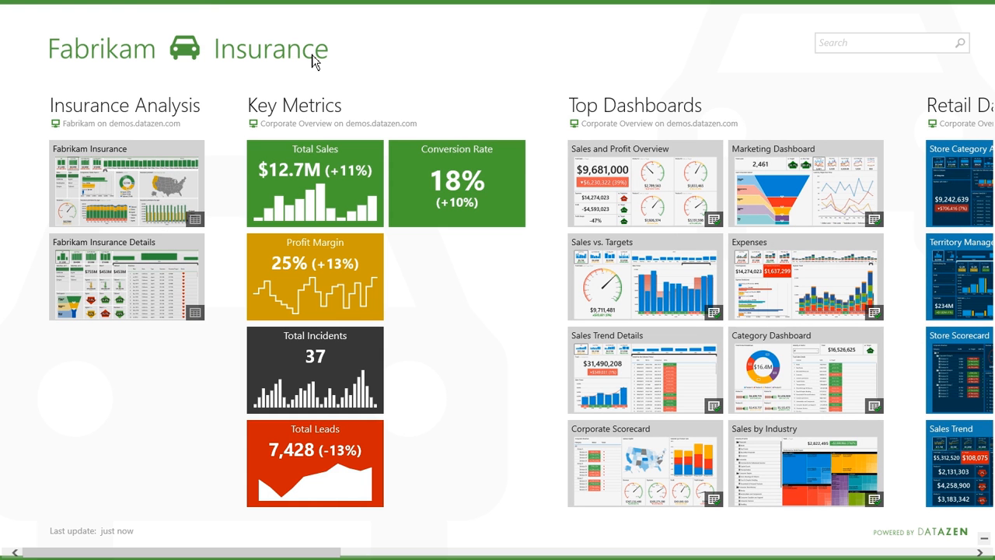
pyautogui.moveTo(486, 233)
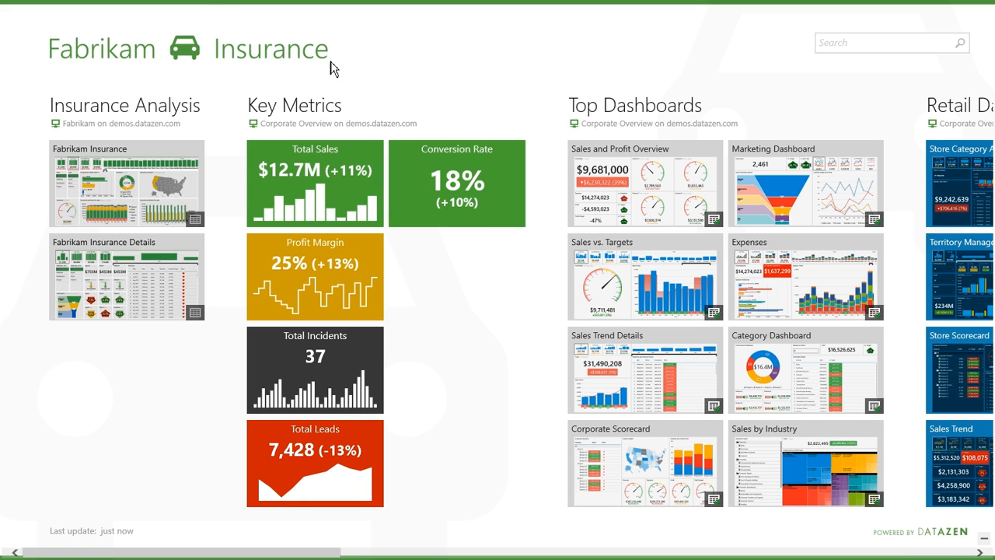
pyautogui.moveTo(886, 547)
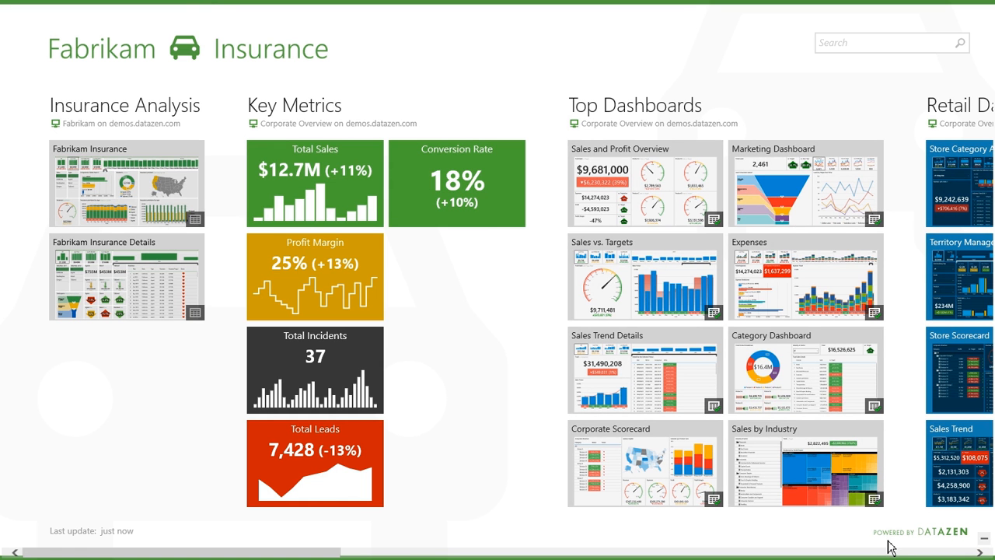
pyautogui.moveTo(961, 535)
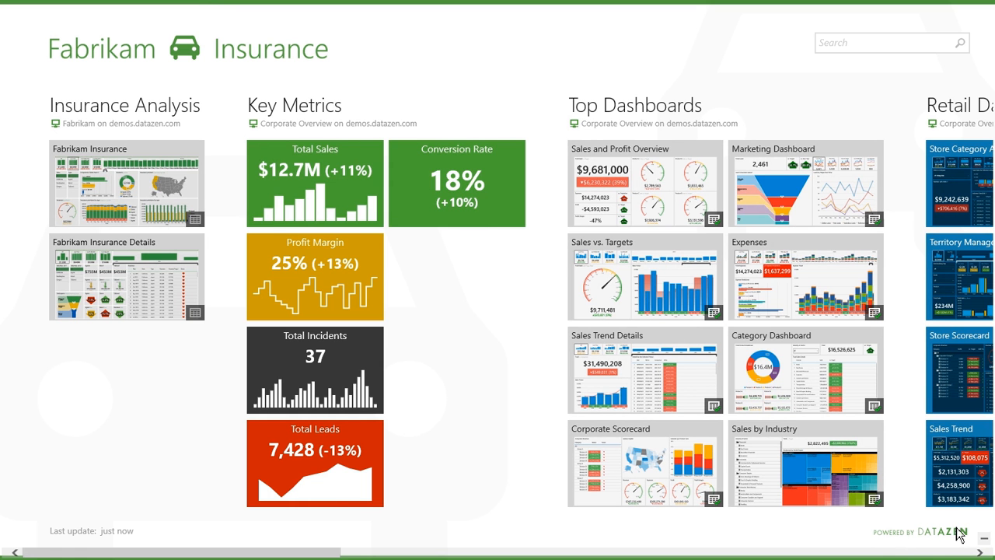
pyautogui.moveTo(902, 535)
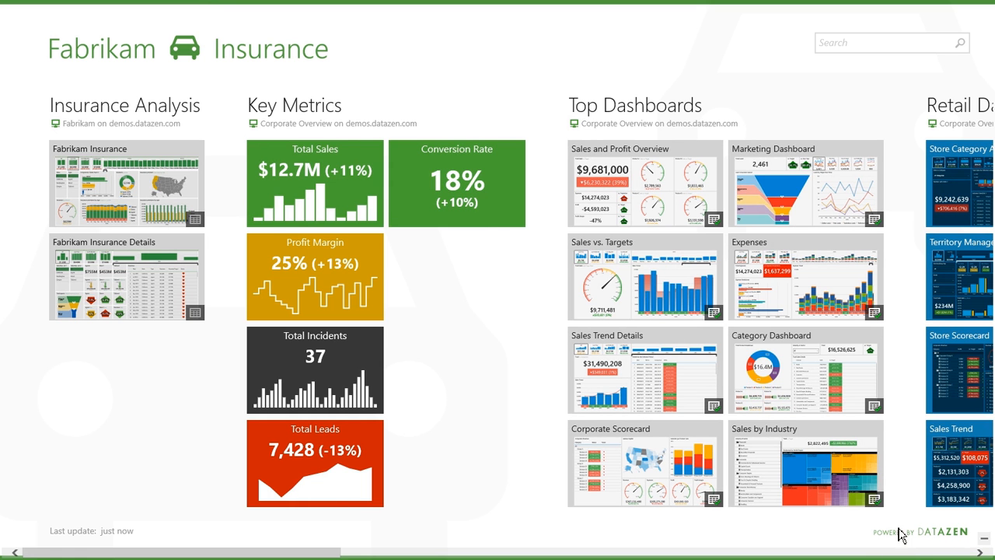
pyautogui.moveTo(164, 399)
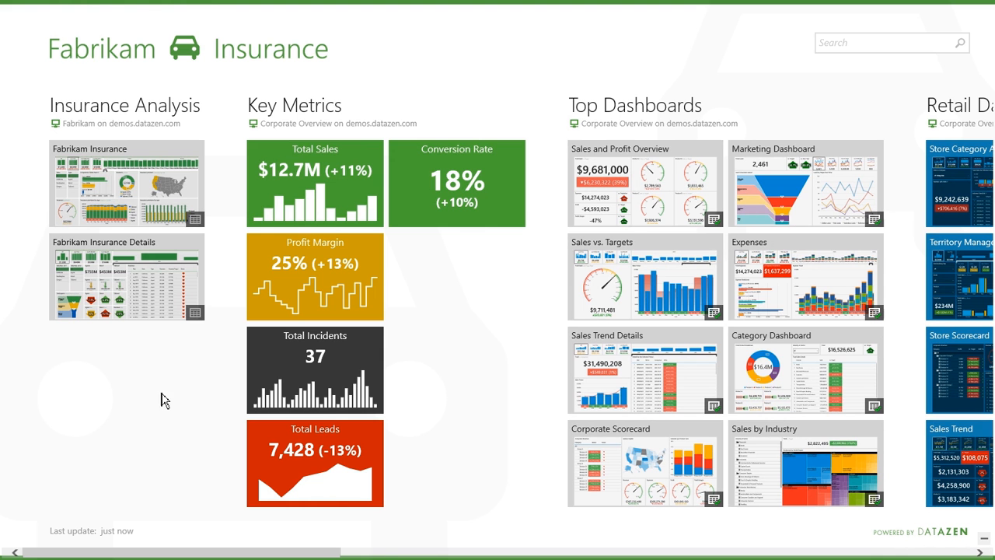
pyautogui.moveTo(143, 289)
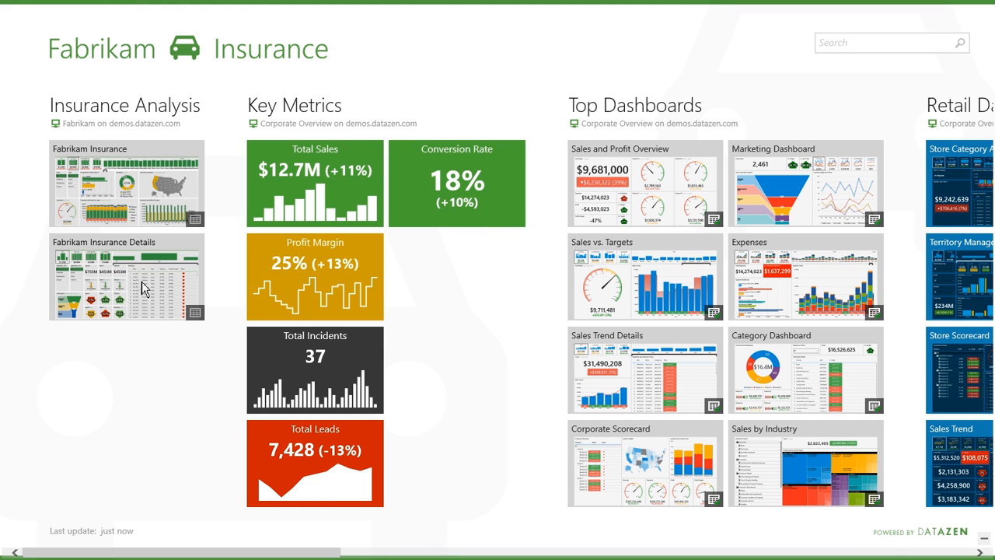
pyautogui.moveTo(50, 57)
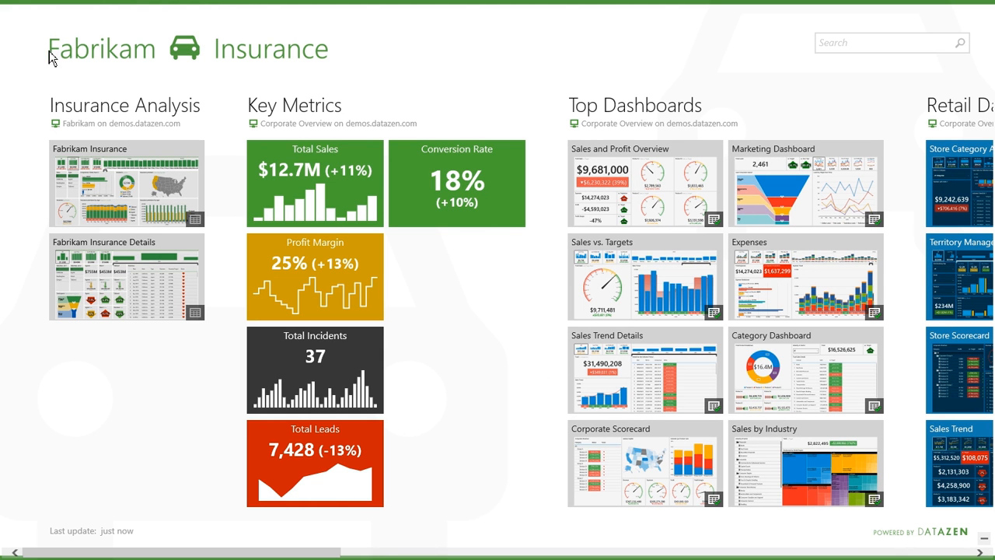
pyautogui.moveTo(84, 53)
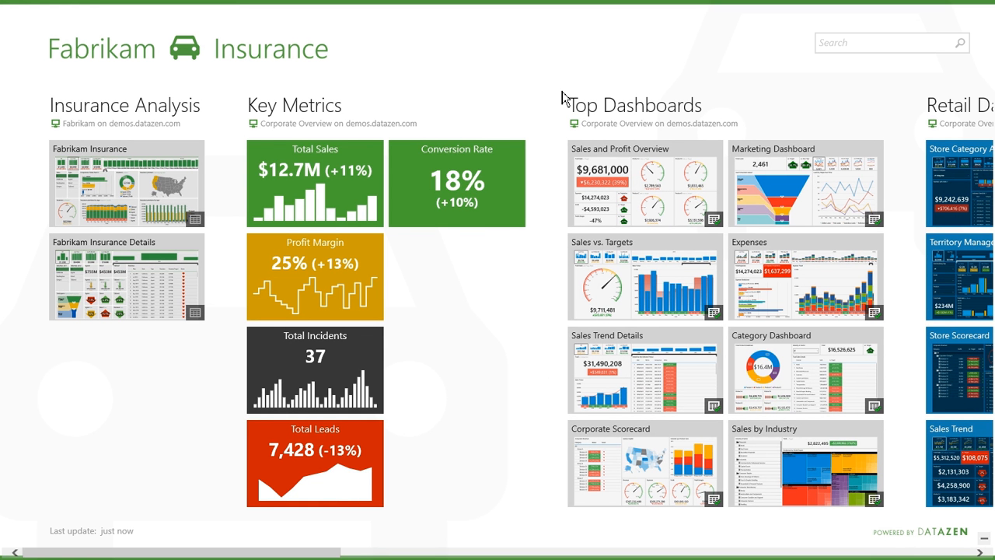
pyautogui.moveTo(415, 119)
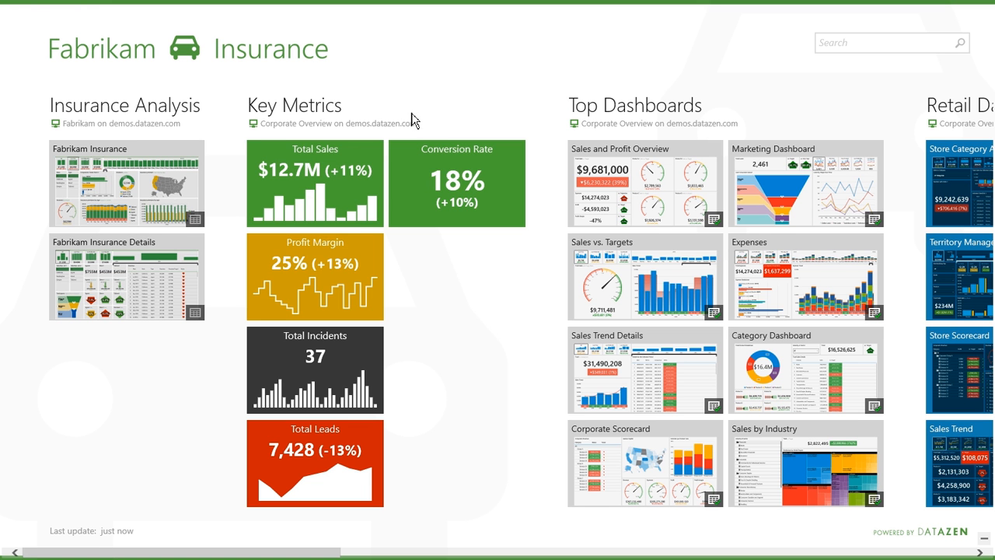
pyautogui.moveTo(157, 114)
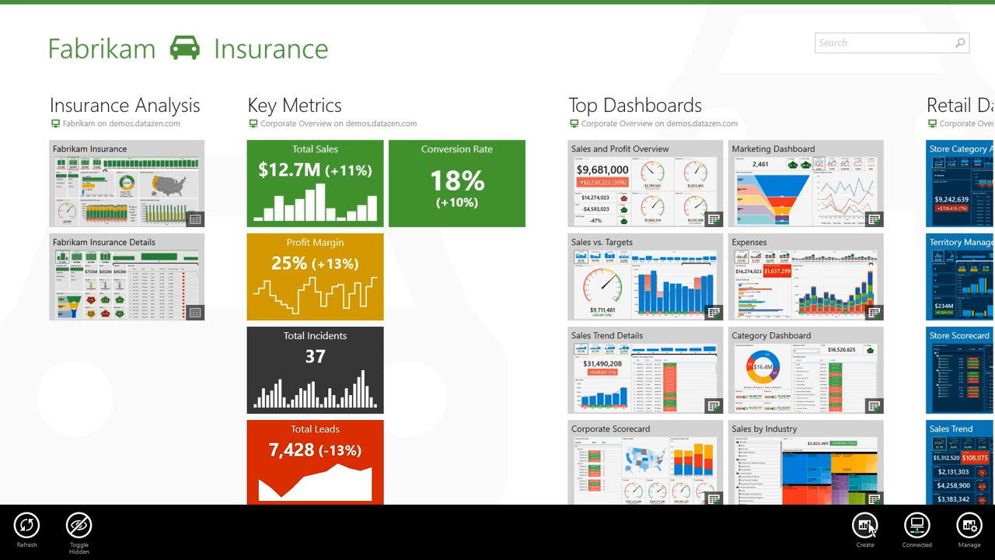
# Create a new dashboard choosing 'Start from an empty dashboard'.
pyautogui.click(866, 529)
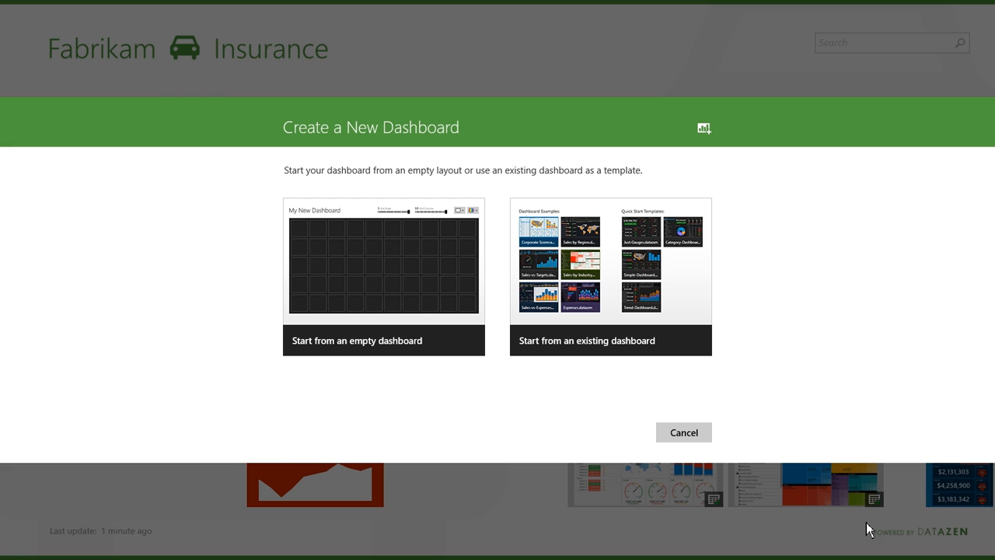
pyautogui.moveTo(555, 250)
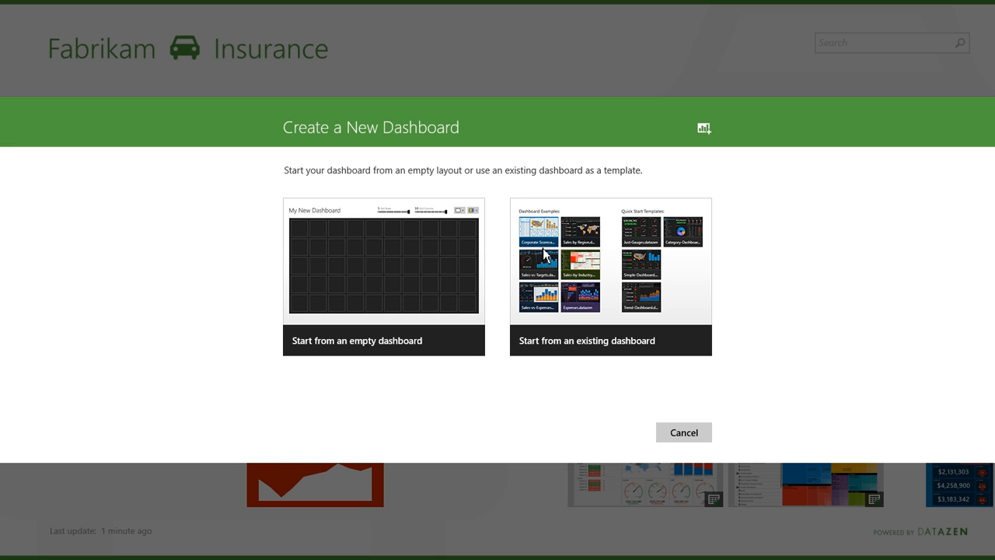
pyautogui.moveTo(605, 300)
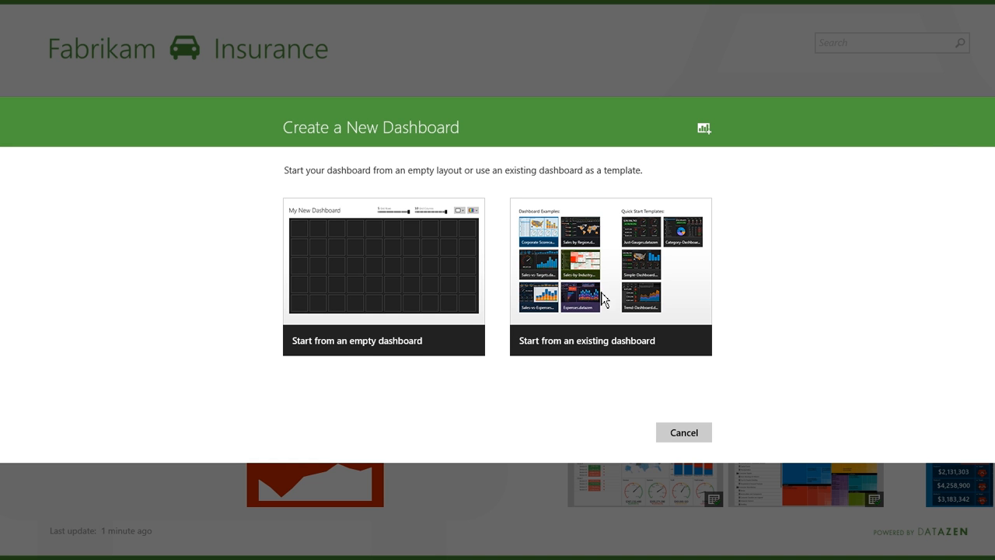
pyautogui.click(383, 340)
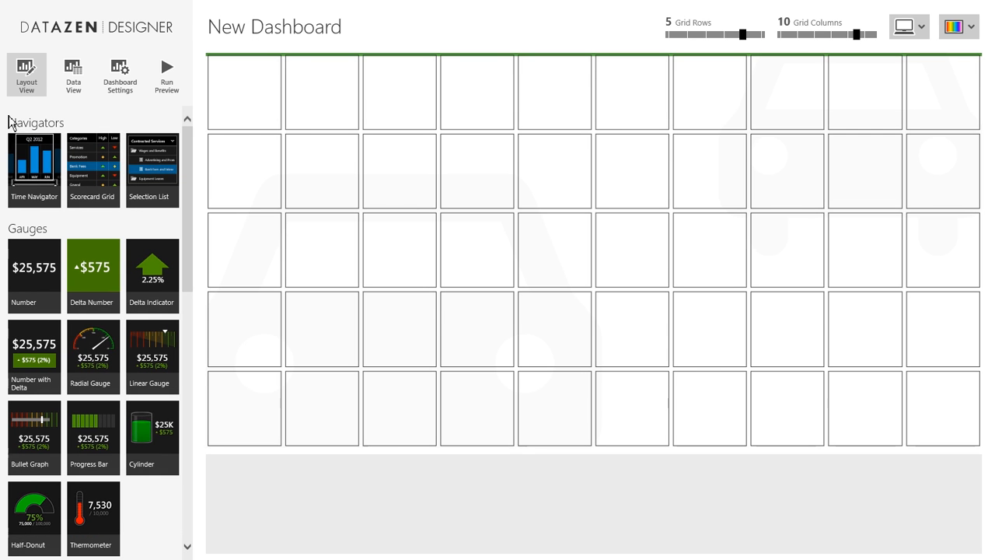
pyautogui.moveTo(212, 218)
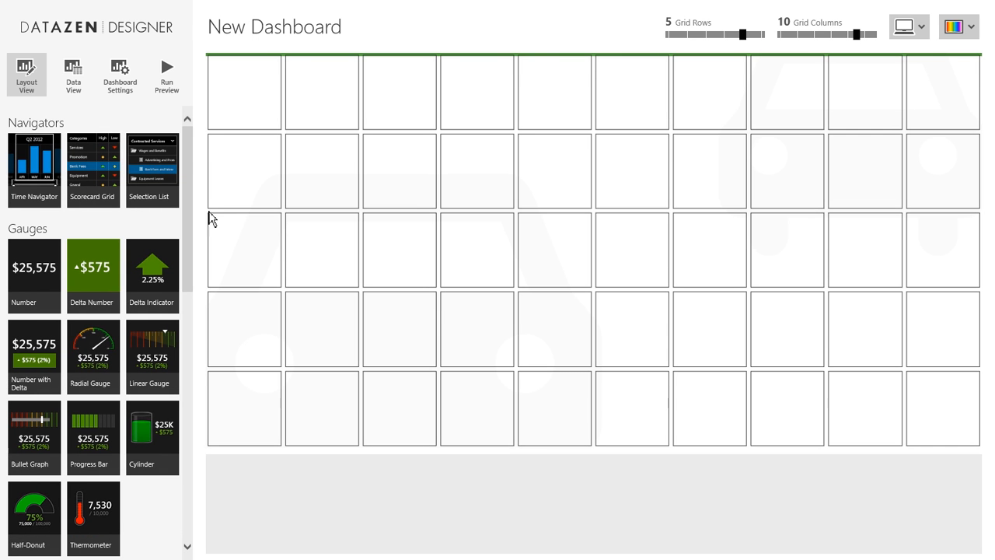
pyautogui.moveTo(132, 377)
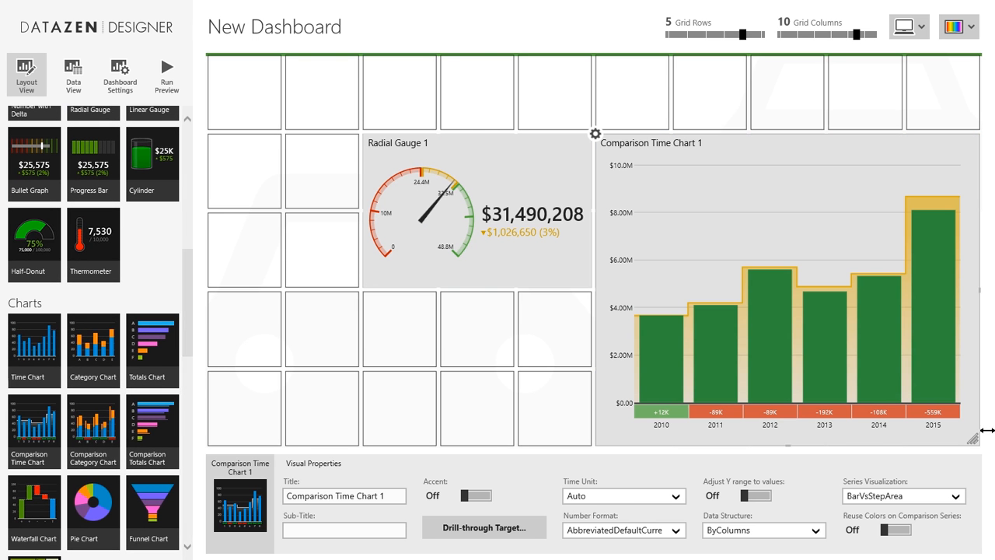
# Scroll the Layout View toolbox while placing the radial gauge, comparison chart and USA heat map.
pyautogui.scroll(-3)
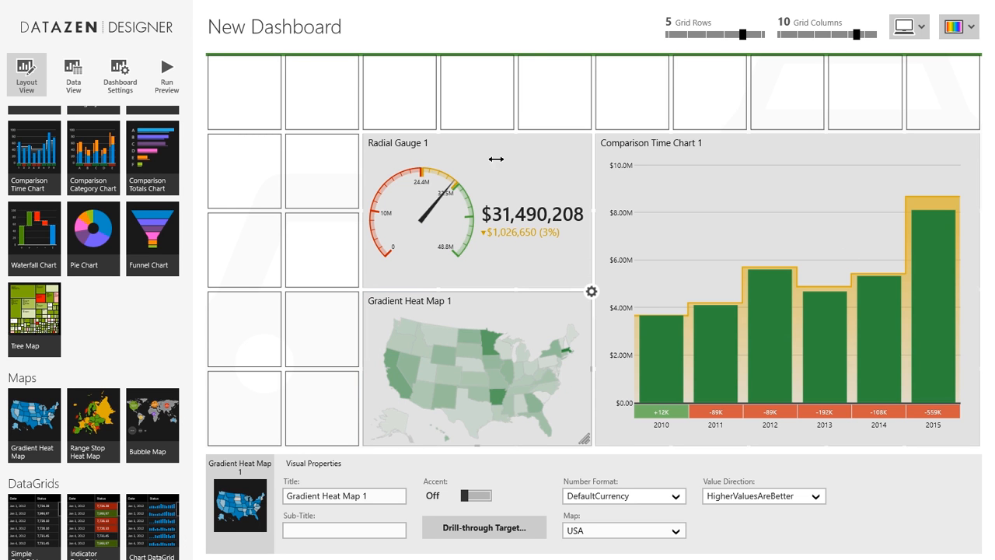
pyautogui.moveTo(381, 529)
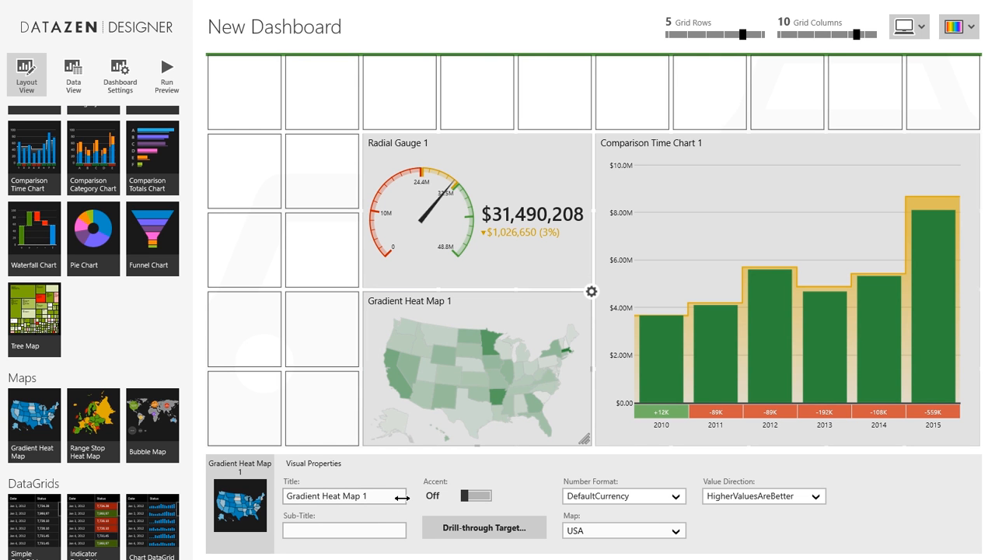
pyautogui.moveTo(657, 495)
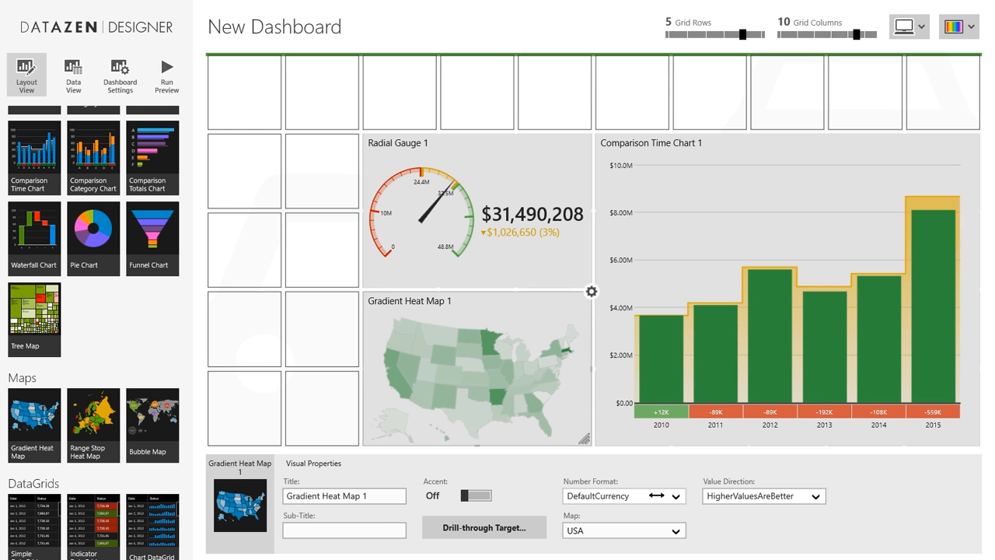
pyautogui.moveTo(769, 510)
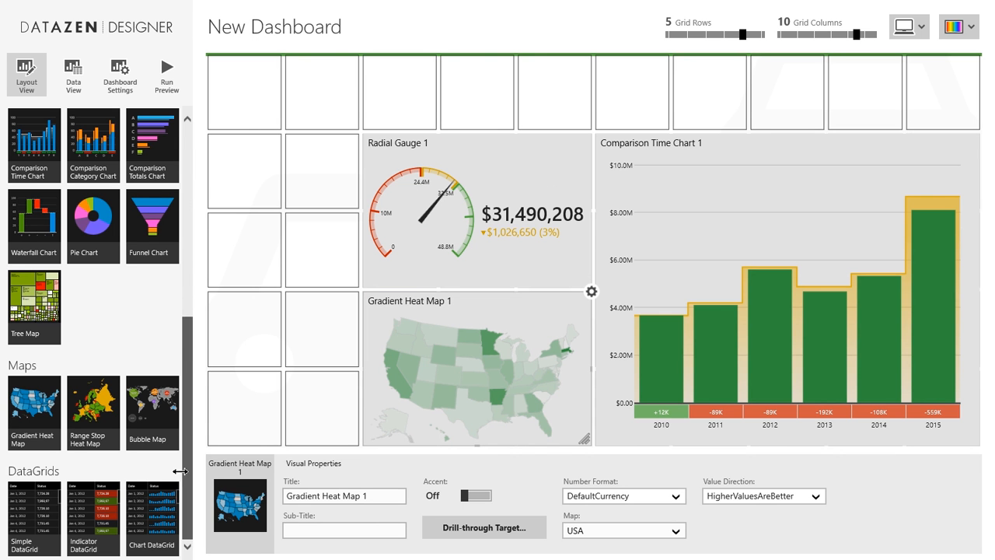
pyautogui.scroll(-3)
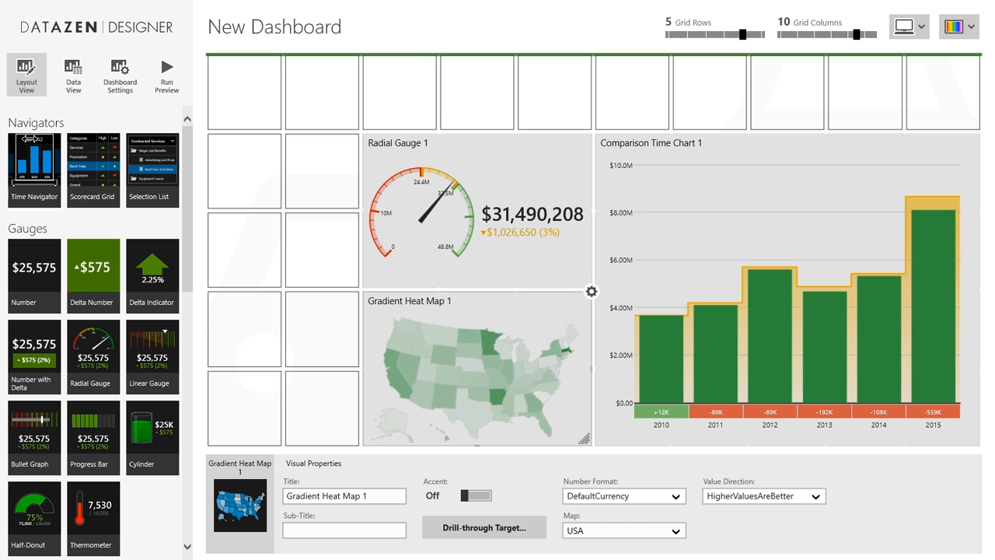
# Place a Time Navigator across the dashboard's top grid row.
pyautogui.moveTo(34, 161); pyautogui.dragTo(226, 101)
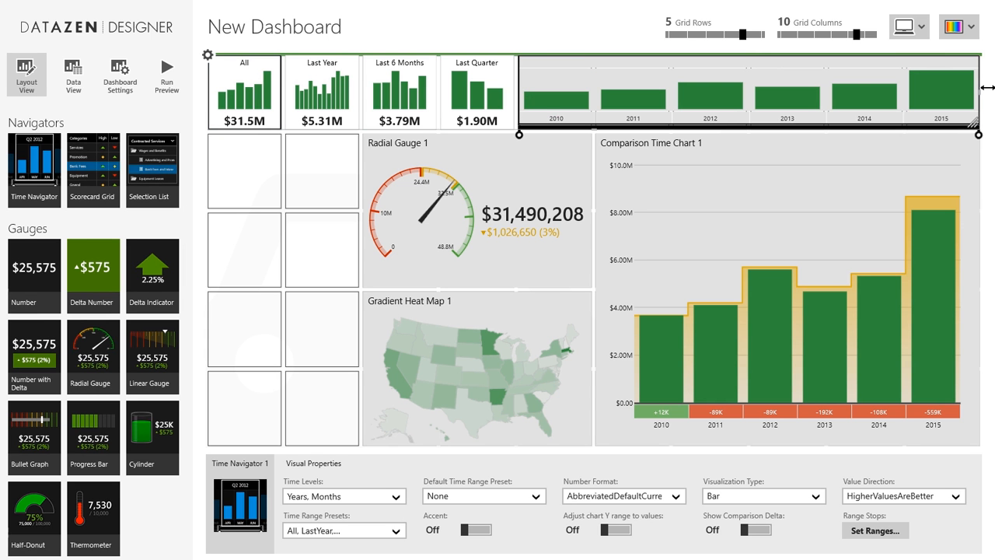
pyautogui.moveTo(645, 256)
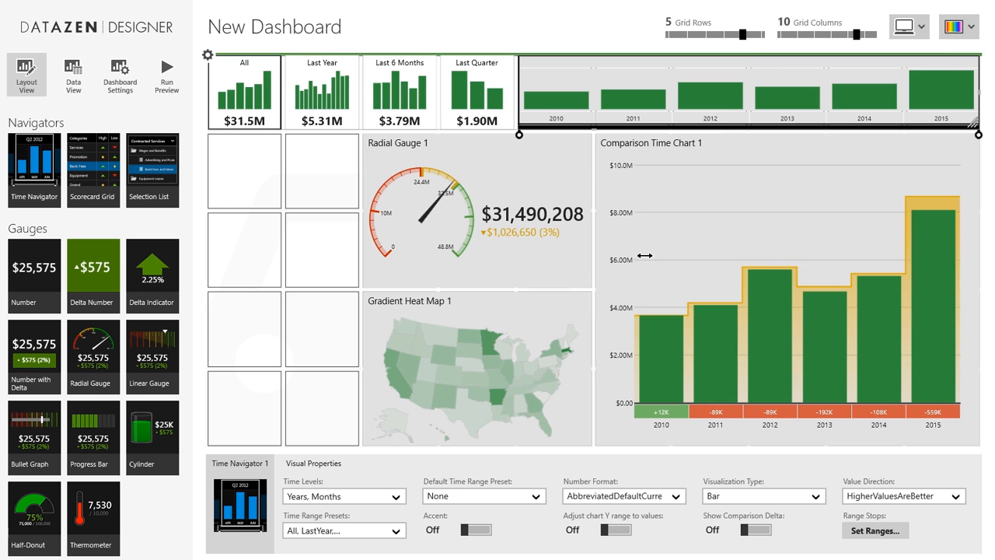
pyautogui.moveTo(755, 249)
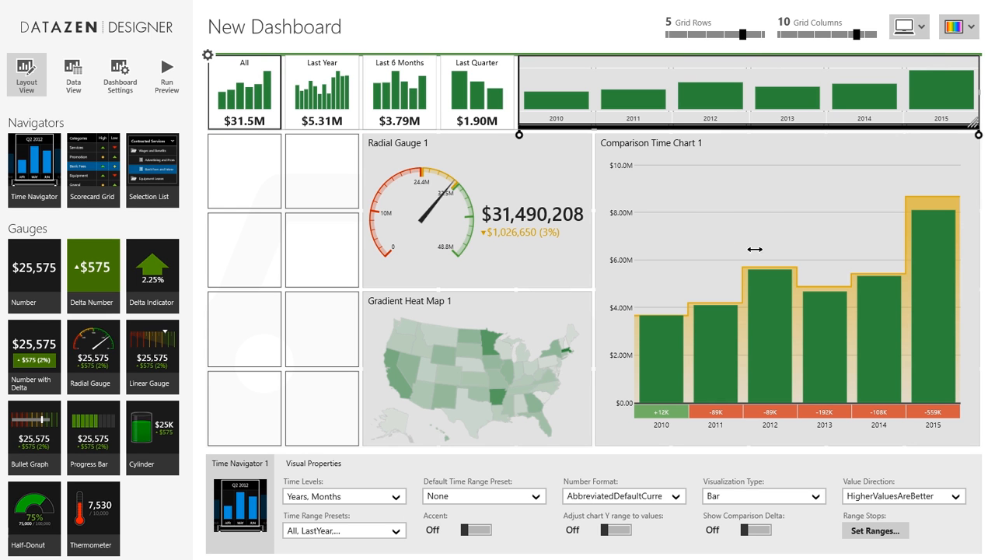
pyautogui.moveTo(377, 123)
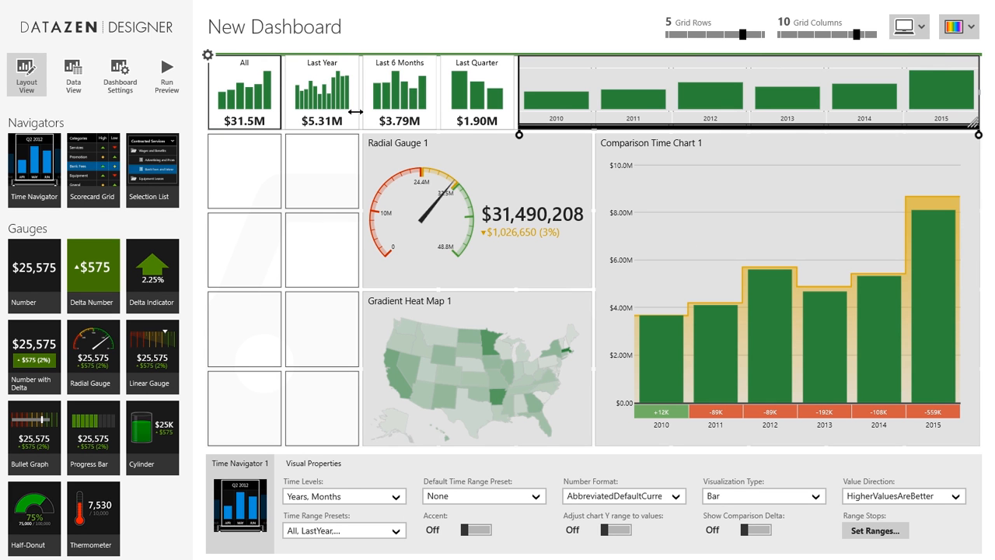
pyautogui.moveTo(798, 116)
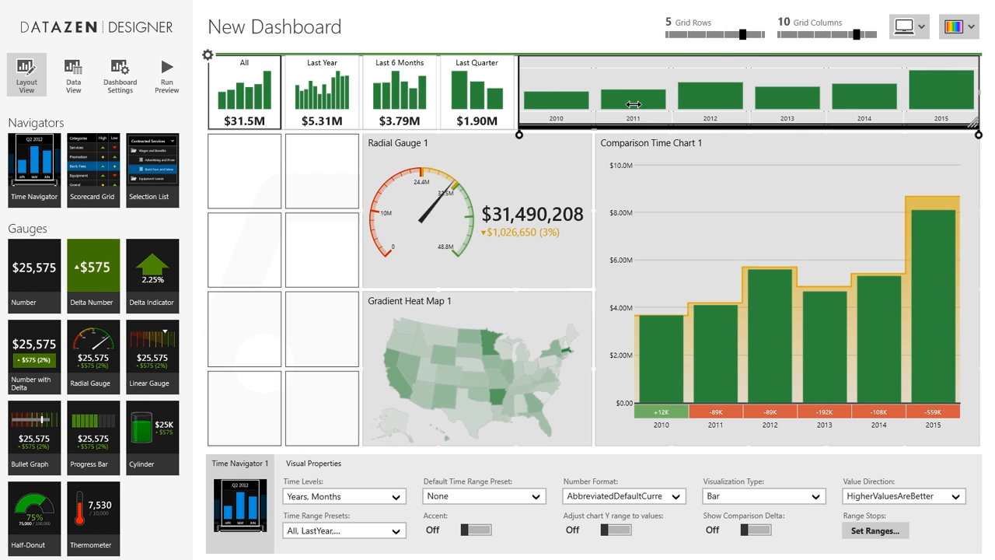
pyautogui.moveTo(656, 327)
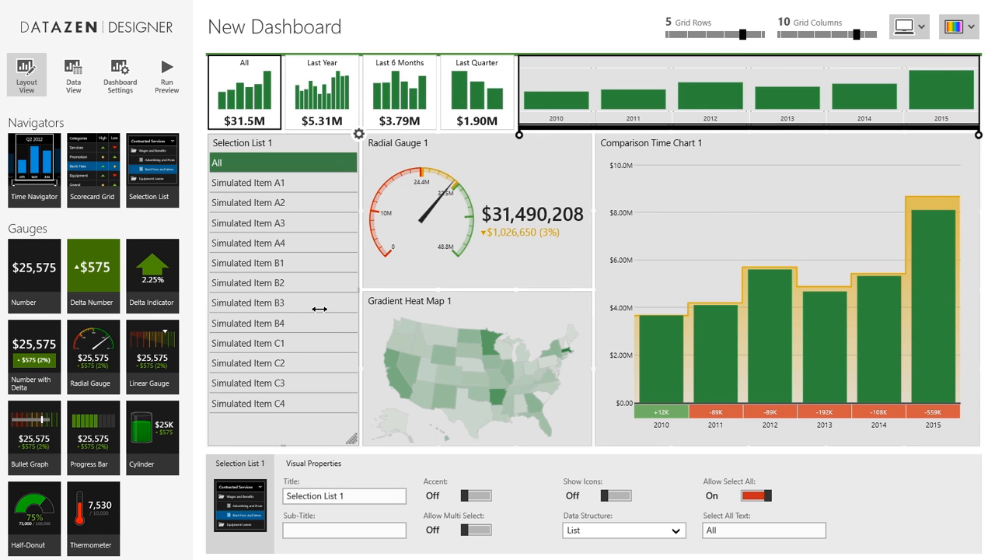
pyautogui.moveTo(274, 182)
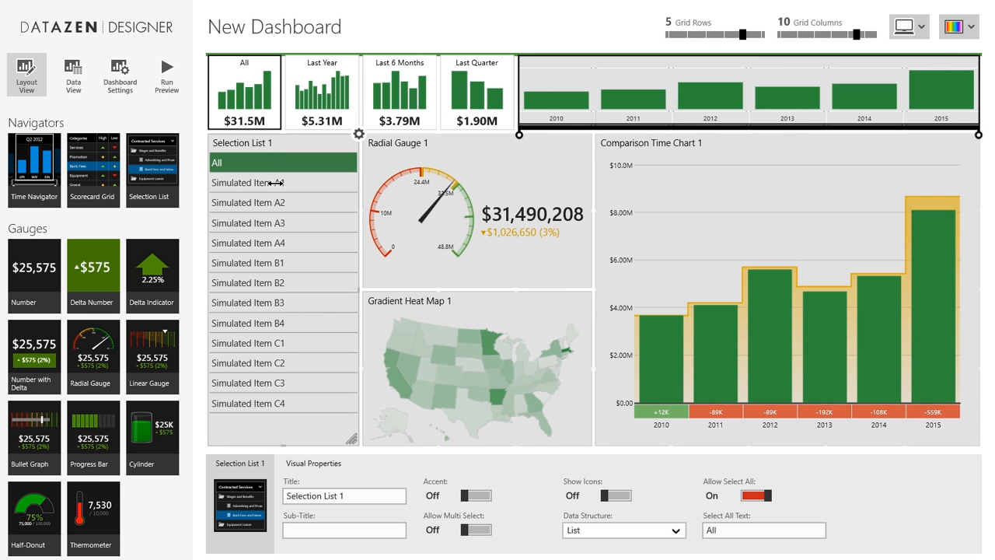
pyautogui.moveTo(309, 241)
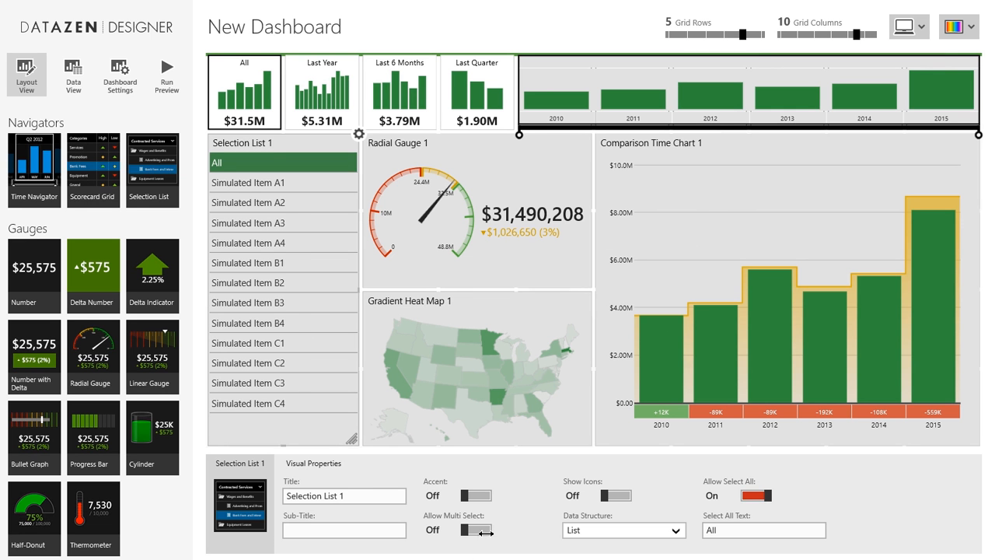
pyautogui.click(475, 530)
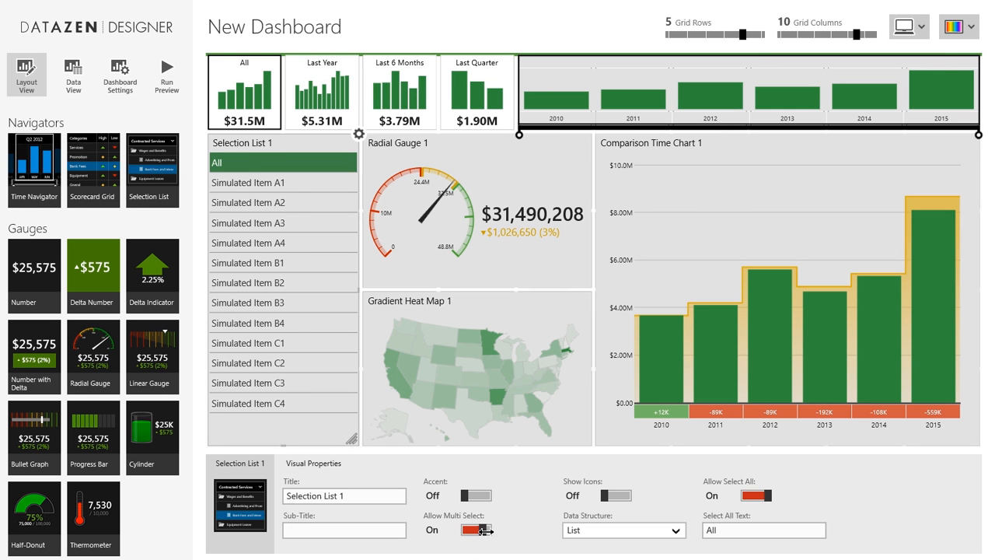
pyautogui.click(475, 530)
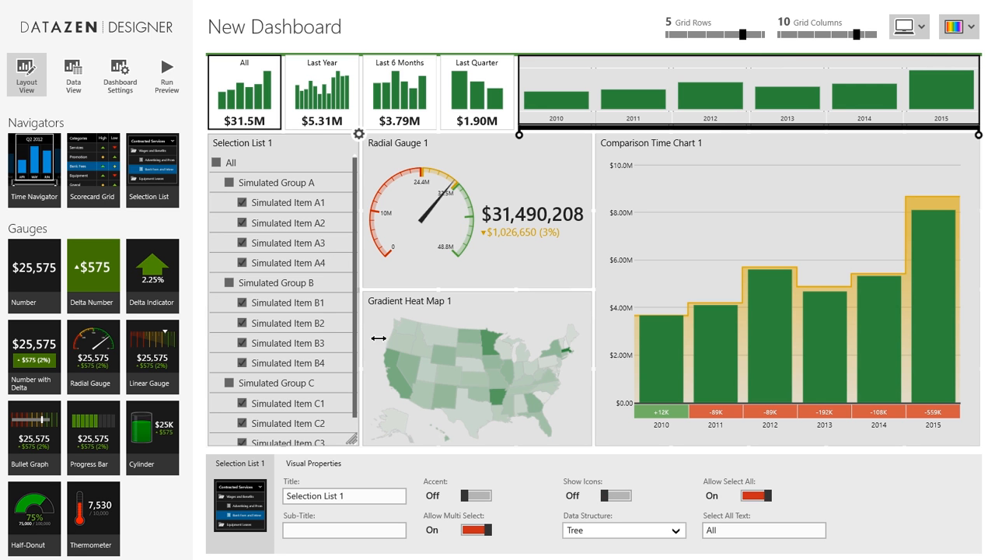
pyautogui.moveTo(307, 86)
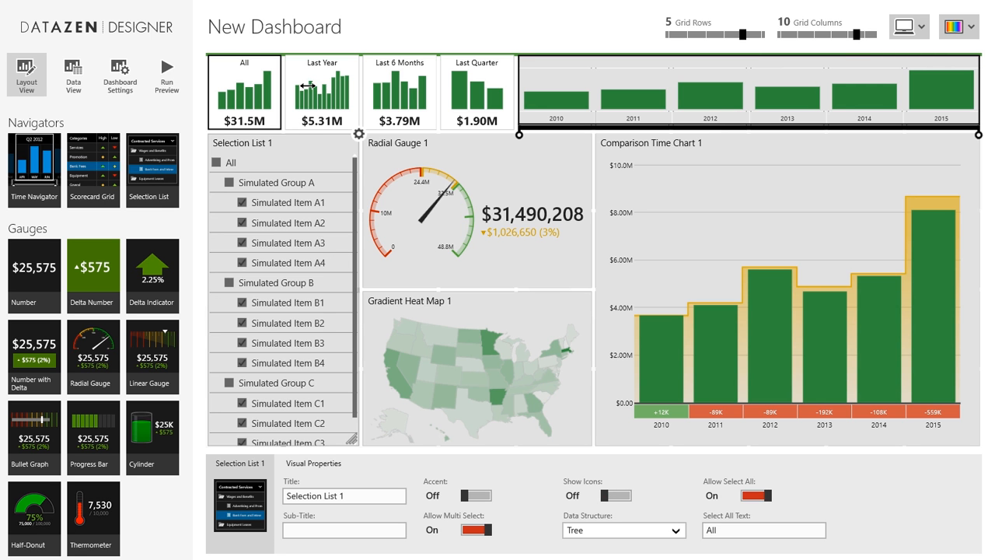
pyautogui.moveTo(551, 261)
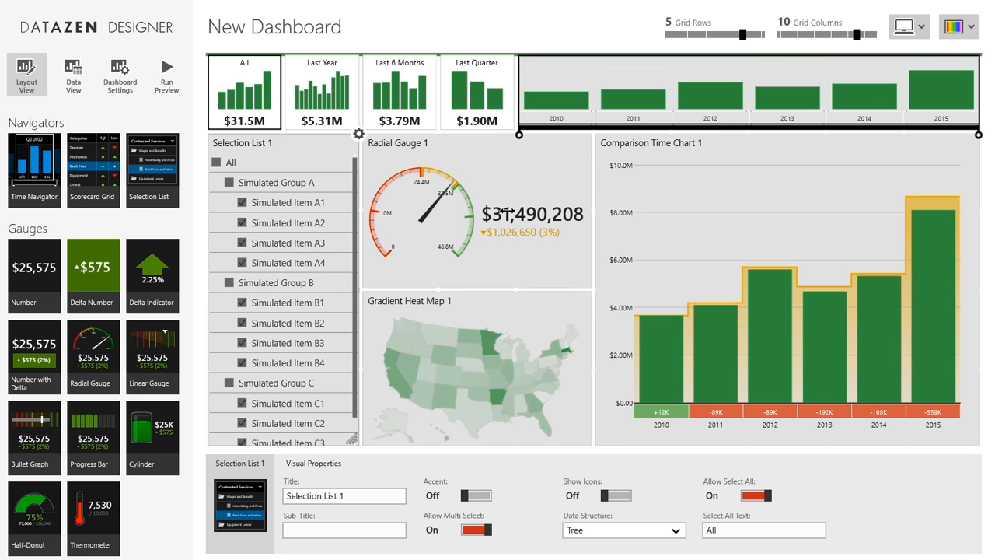
pyautogui.click(477, 218)
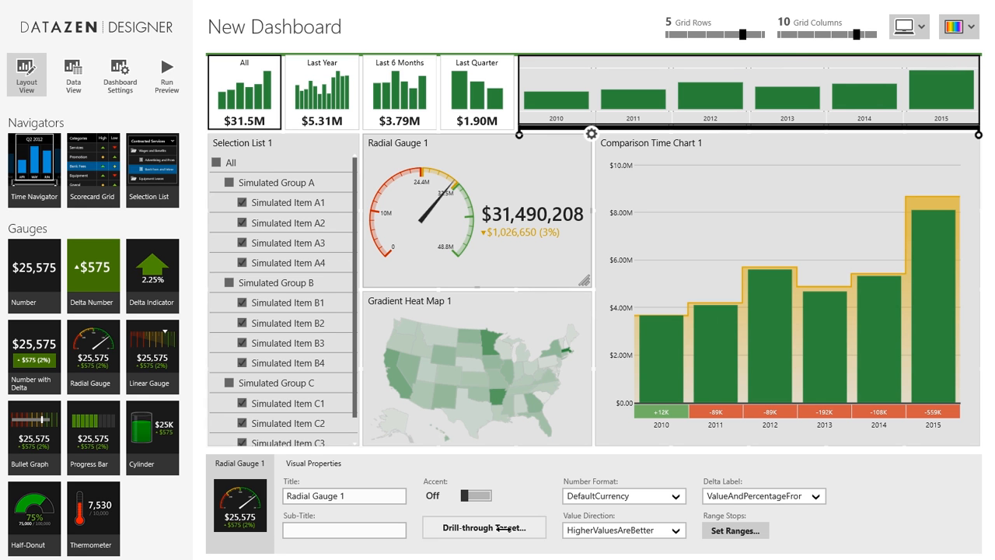
pyautogui.click(483, 527)
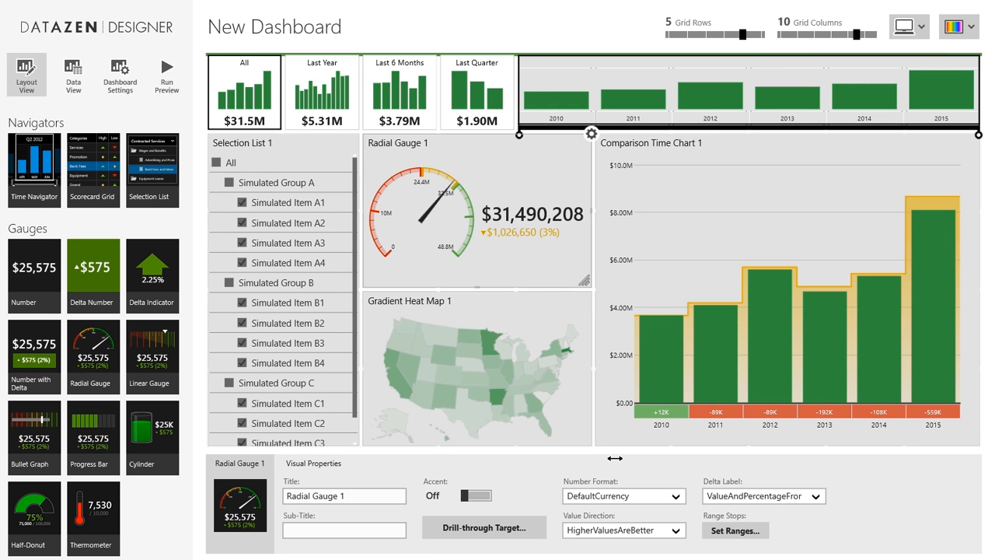
pyautogui.moveTo(380, 273)
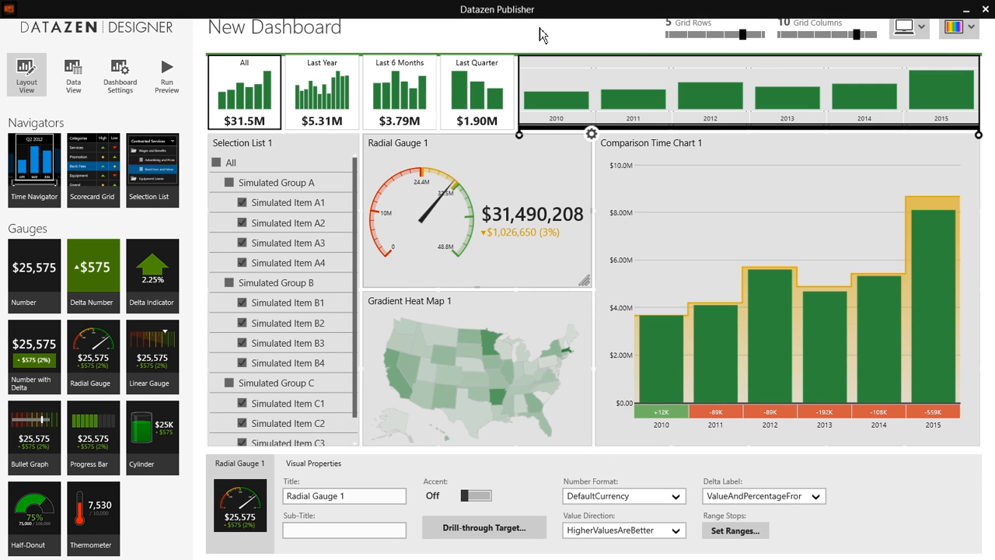
pyautogui.moveTo(523, 327)
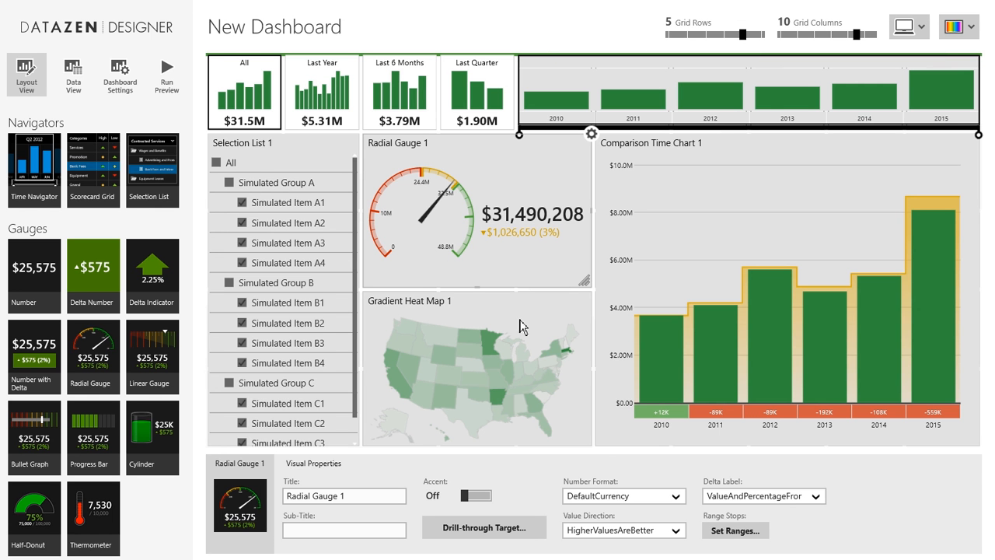
pyautogui.moveTo(849, 350)
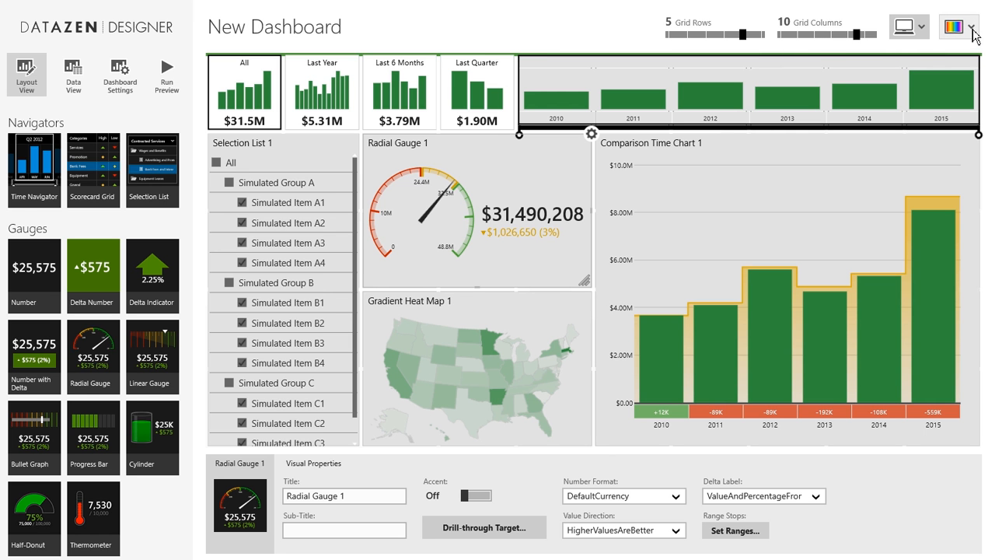
pyautogui.click(972, 26)
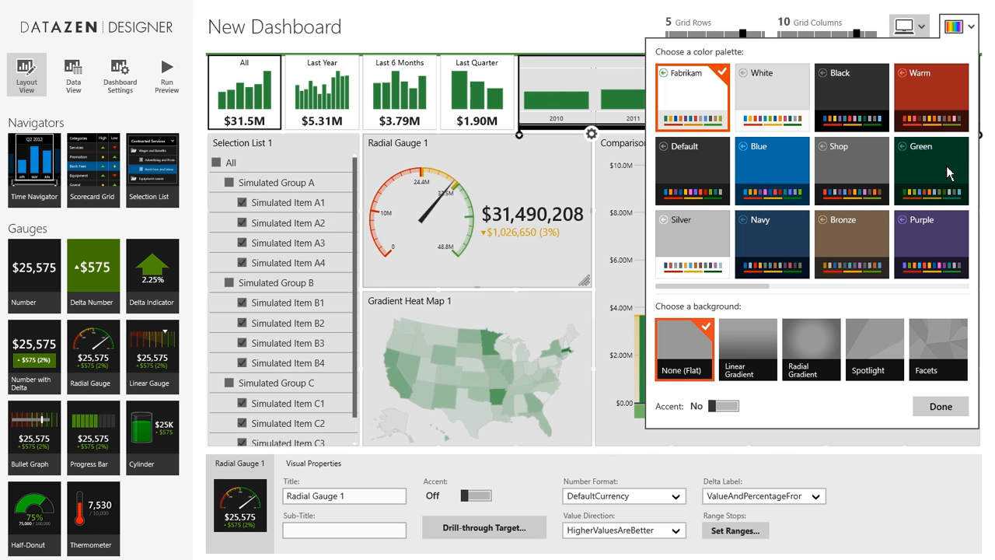
pyautogui.moveTo(947, 170)
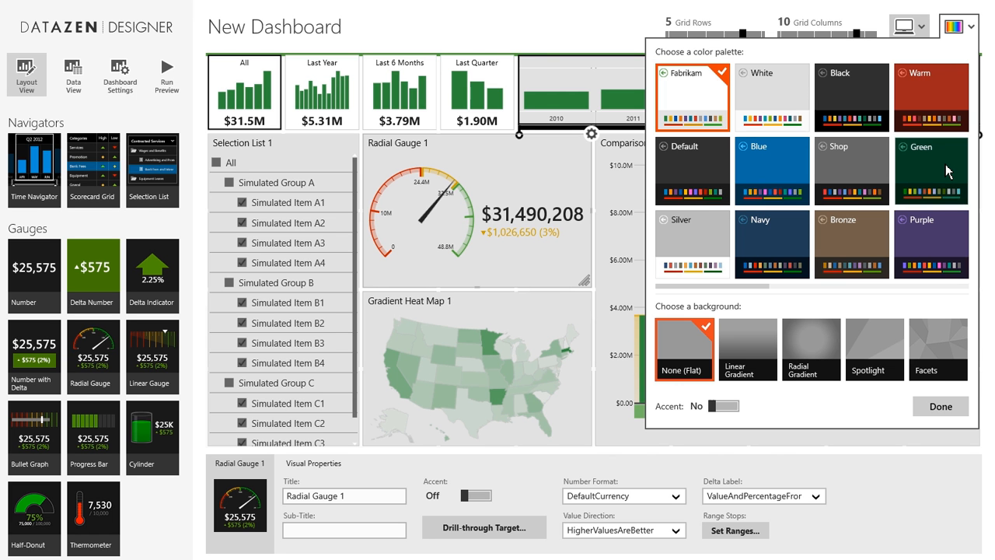
pyautogui.click(931, 169)
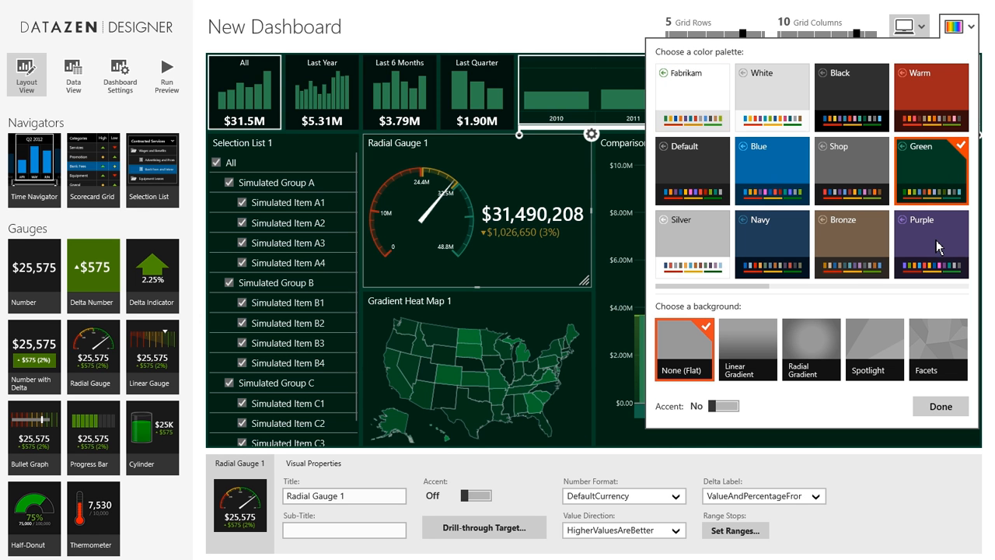
pyautogui.click(931, 244)
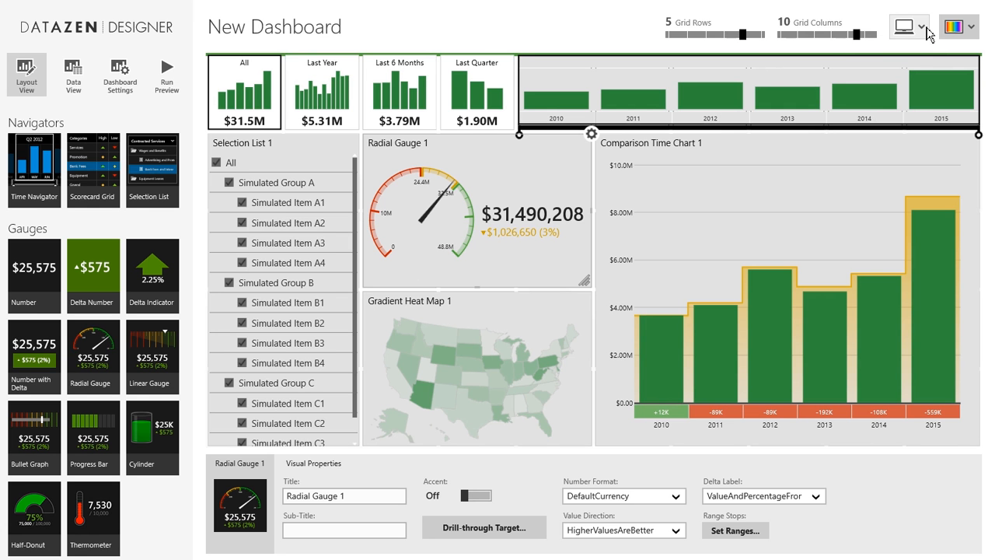
# Switch the device layout dropdown to Phone.
pyautogui.click(908, 26)
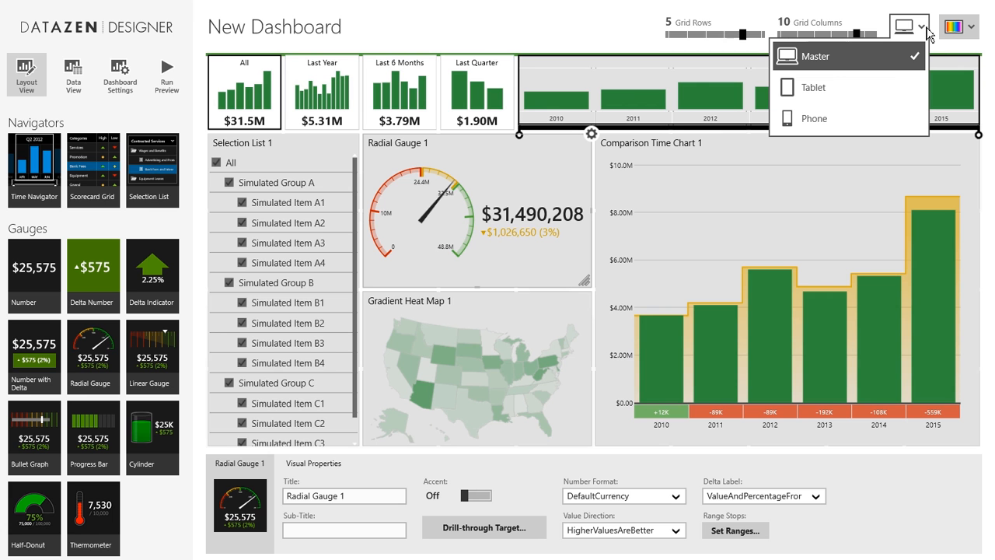
pyautogui.moveTo(848, 87)
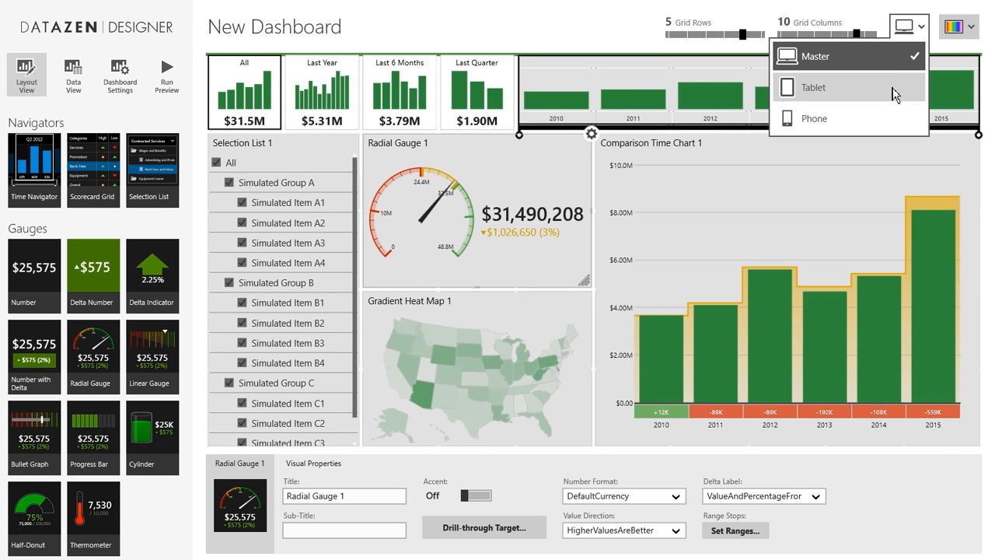
pyautogui.moveTo(887, 102)
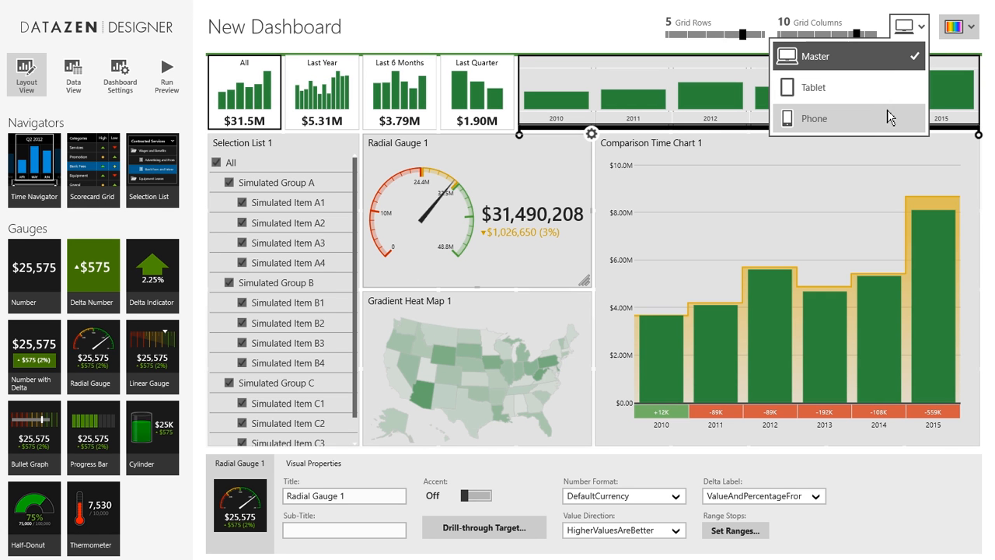
pyautogui.moveTo(891, 124)
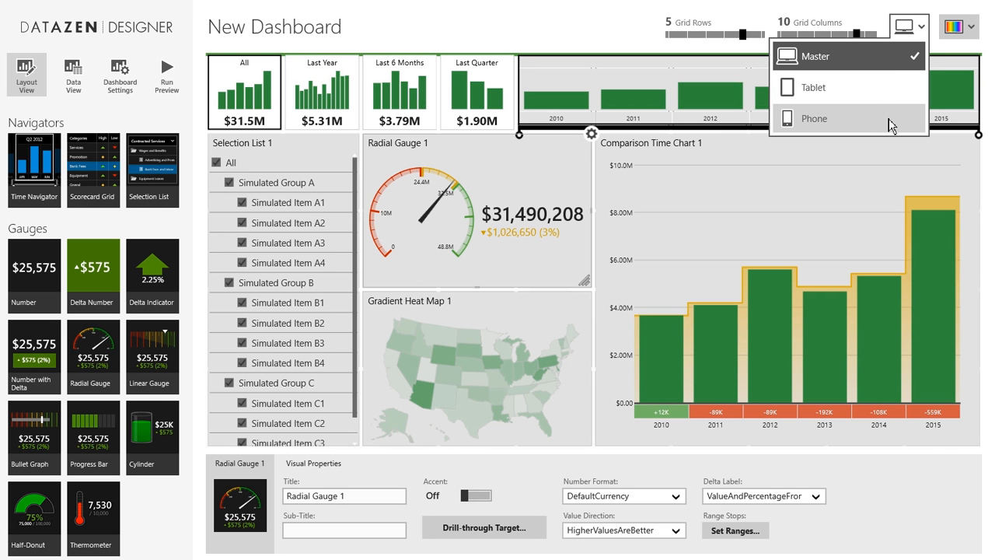
pyautogui.moveTo(890, 126)
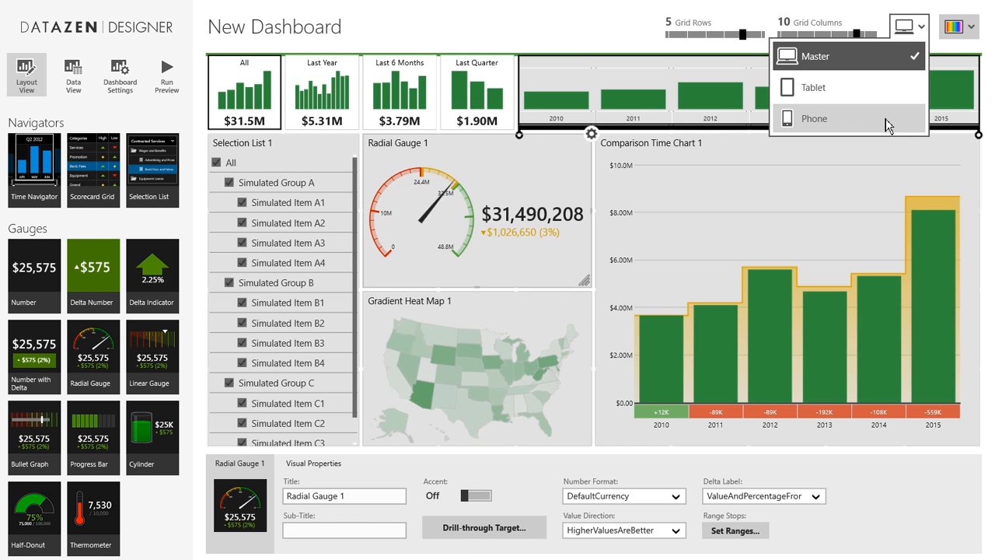
pyautogui.click(813, 118)
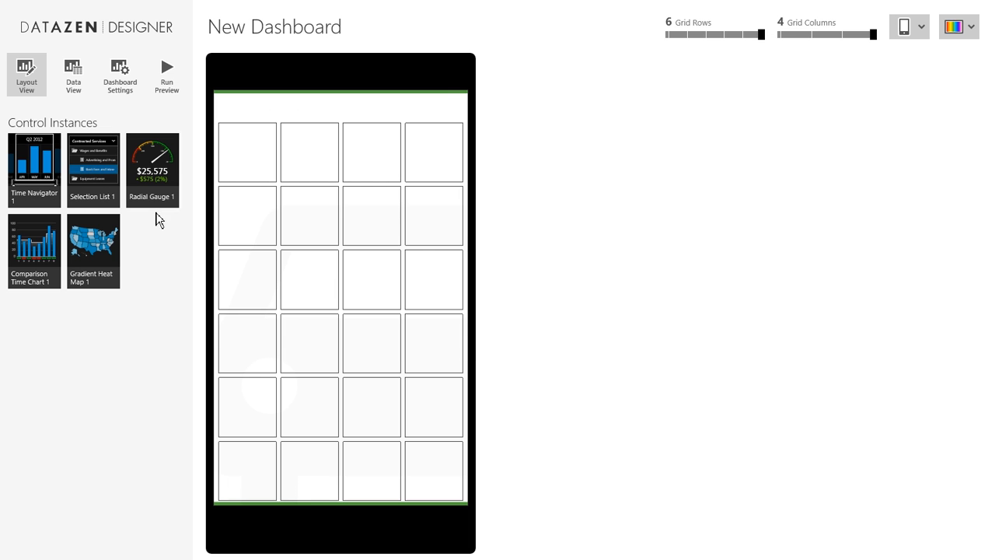
pyautogui.moveTo(52, 179)
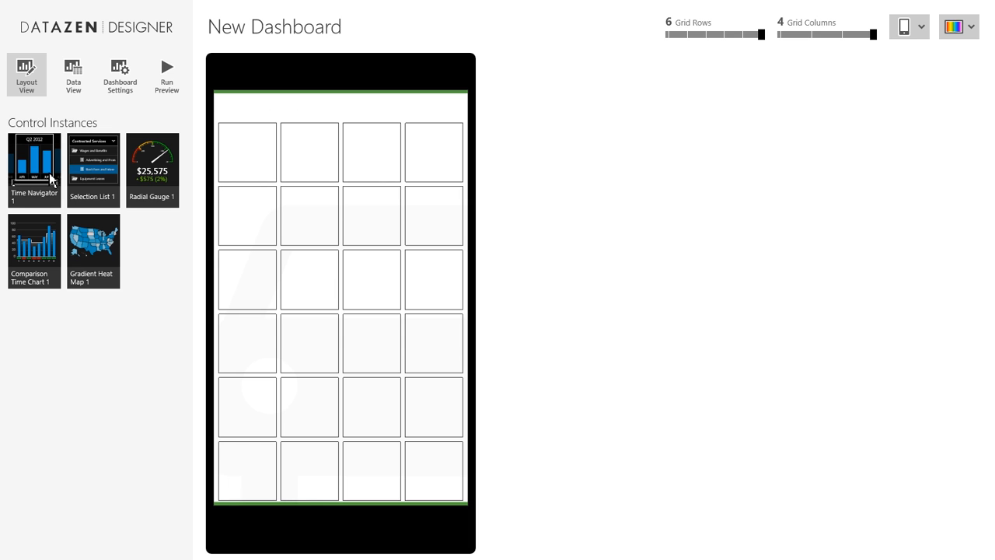
pyautogui.moveTo(5, 182)
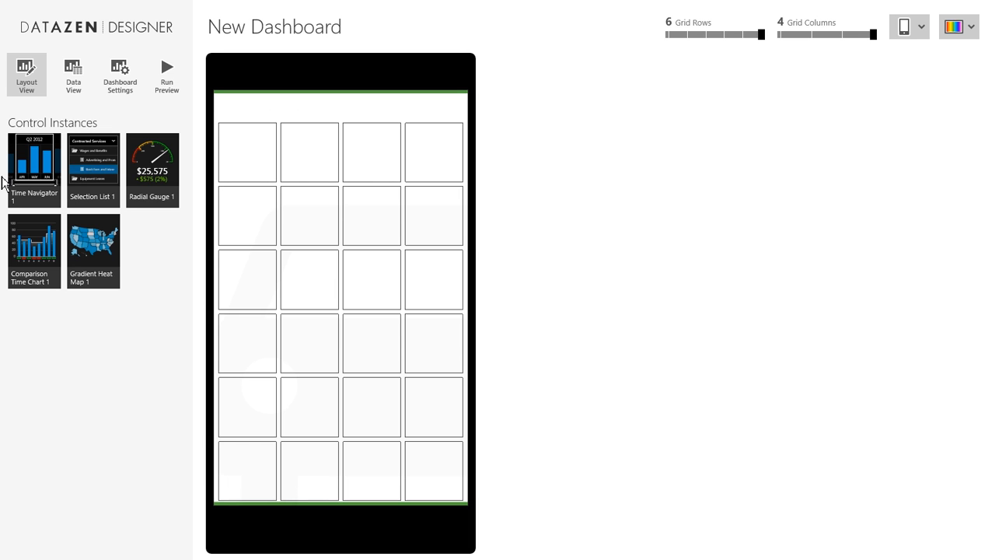
pyautogui.moveTo(54, 190)
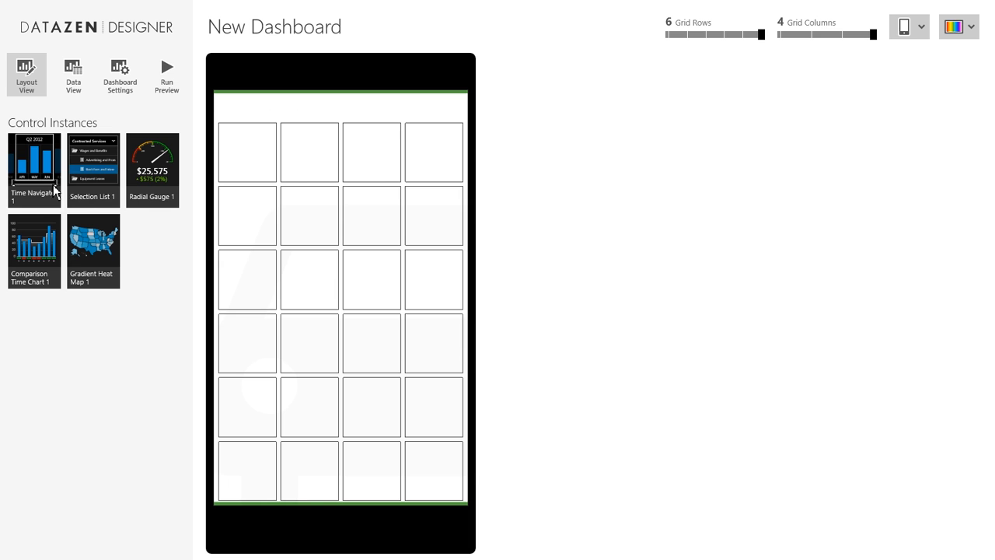
pyautogui.moveTo(4, 166)
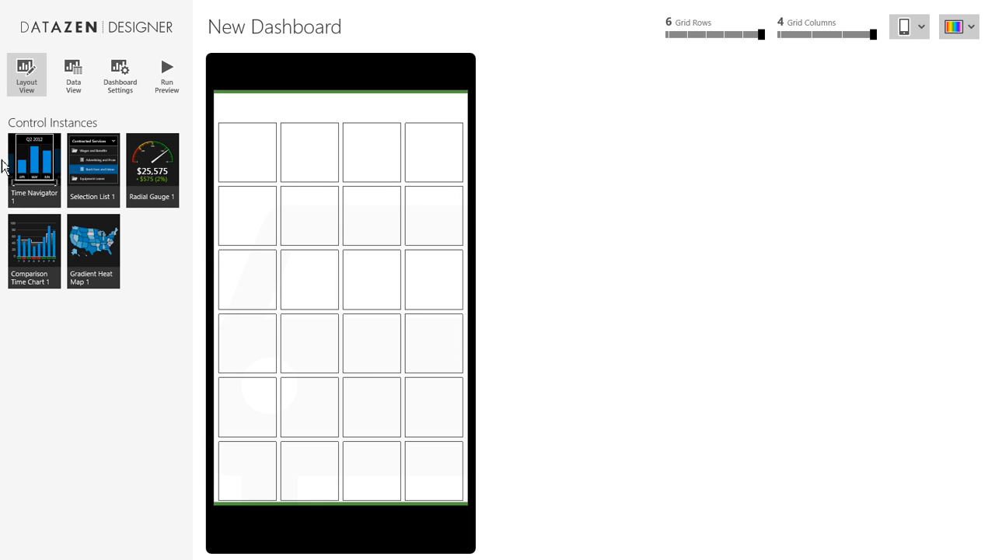
pyautogui.moveTo(92, 53)
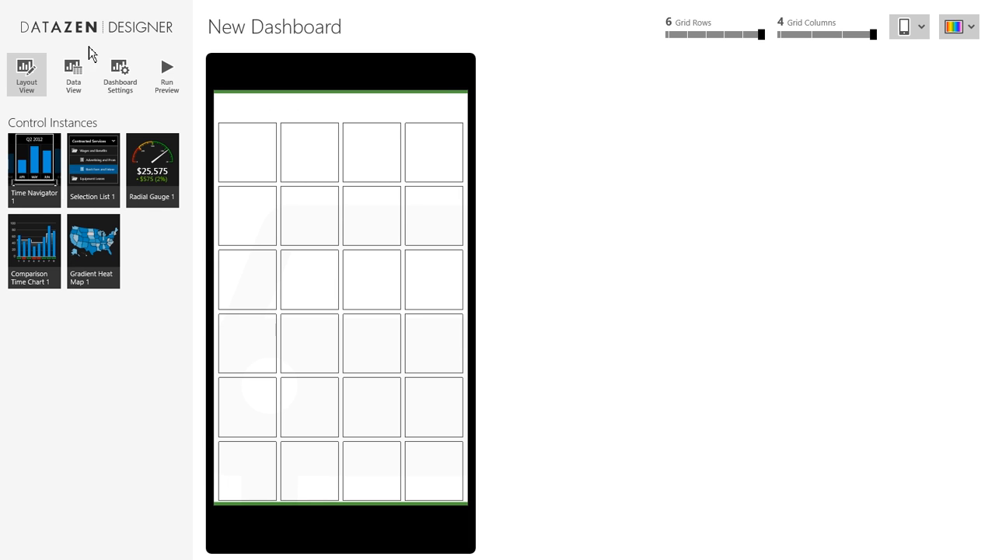
pyautogui.moveTo(40, 161)
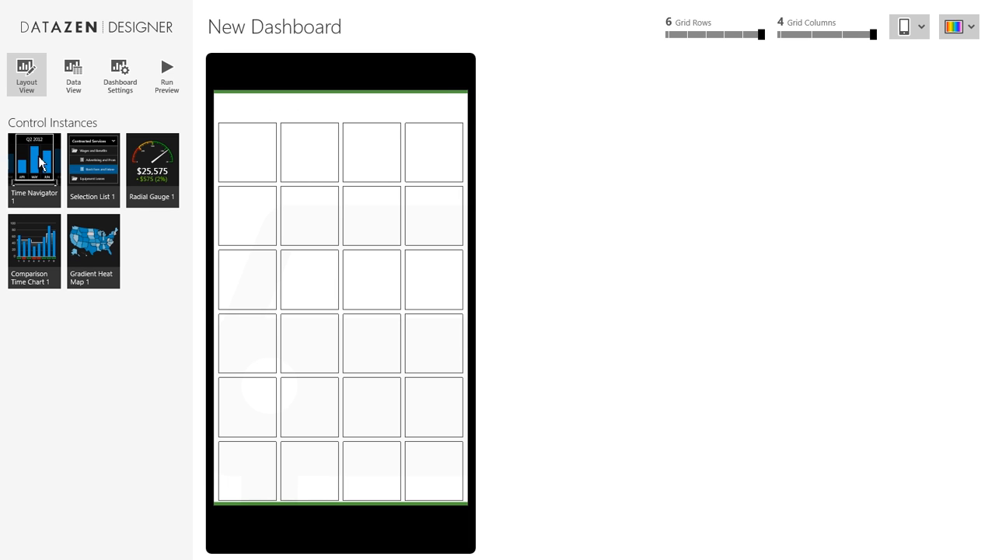
pyautogui.moveTo(48, 159)
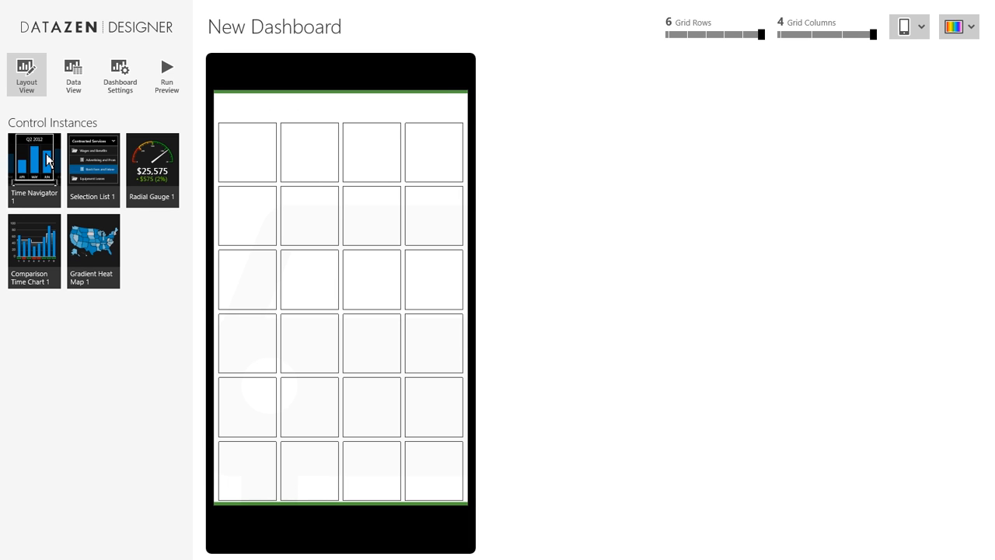
pyautogui.moveTo(48, 173)
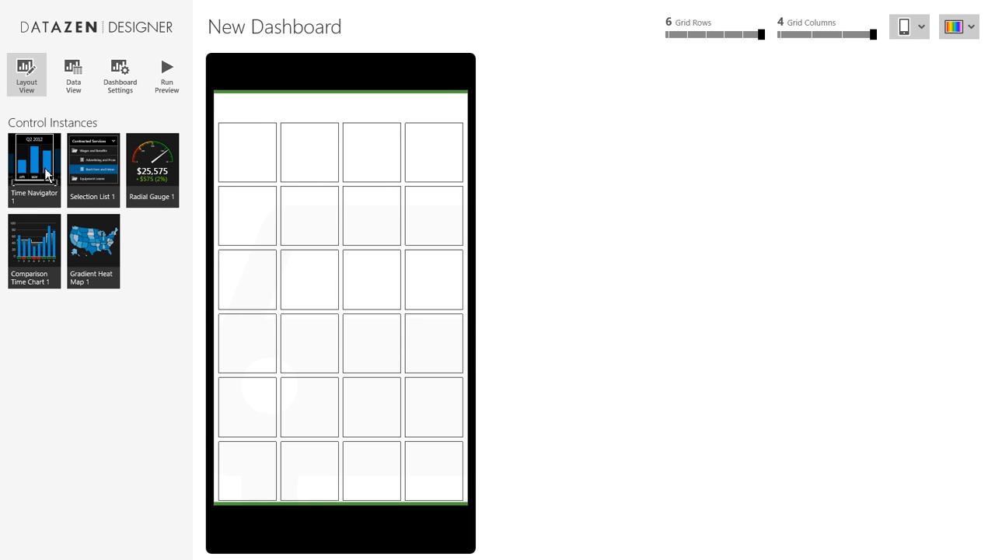
pyautogui.moveTo(256, 125)
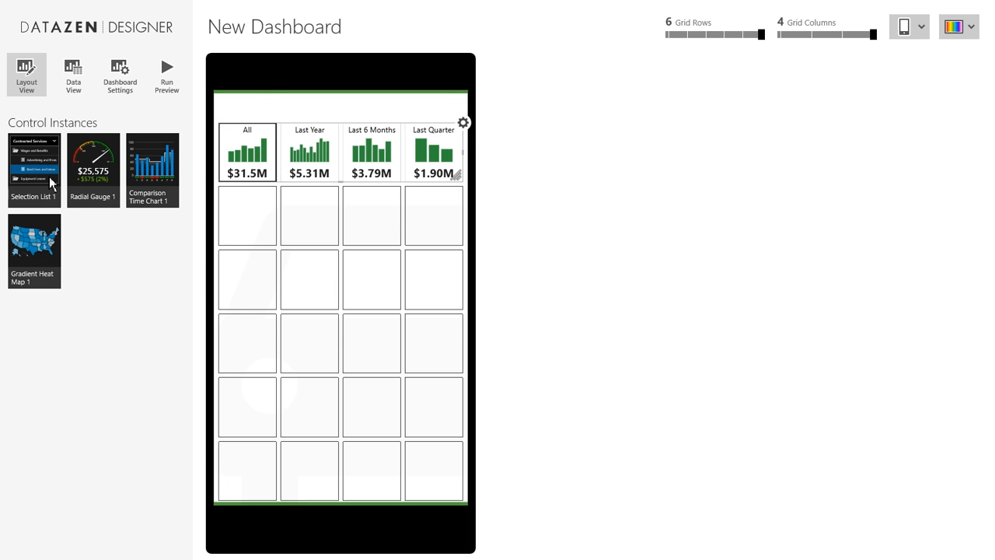
# Place the selection list full-width below the navigator, then the comparison chart beneath it.
pyautogui.moveTo(34, 168); pyautogui.dragTo(246, 218)
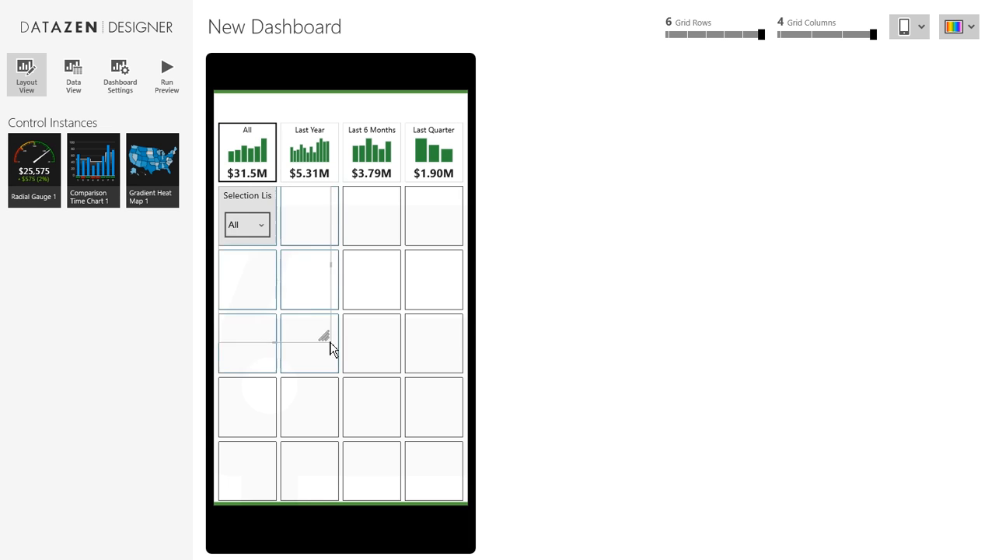
pyautogui.click(246, 224)
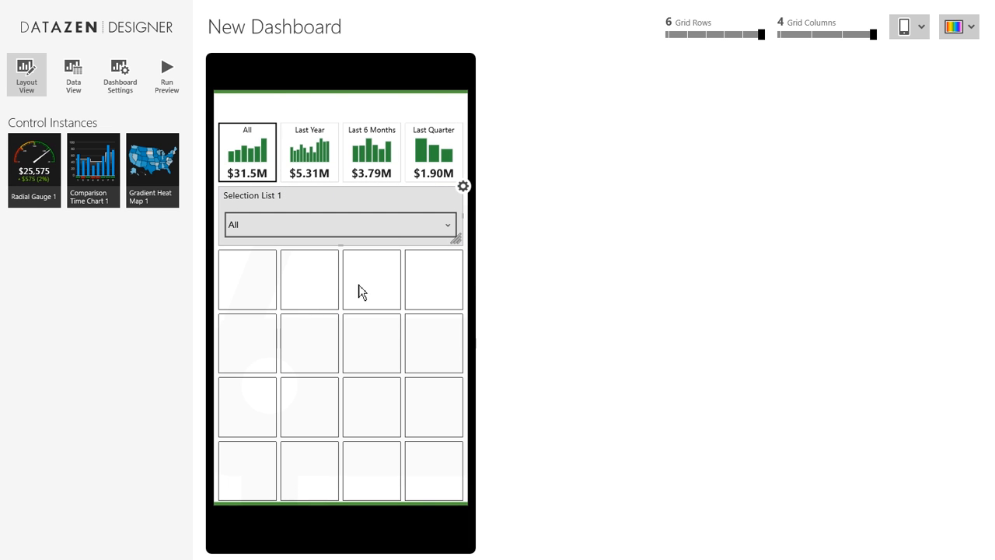
pyautogui.moveTo(183, 197)
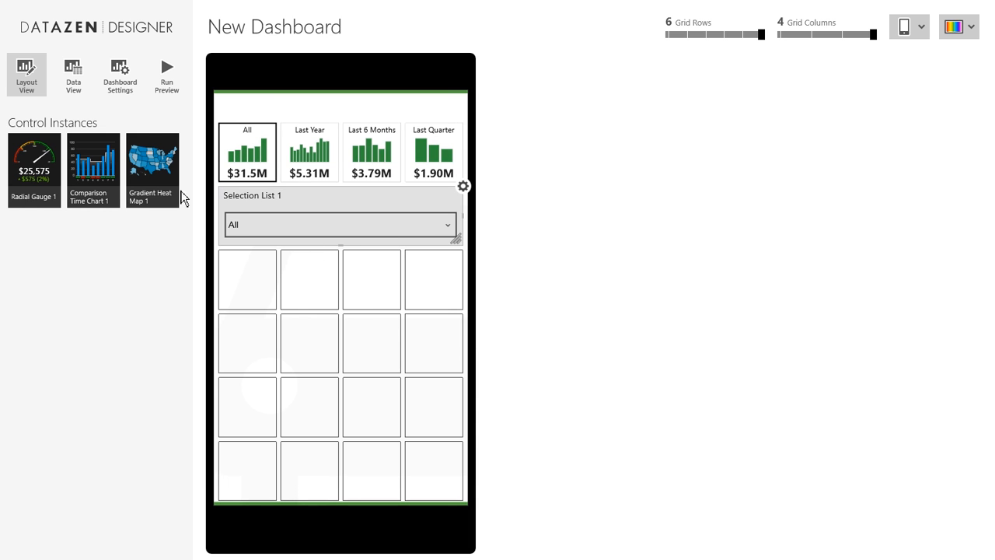
pyautogui.moveTo(94, 163); pyautogui.dragTo(247, 280)
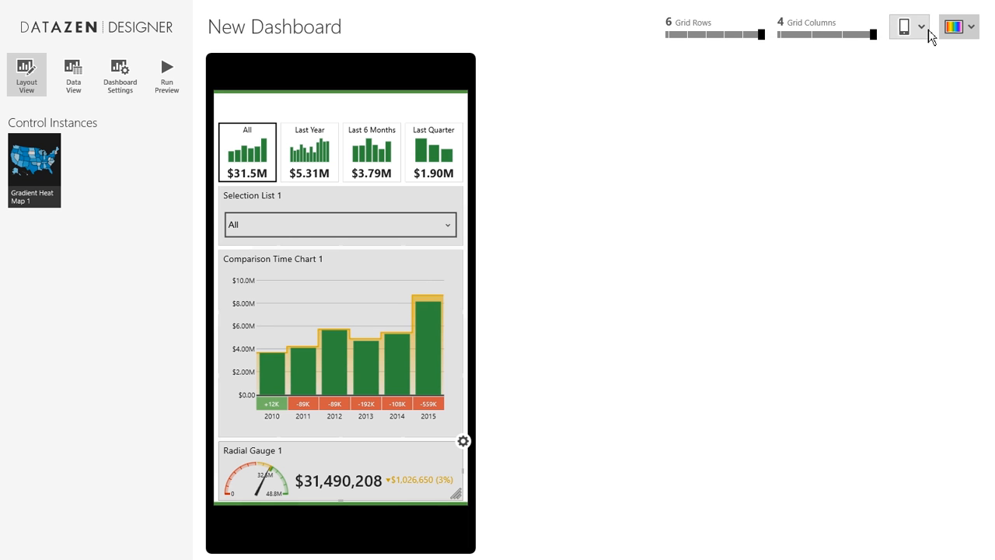
# Return to the master layout and show the Data View with the SimulatedTable rows.
pyautogui.click(921, 26)
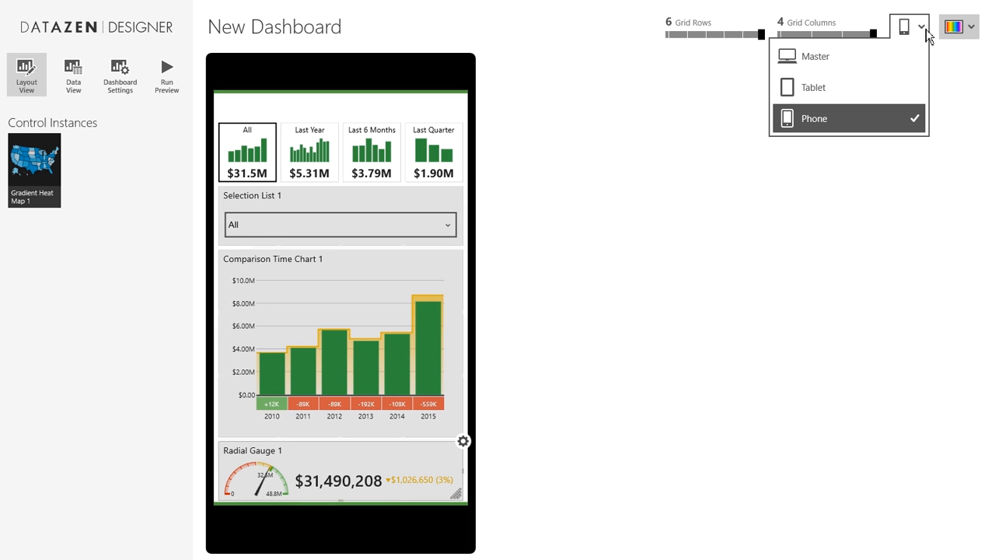
pyautogui.moveTo(893, 9)
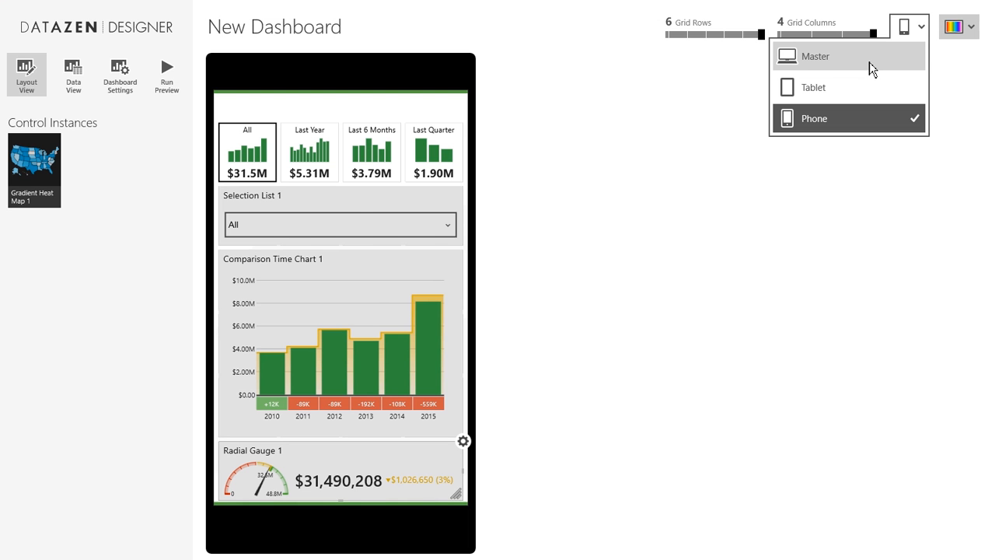
pyautogui.click(815, 56)
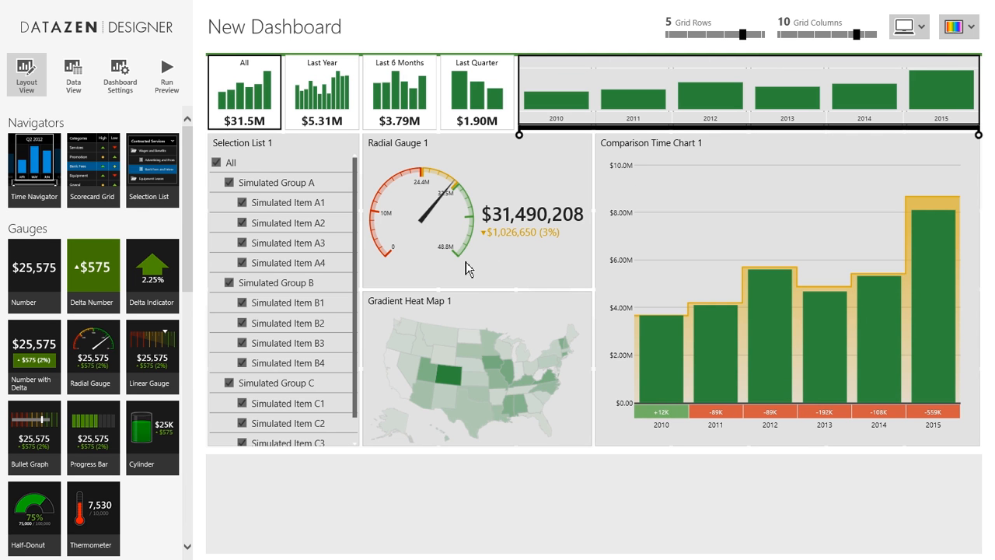
pyautogui.moveTo(73, 73)
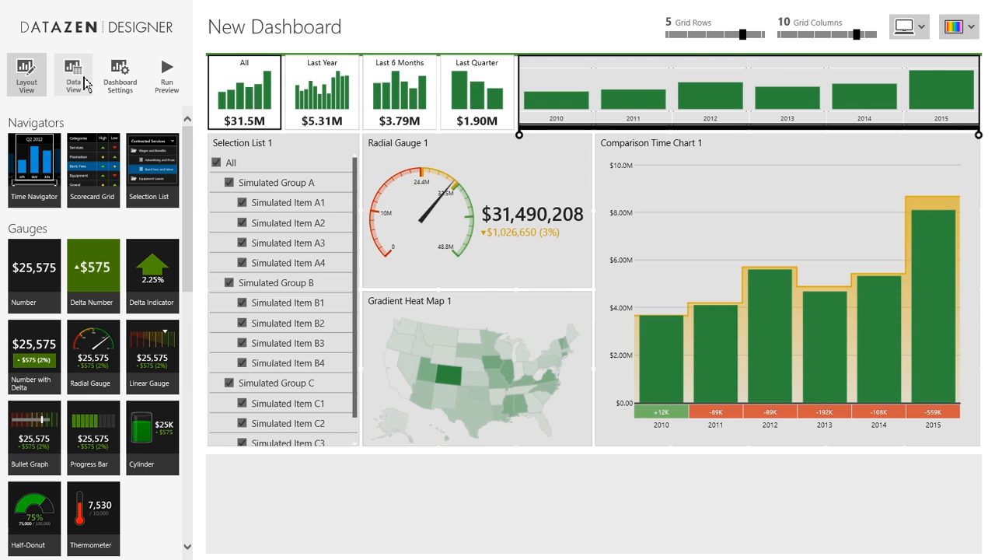
pyautogui.click(73, 73)
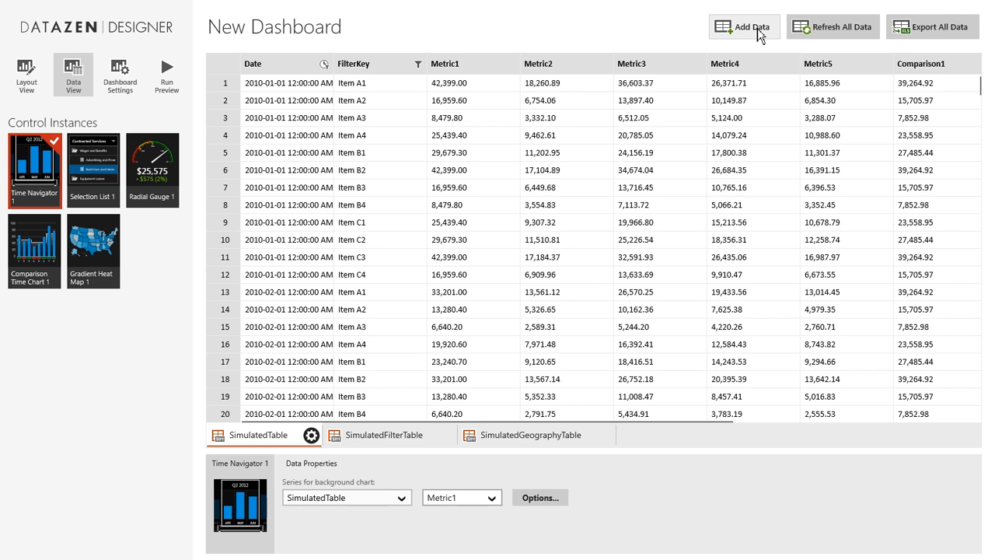
# Start the Add Data wizard and choose Datazen server as the data source.
pyautogui.click(745, 25)
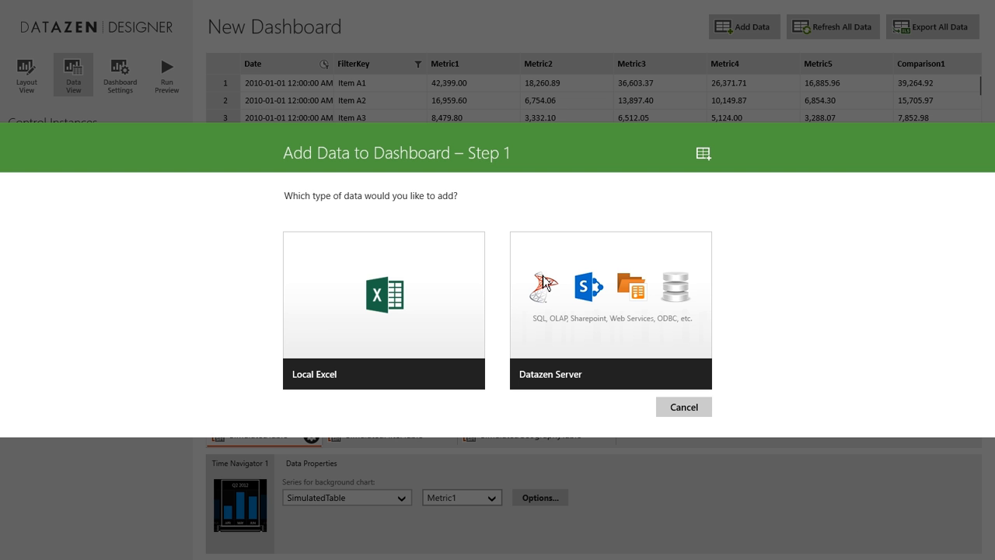
pyautogui.moveTo(360, 301)
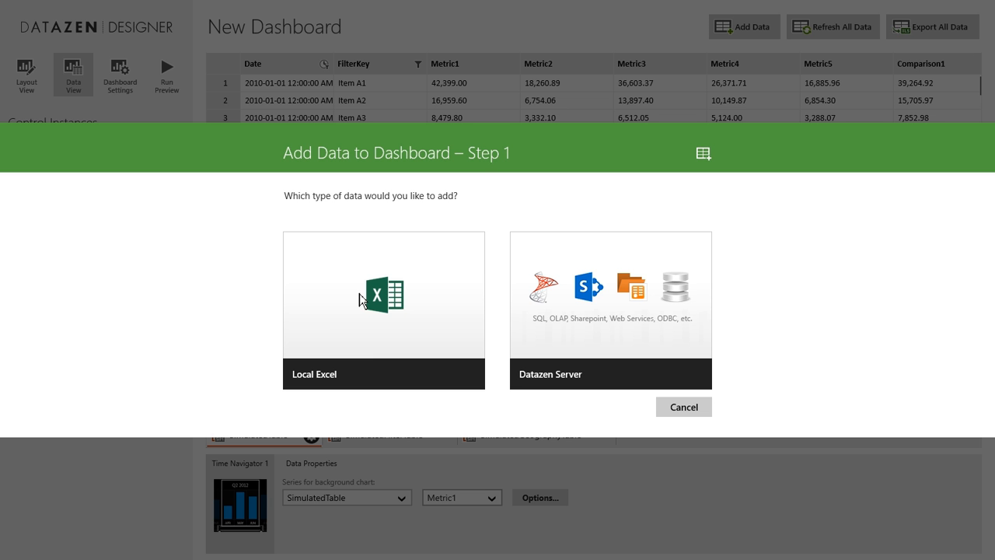
pyautogui.moveTo(541, 304)
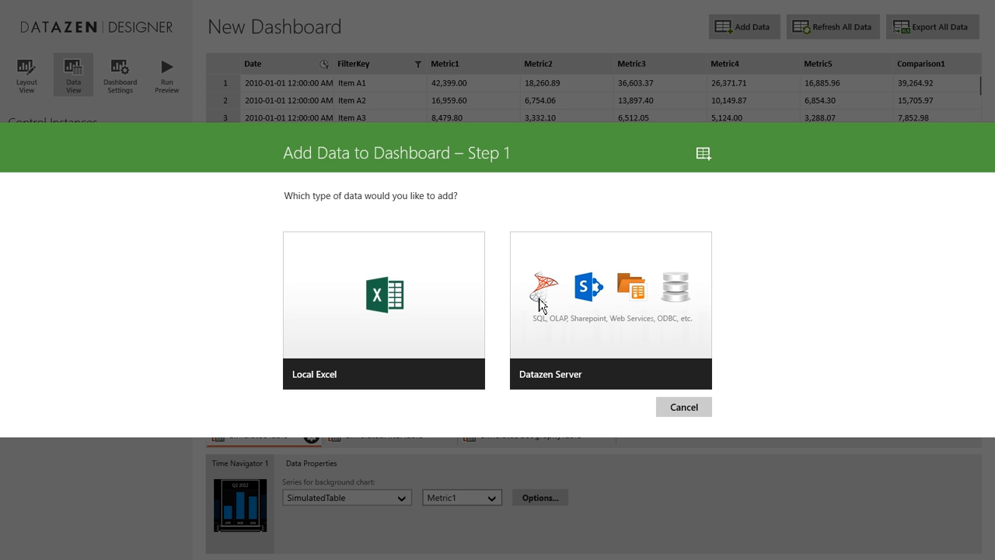
pyautogui.moveTo(614, 304)
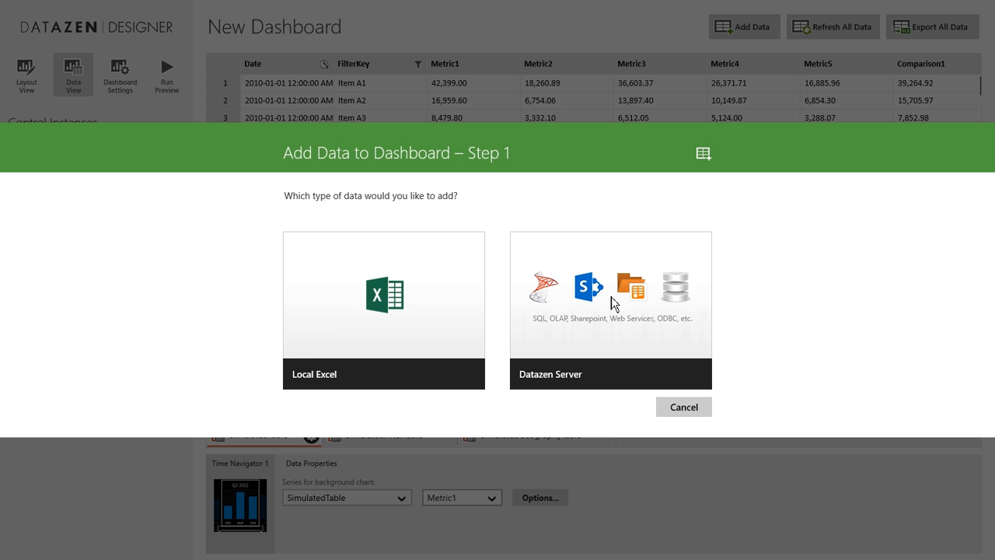
pyautogui.click(610, 311)
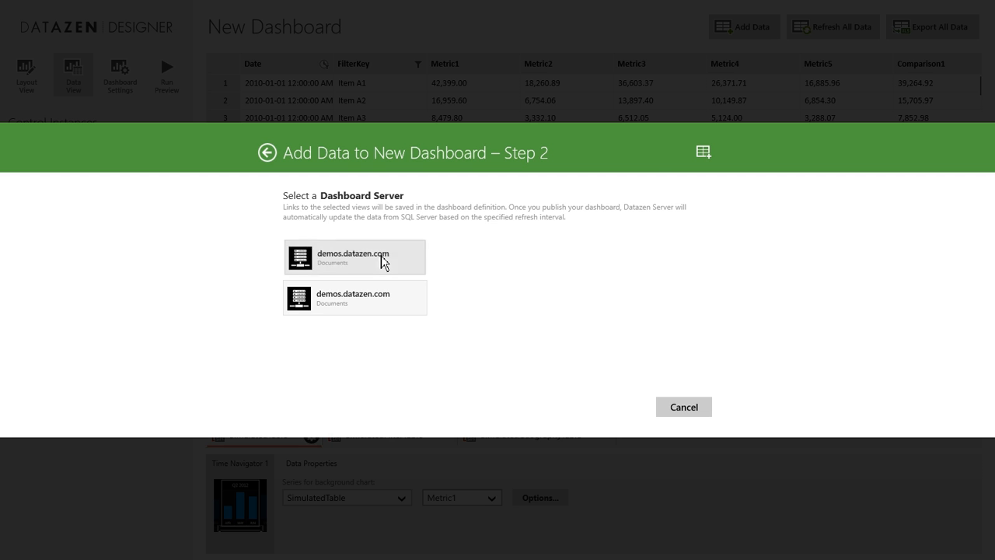
# Import Monthly Expenses and Monthly Sales from Datazen Demo DB on demos.datazen.com.
pyautogui.click(354, 257)
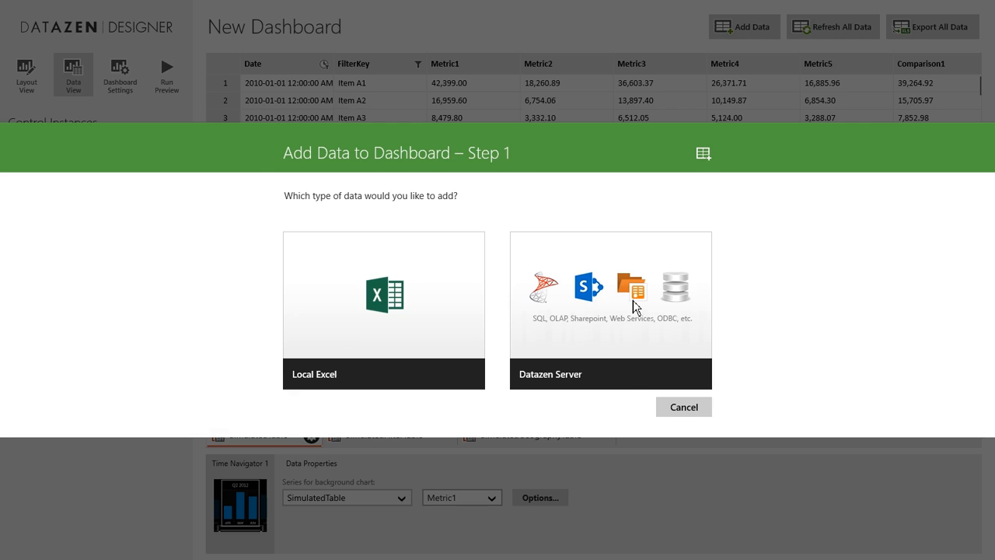
pyautogui.click(610, 311)
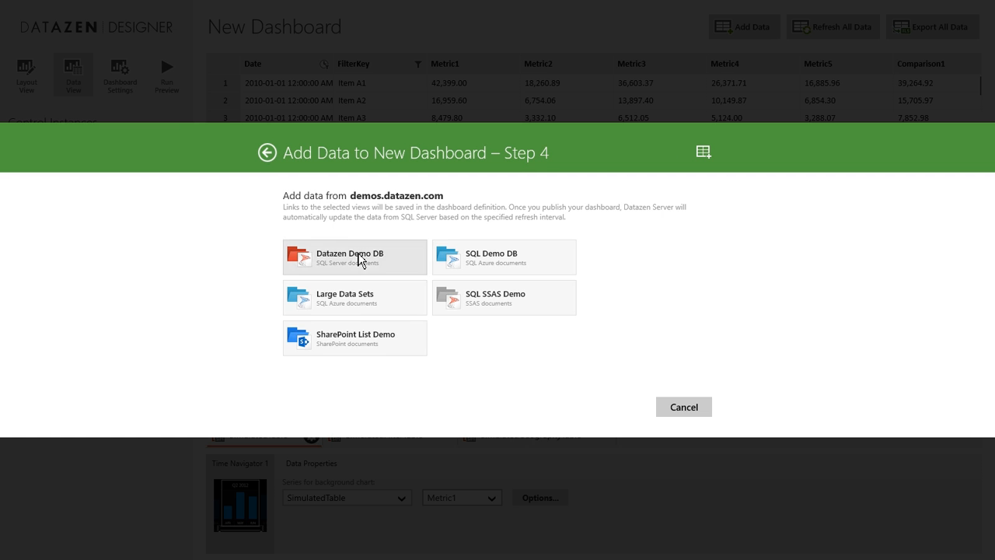
pyautogui.click(354, 257)
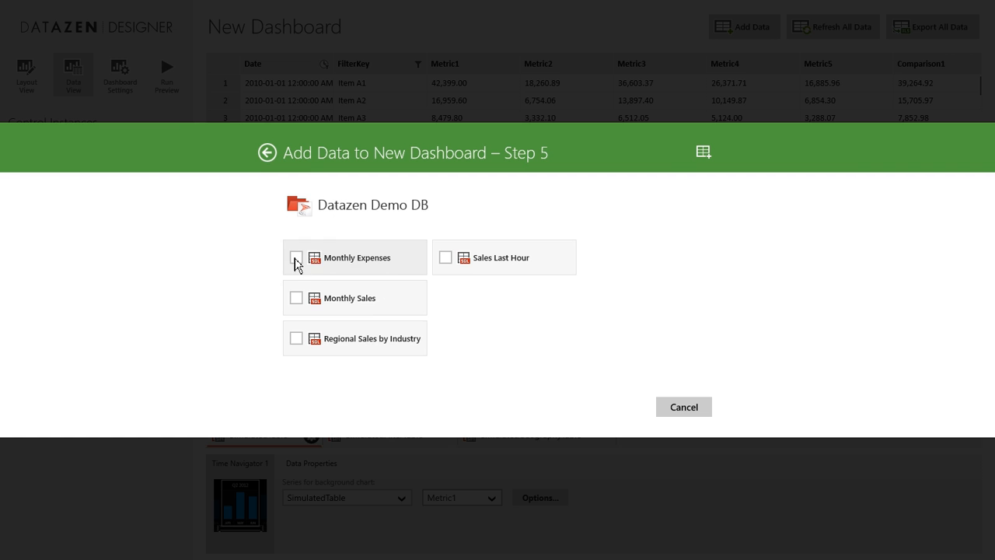
pyautogui.click(296, 257)
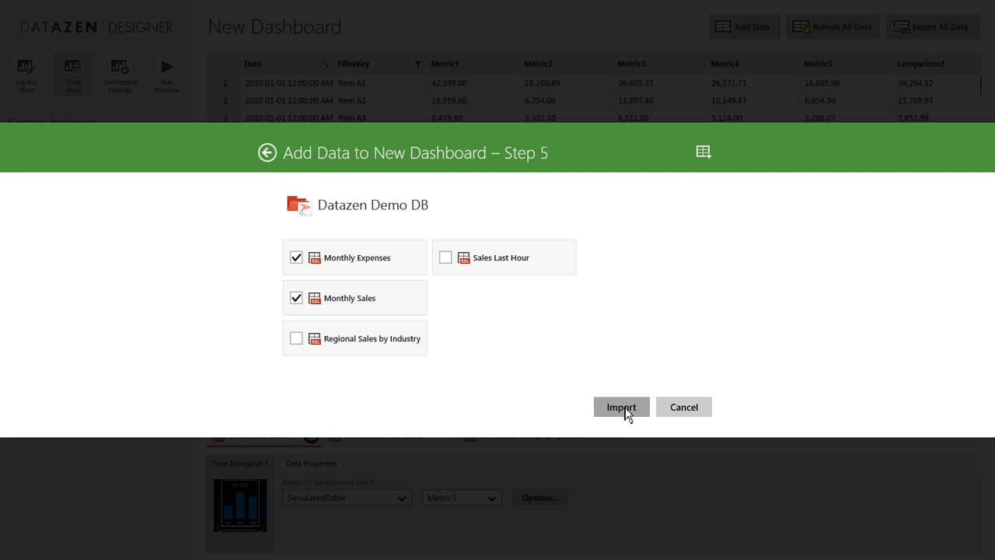
pyautogui.click(621, 407)
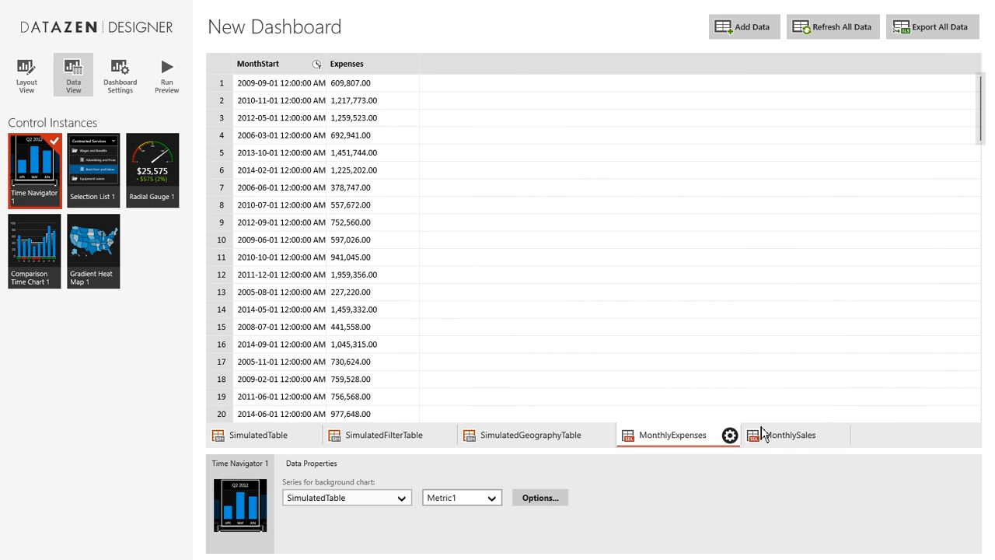
# View the MonthlySales rows and Selection List 1's data settings.
pyautogui.click(790, 434)
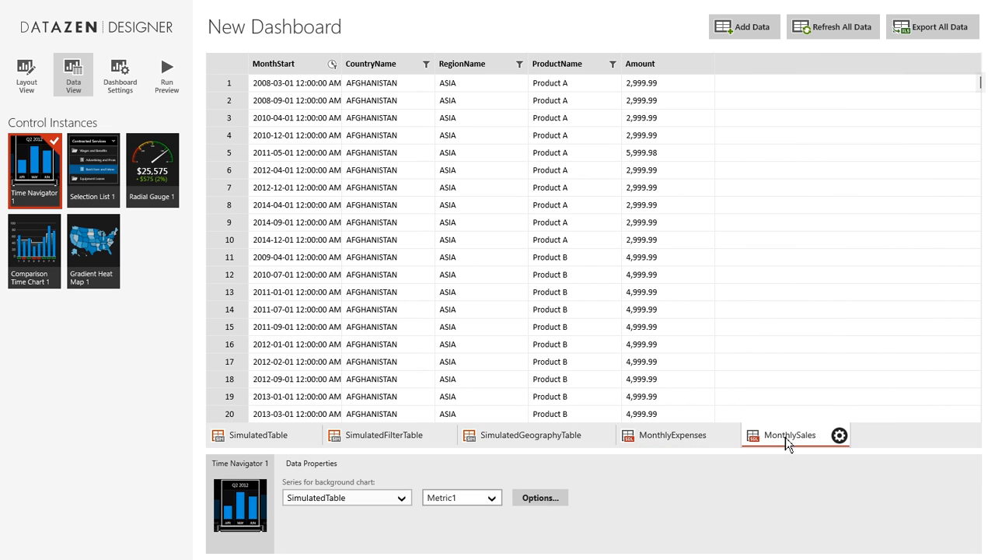
pyautogui.moveTo(339, 522)
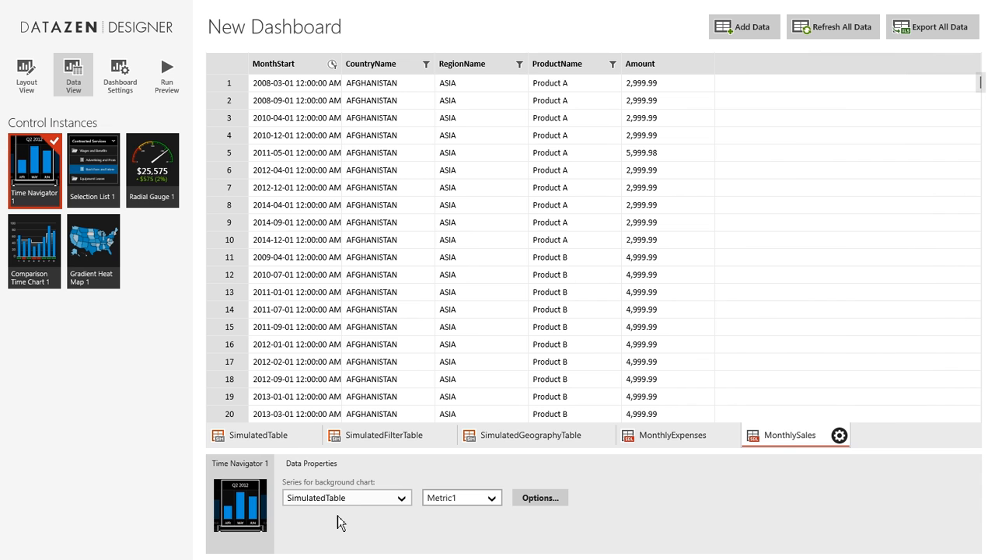
pyautogui.click(93, 170)
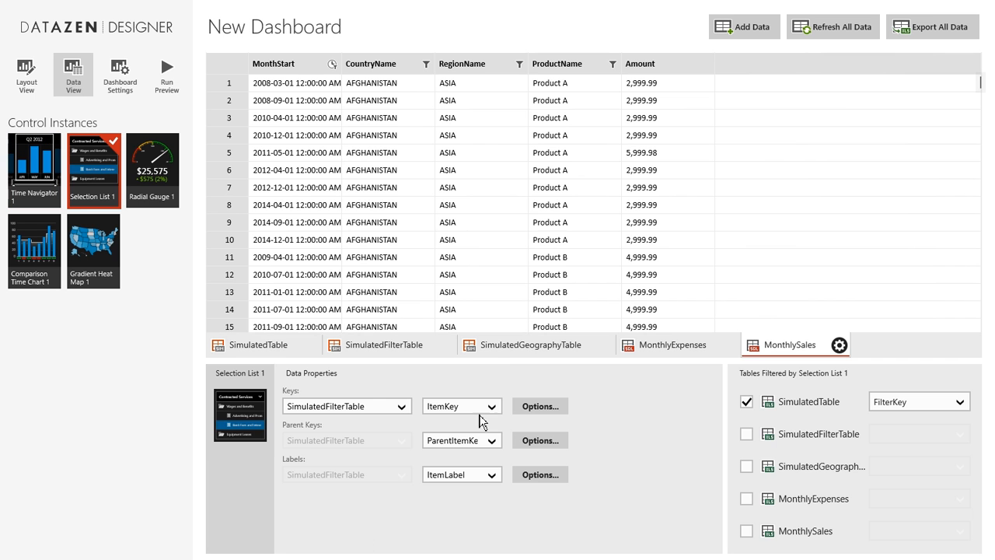
pyautogui.moveTo(246, 208)
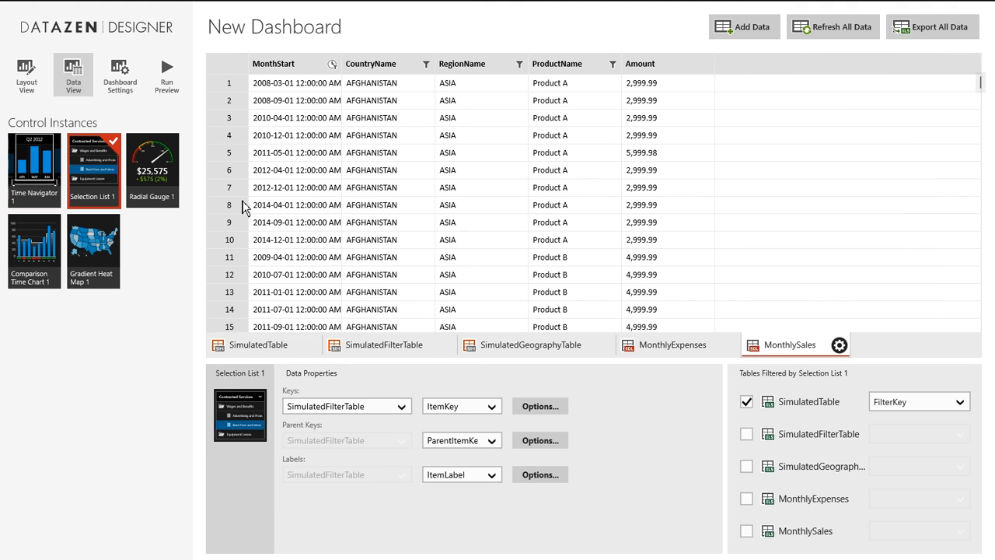
pyautogui.moveTo(905, 360)
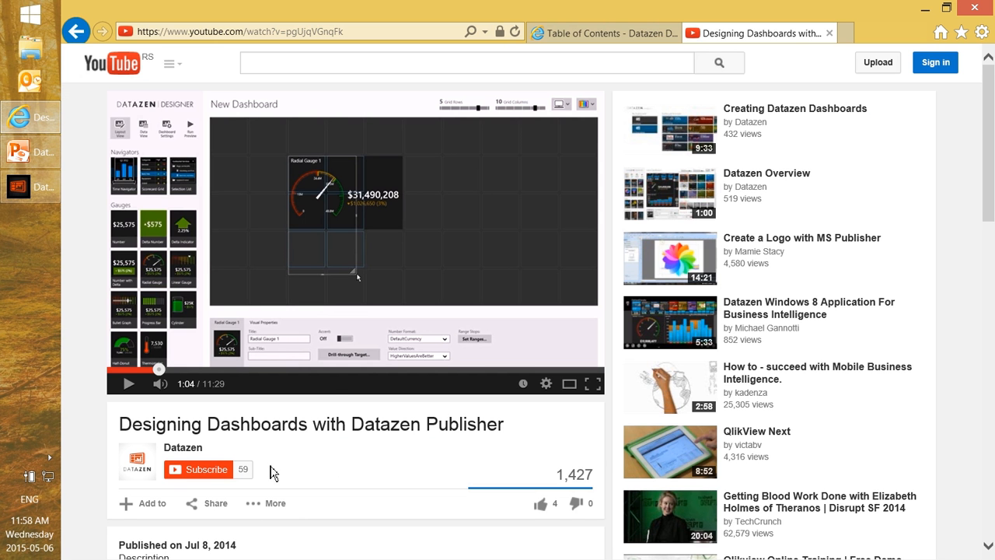
pyautogui.moveTo(143, 451)
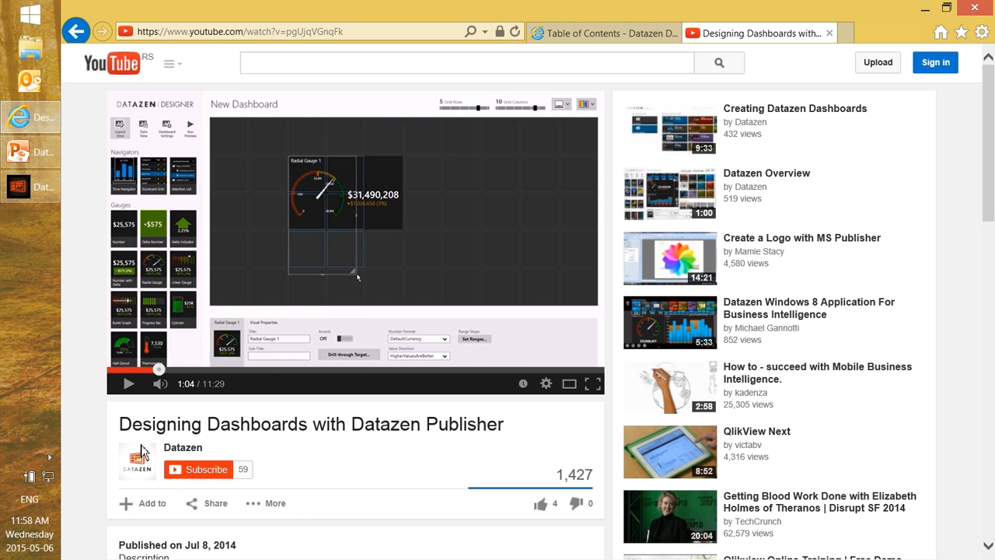
pyautogui.moveTo(447, 436)
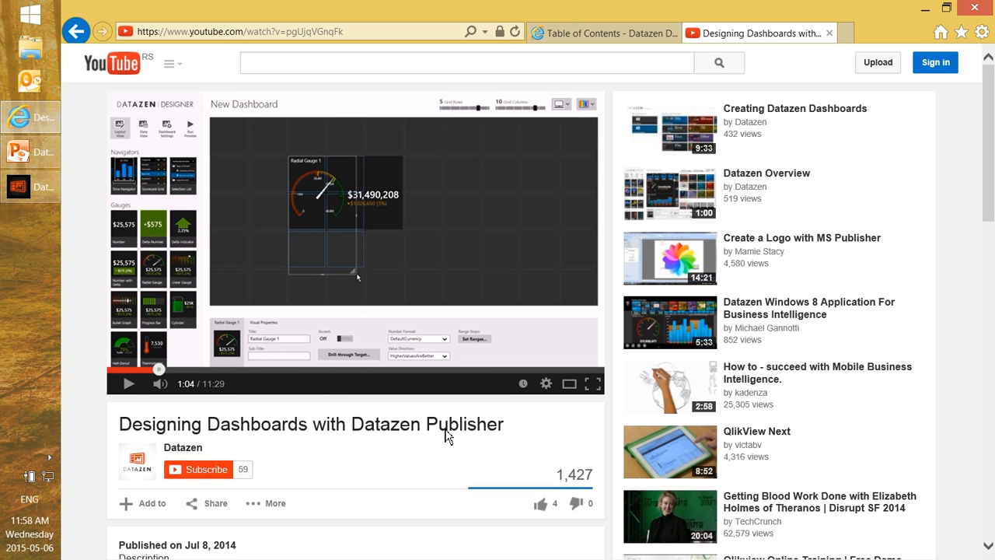
pyautogui.moveTo(412, 268)
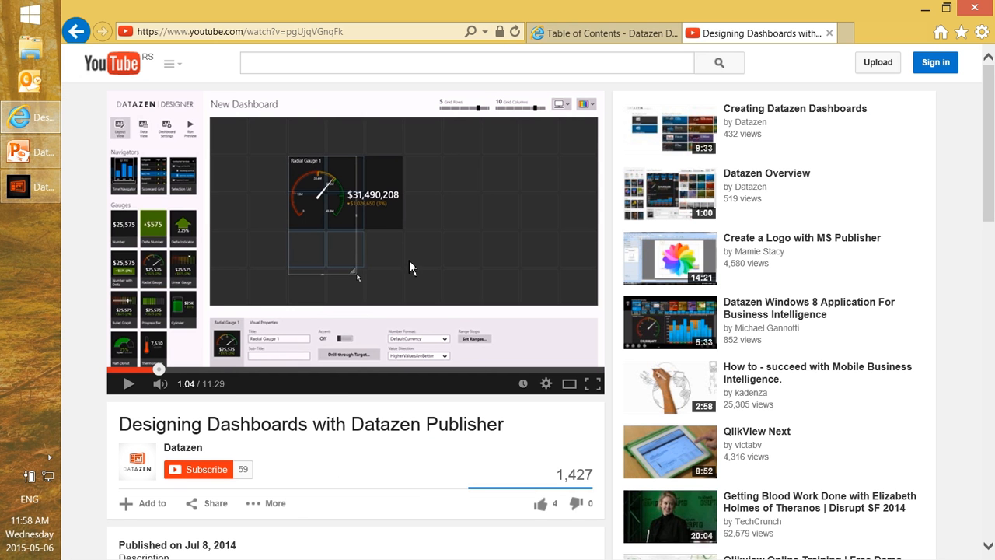
pyautogui.moveTo(394, 323)
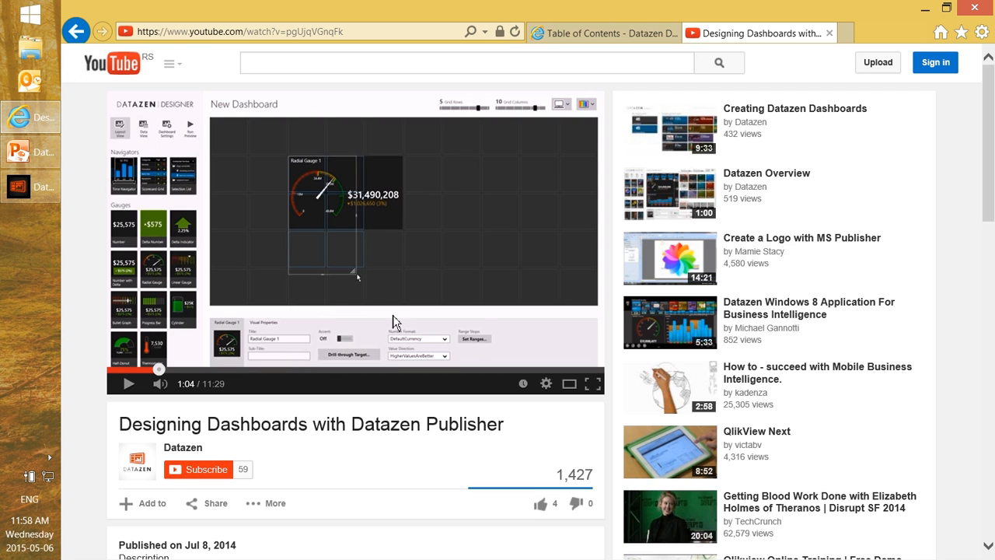
pyautogui.moveTo(285, 240)
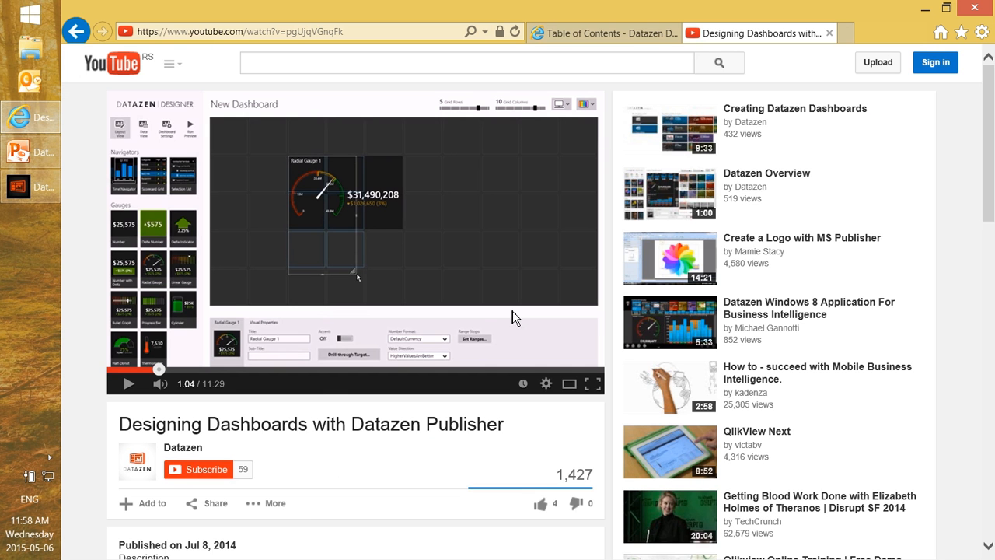
pyautogui.moveTo(803, 7)
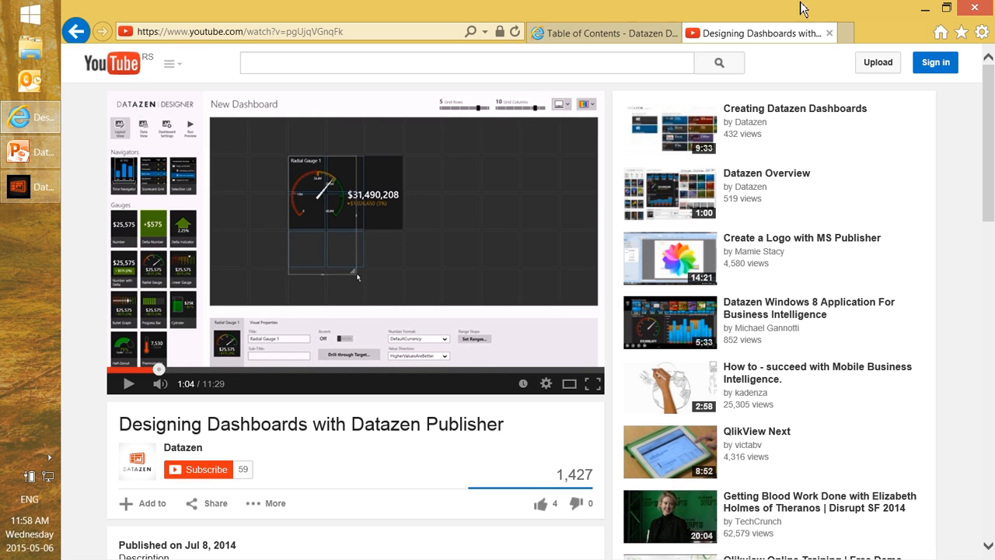
# Scroll the Datazen Table of Contents down to Creating and Publishing Dashboards.
pyautogui.click(603, 32)
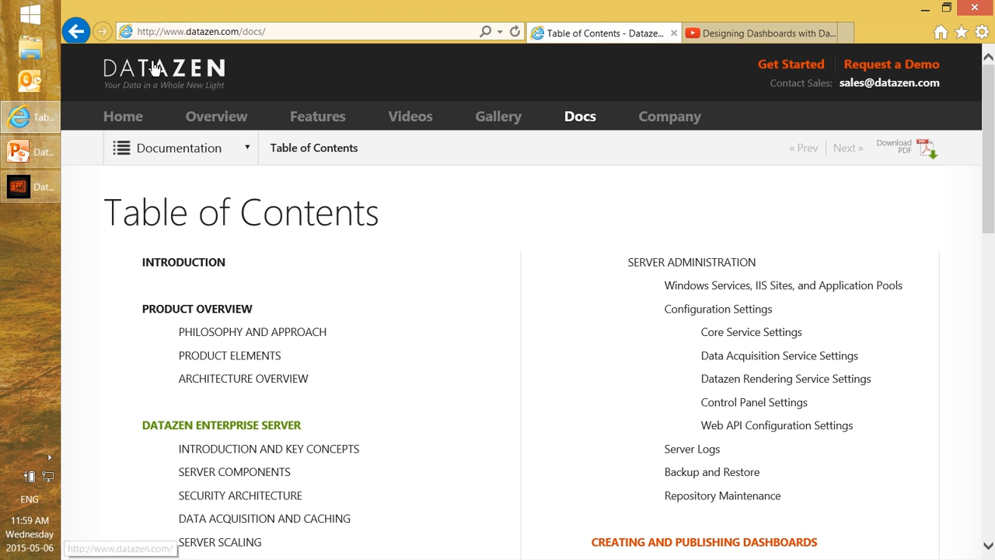
pyautogui.moveTo(773, 244)
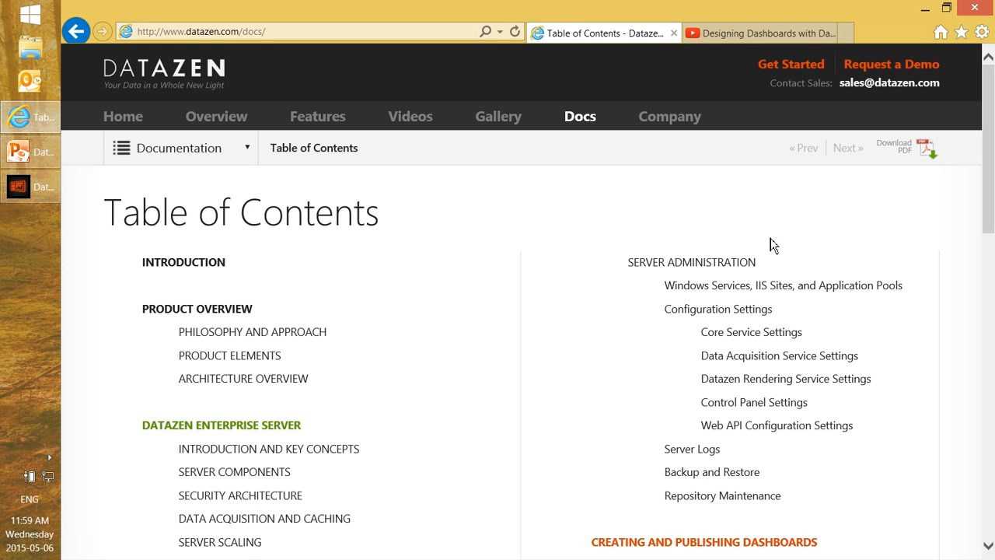
pyautogui.moveTo(494, 300)
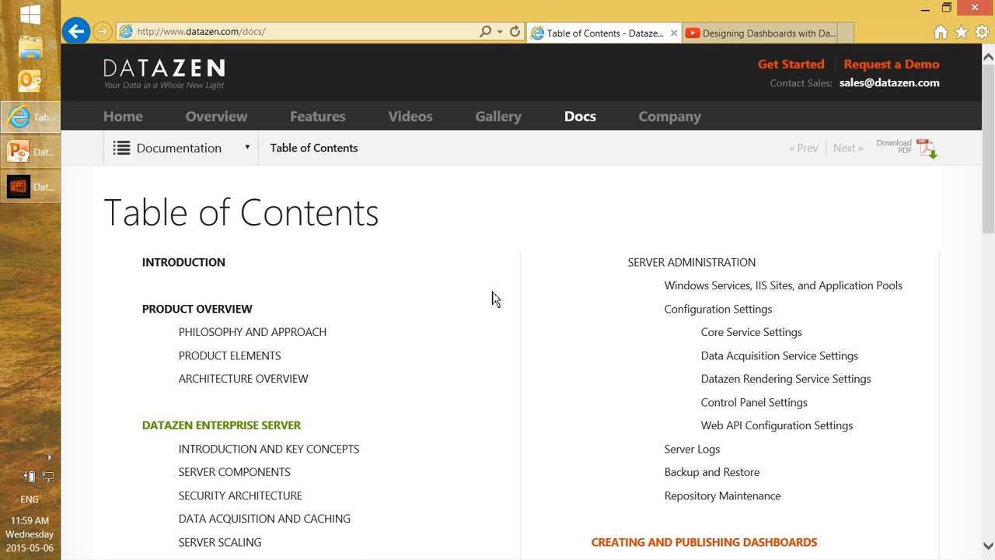
pyautogui.scroll(-3)
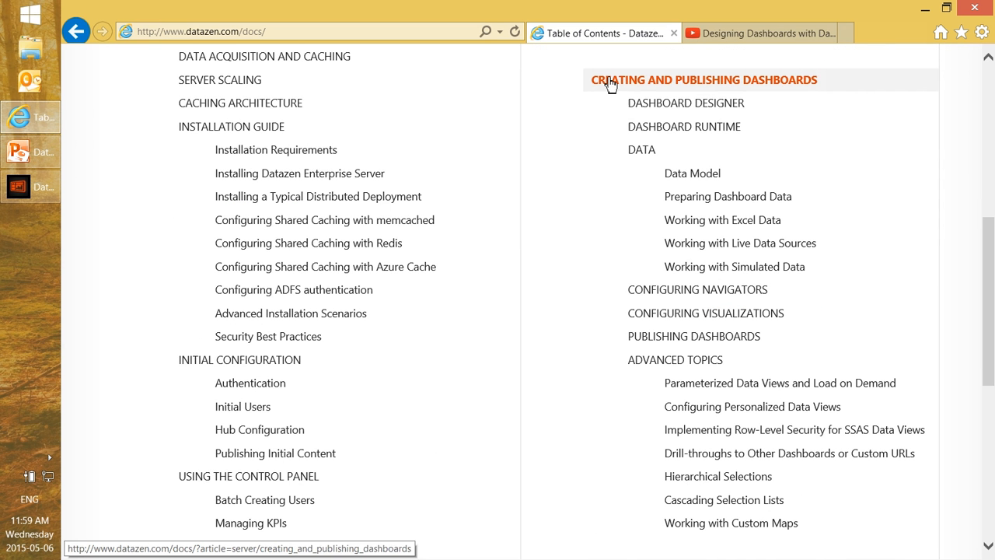
pyautogui.moveTo(715, 127)
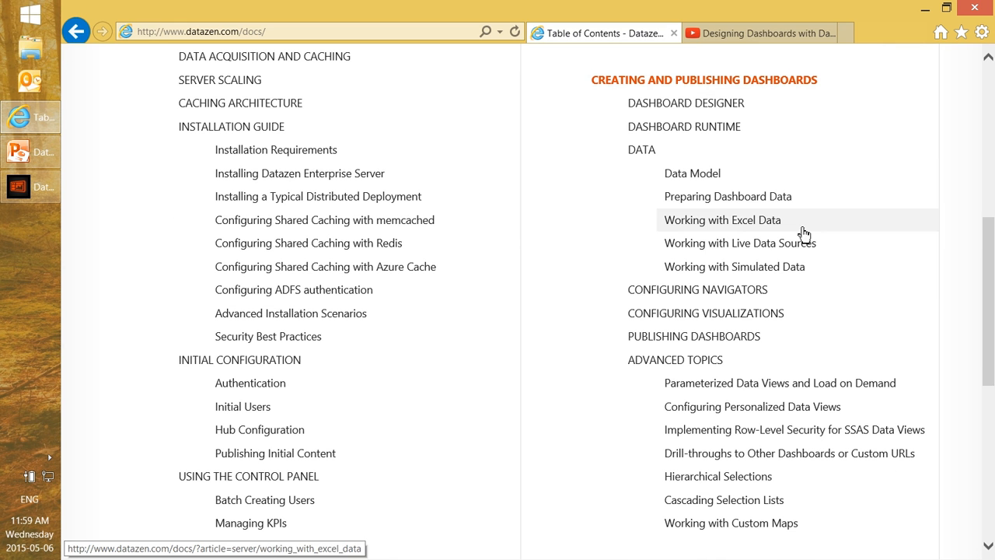
pyautogui.moveTo(725, 300)
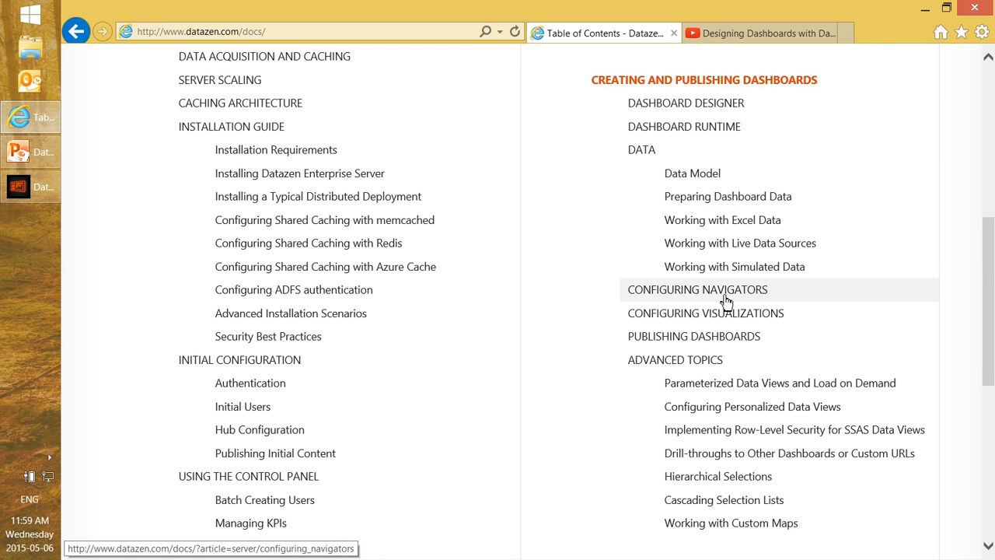